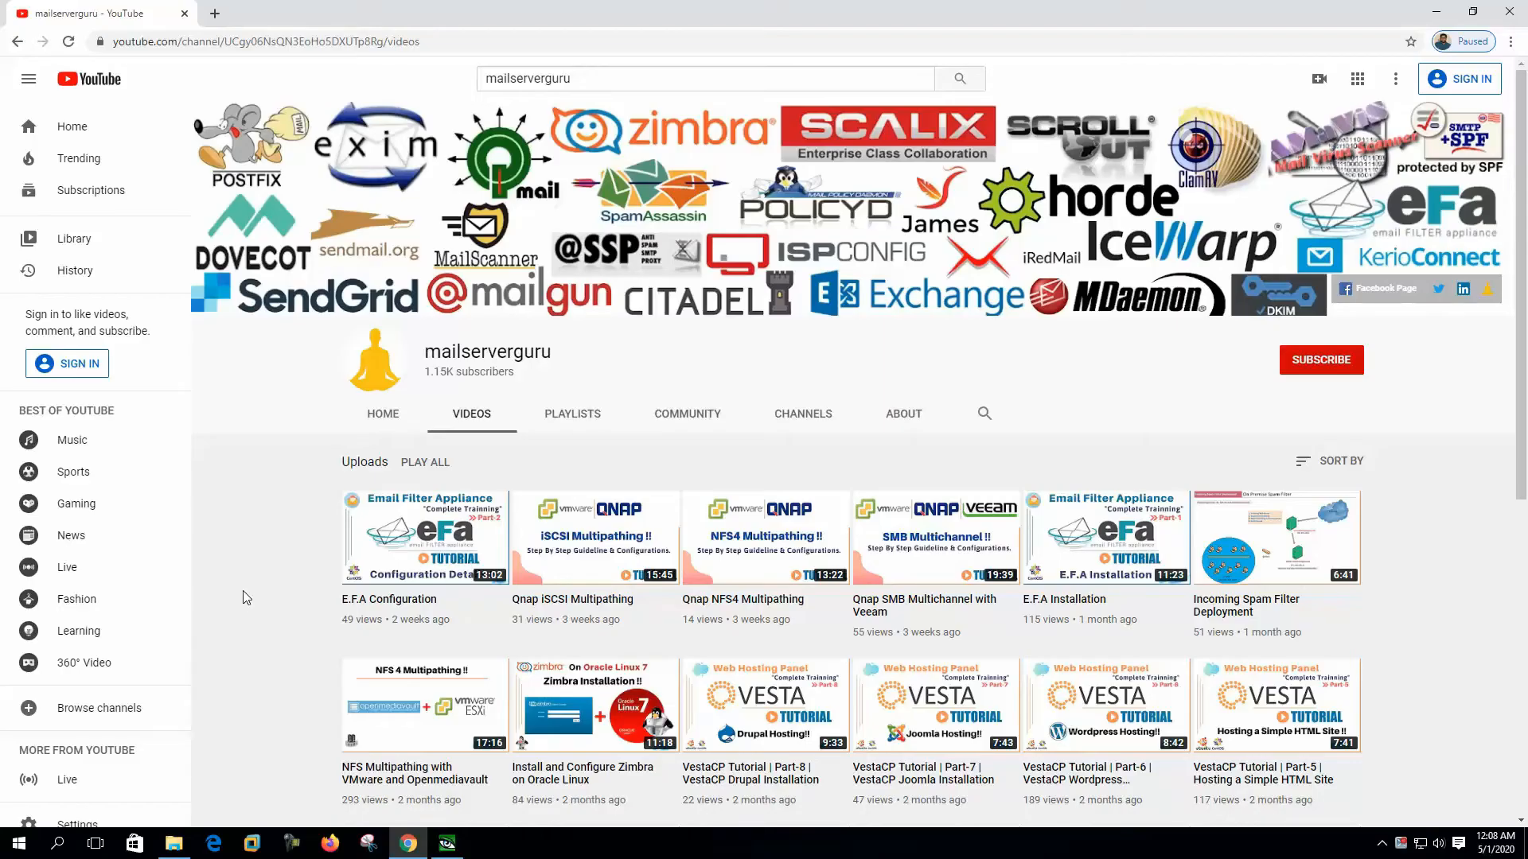
pyautogui.moveTo(253, 596)
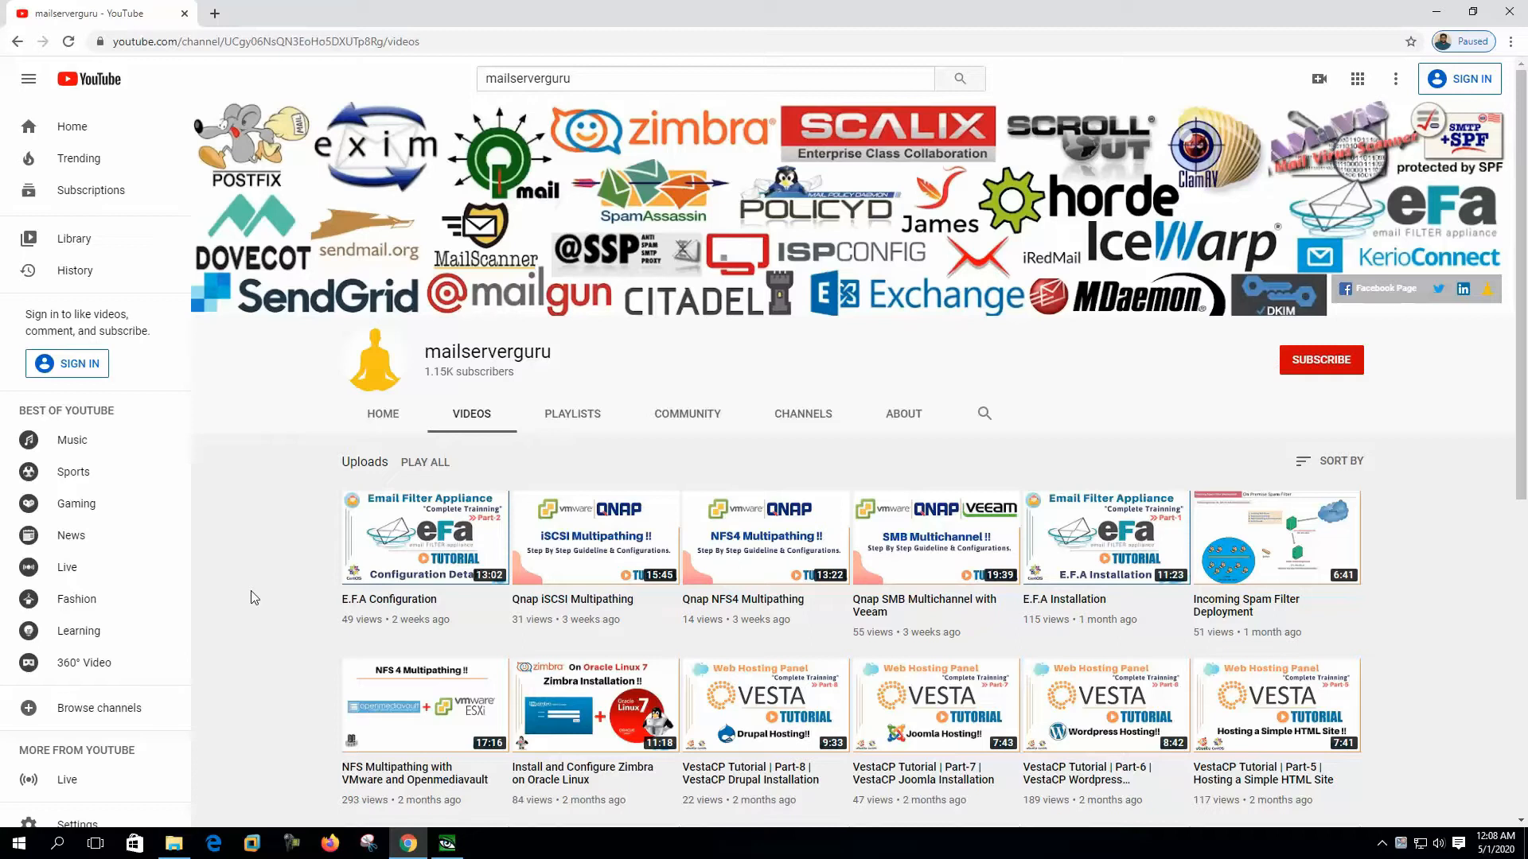
pyautogui.moveTo(527, 813)
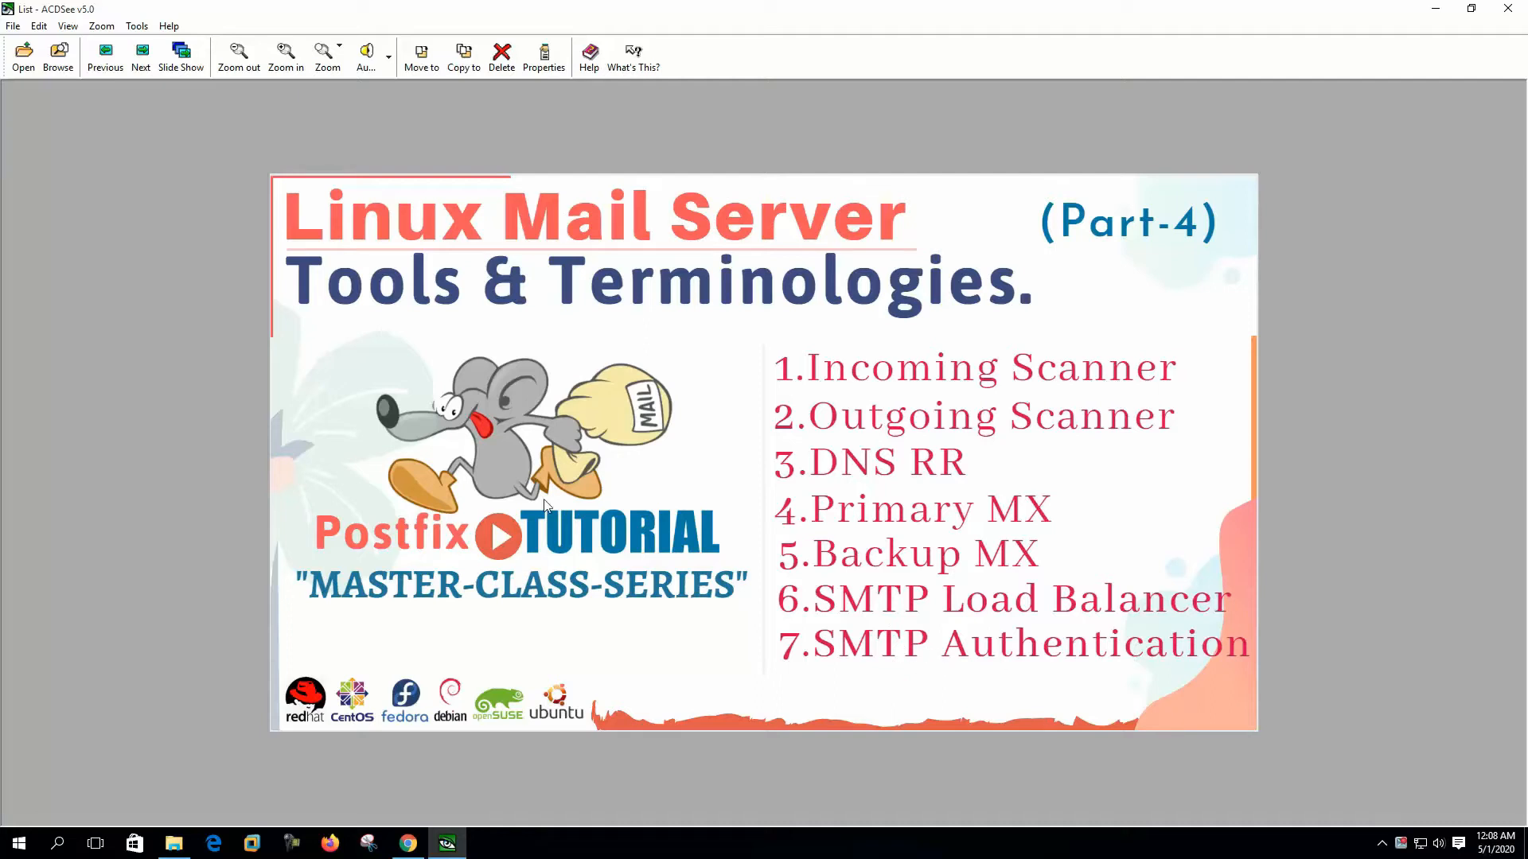
# Step: Advance from the title slide to the Incoming scanner diagram
pyautogui.click(140, 56)
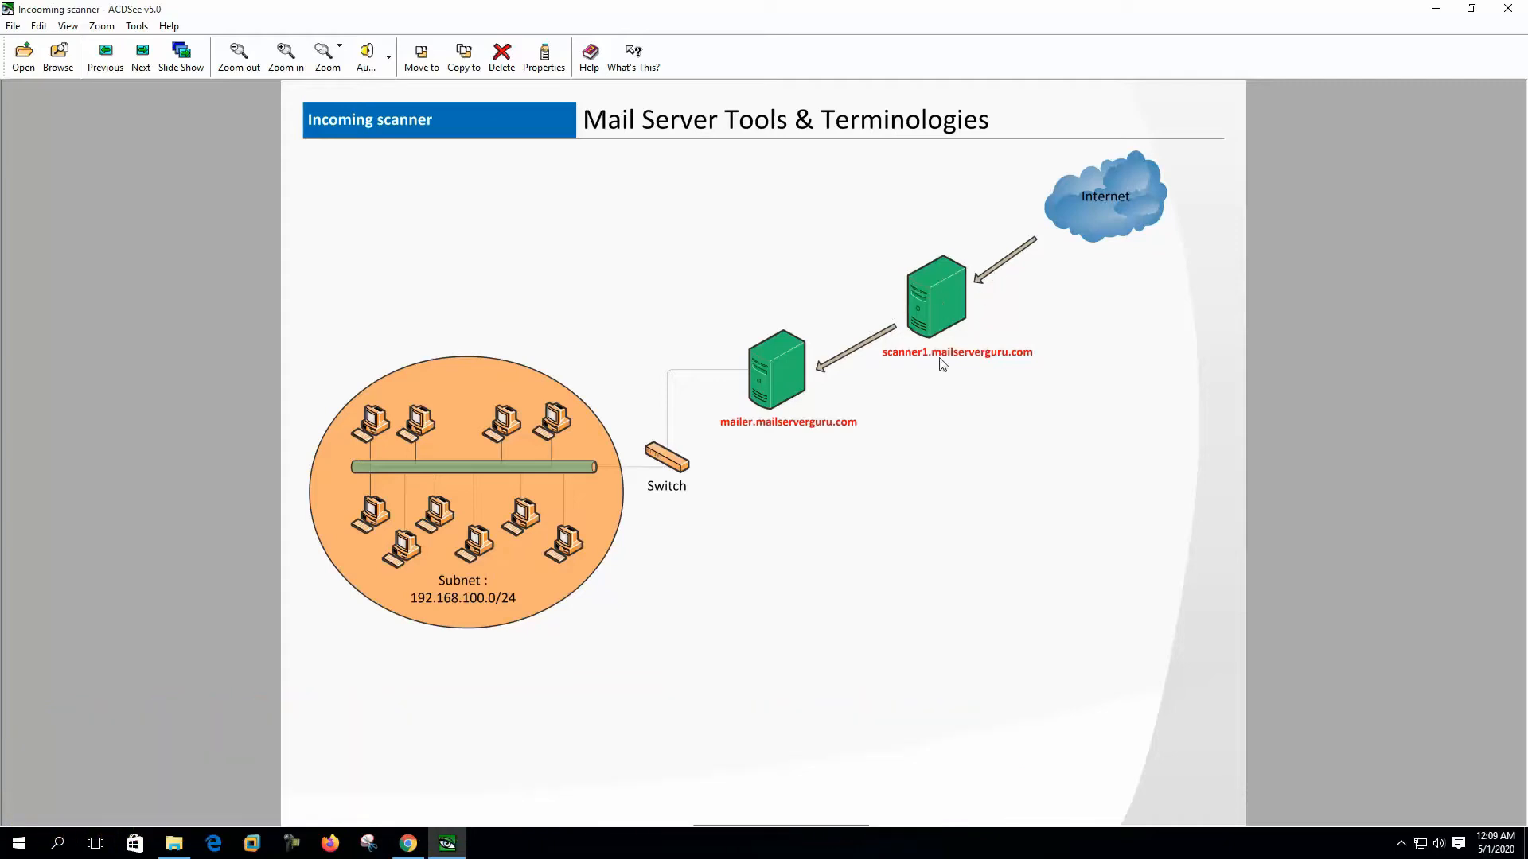
pyautogui.moveTo(1005, 298)
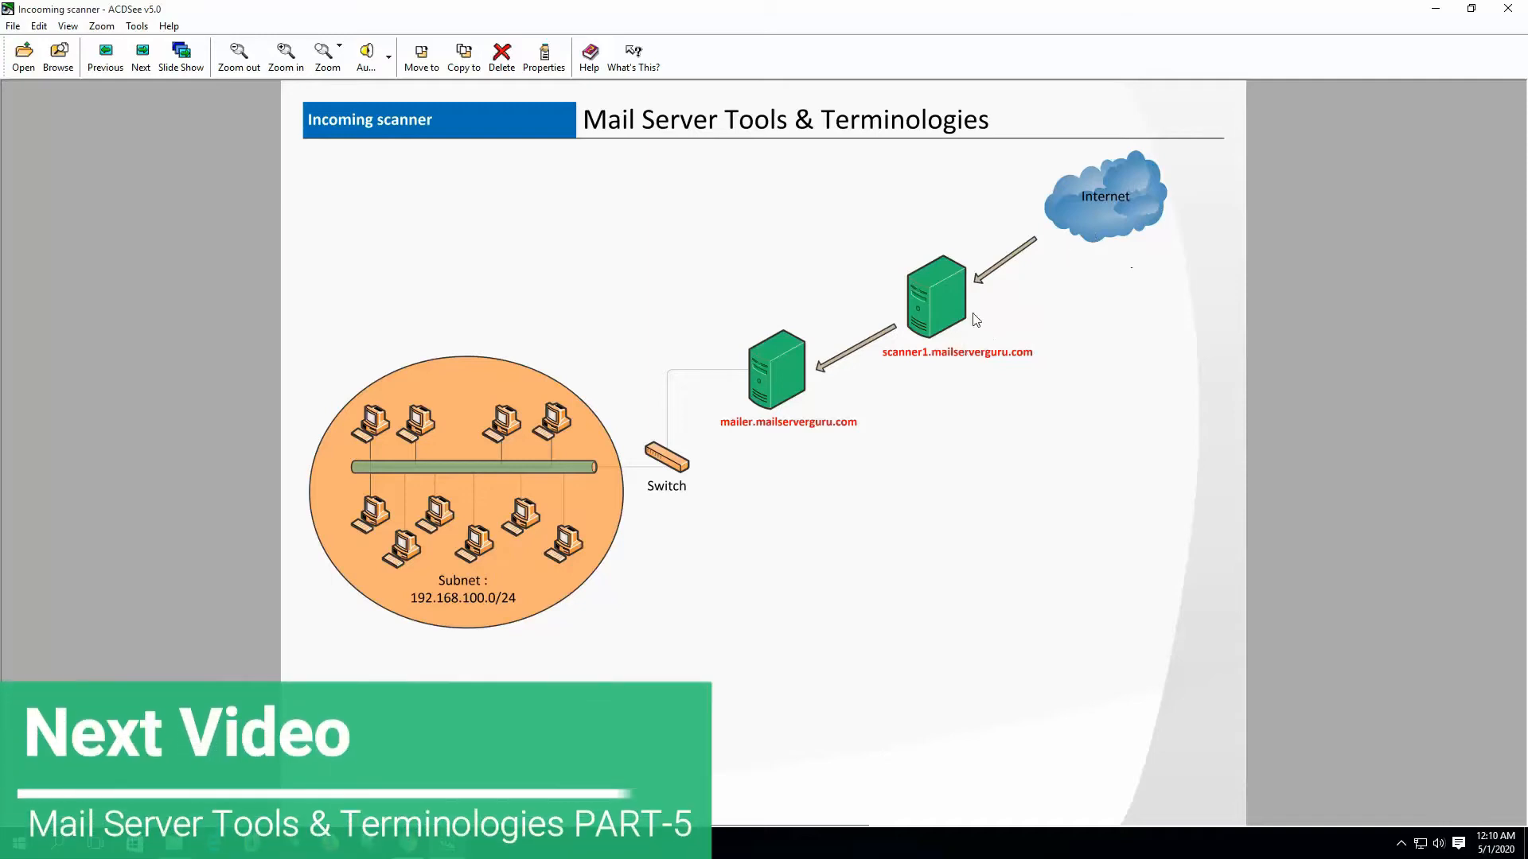
pyautogui.moveTo(746, 398)
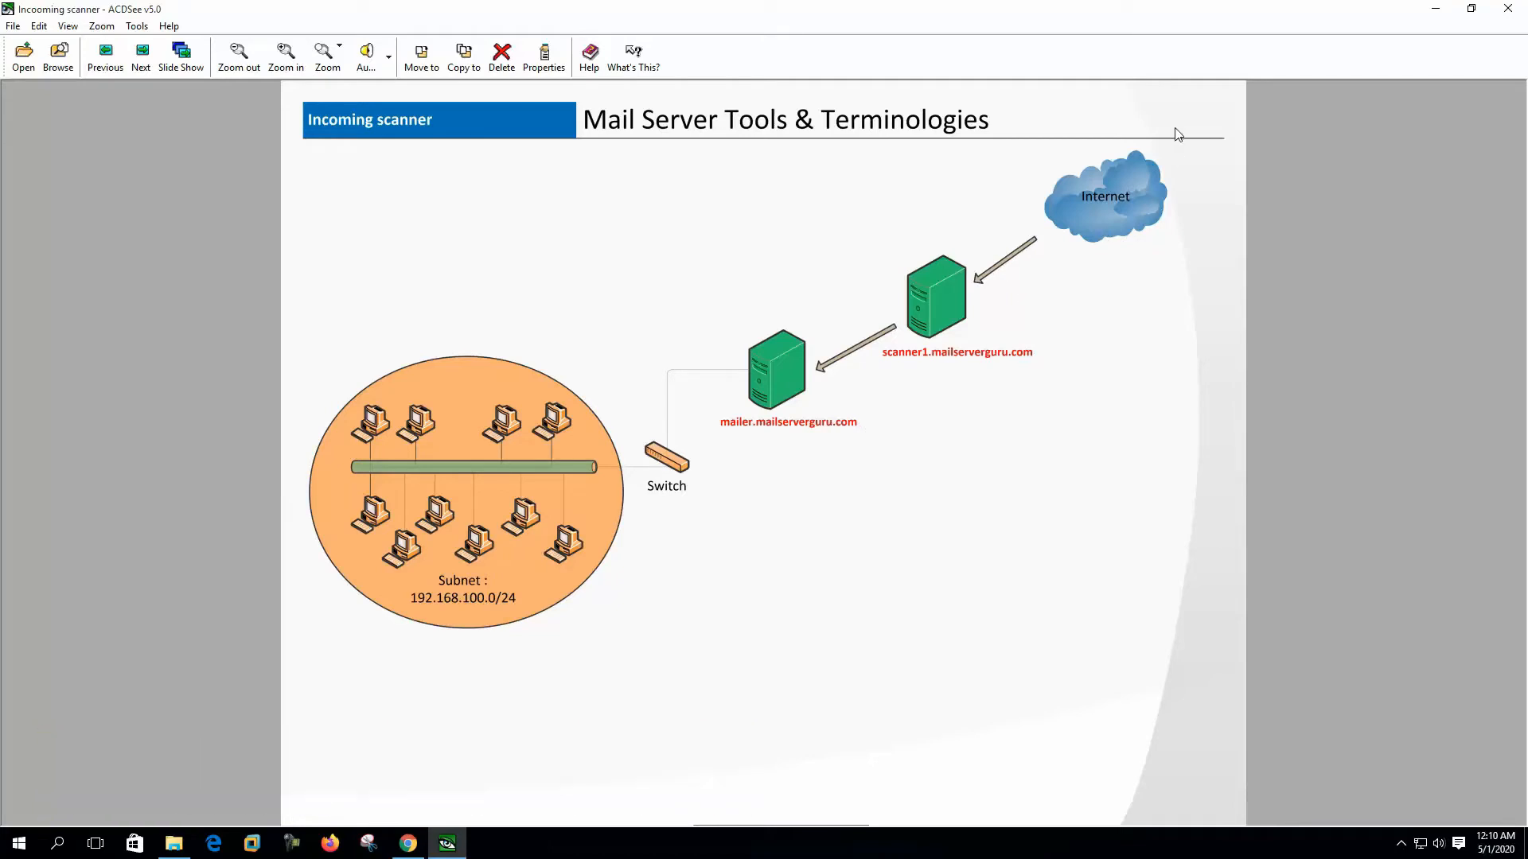
pyautogui.moveTo(987, 354)
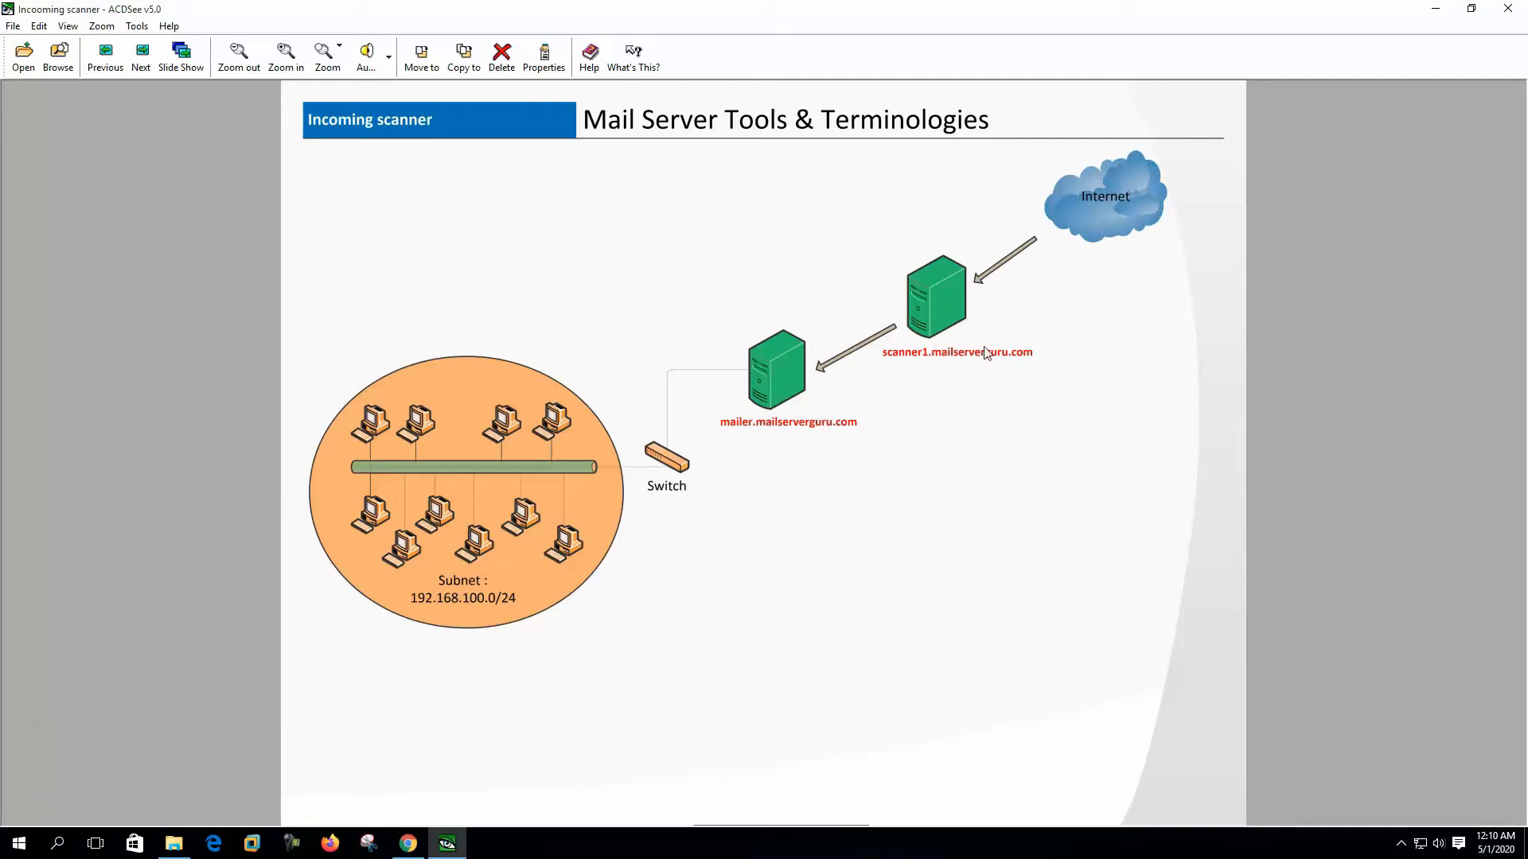
pyautogui.moveTo(944, 296)
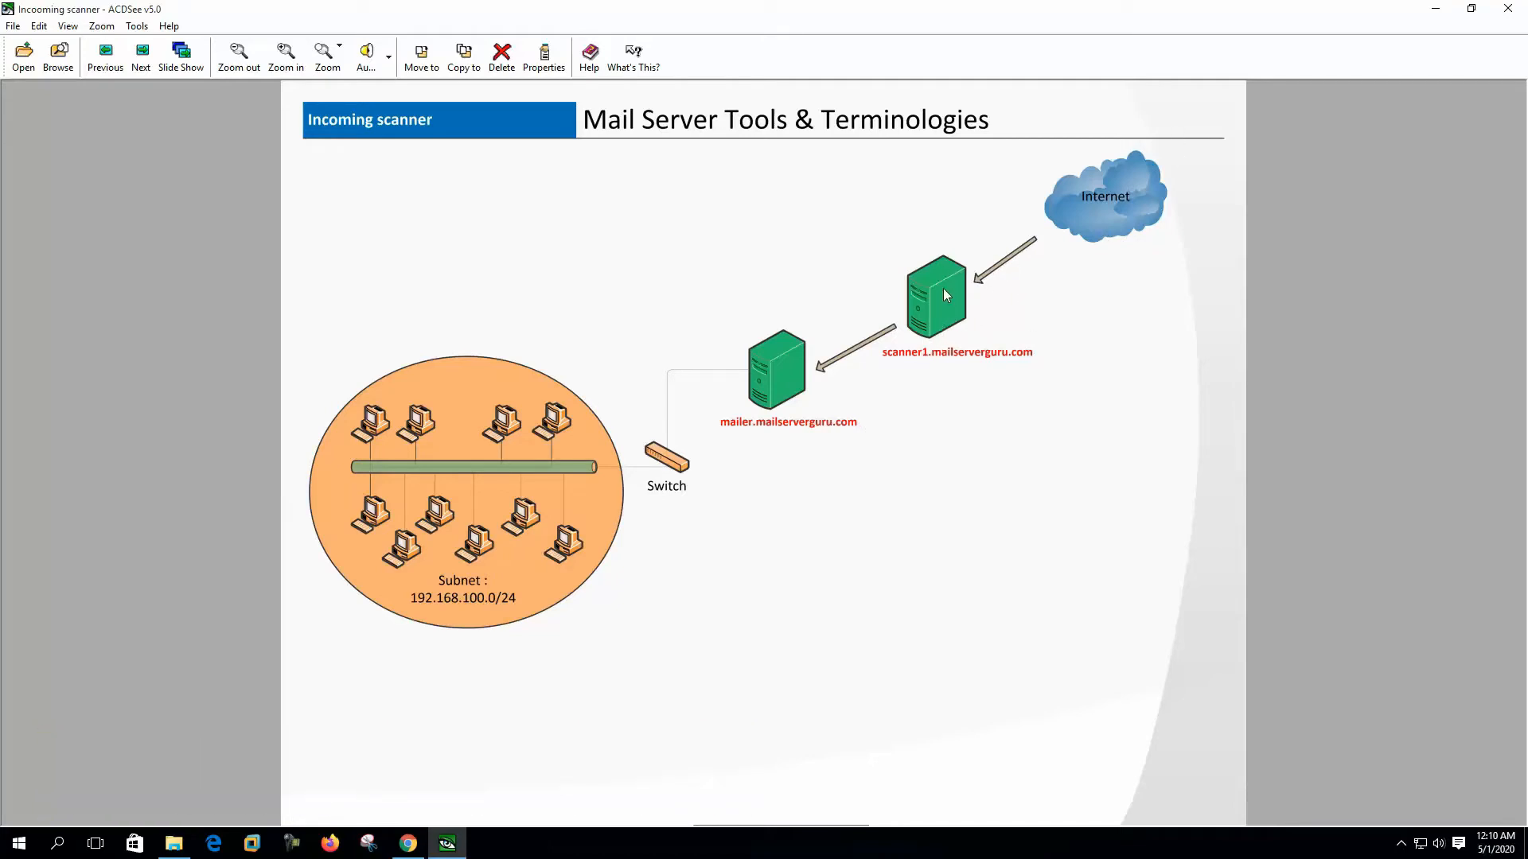
# Step: Advance to the Outbound Relay / Gateway diagram with mail flowing to the Internet
pyautogui.click(140, 56)
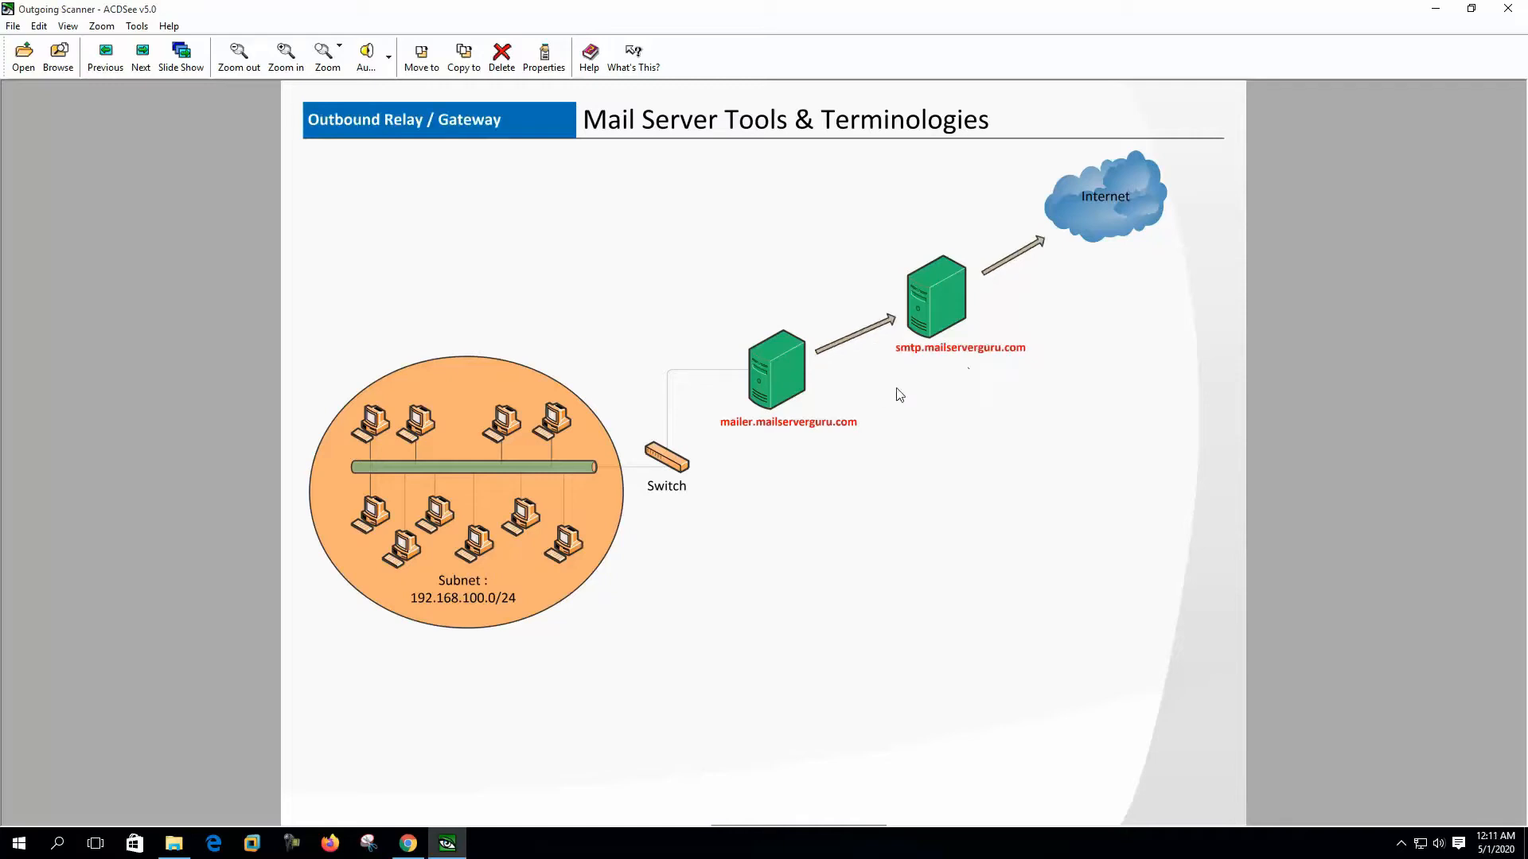
pyautogui.moveTo(955, 252)
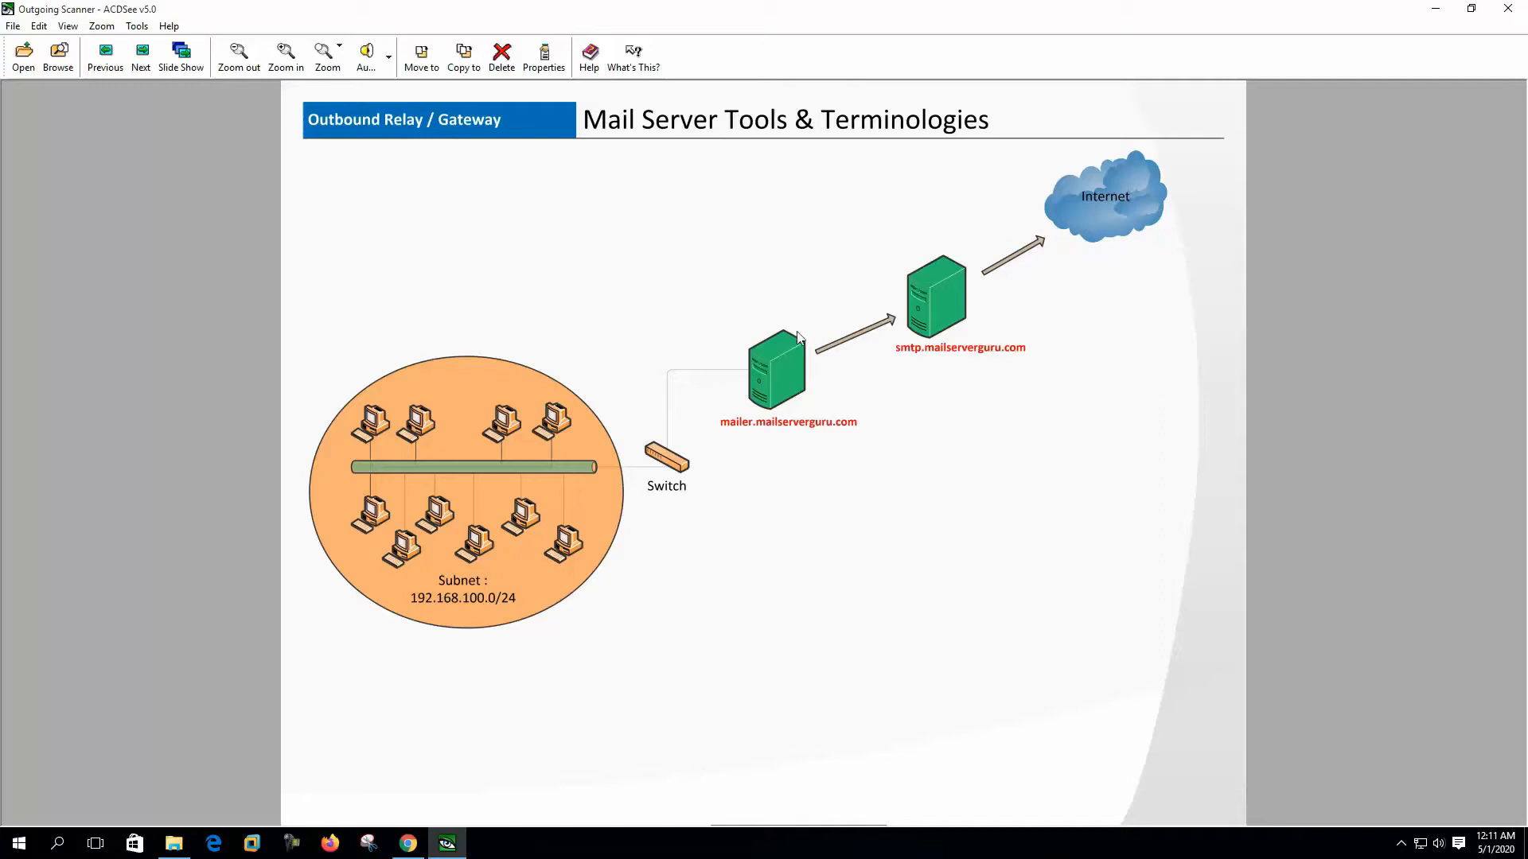
pyautogui.moveTo(1106, 214)
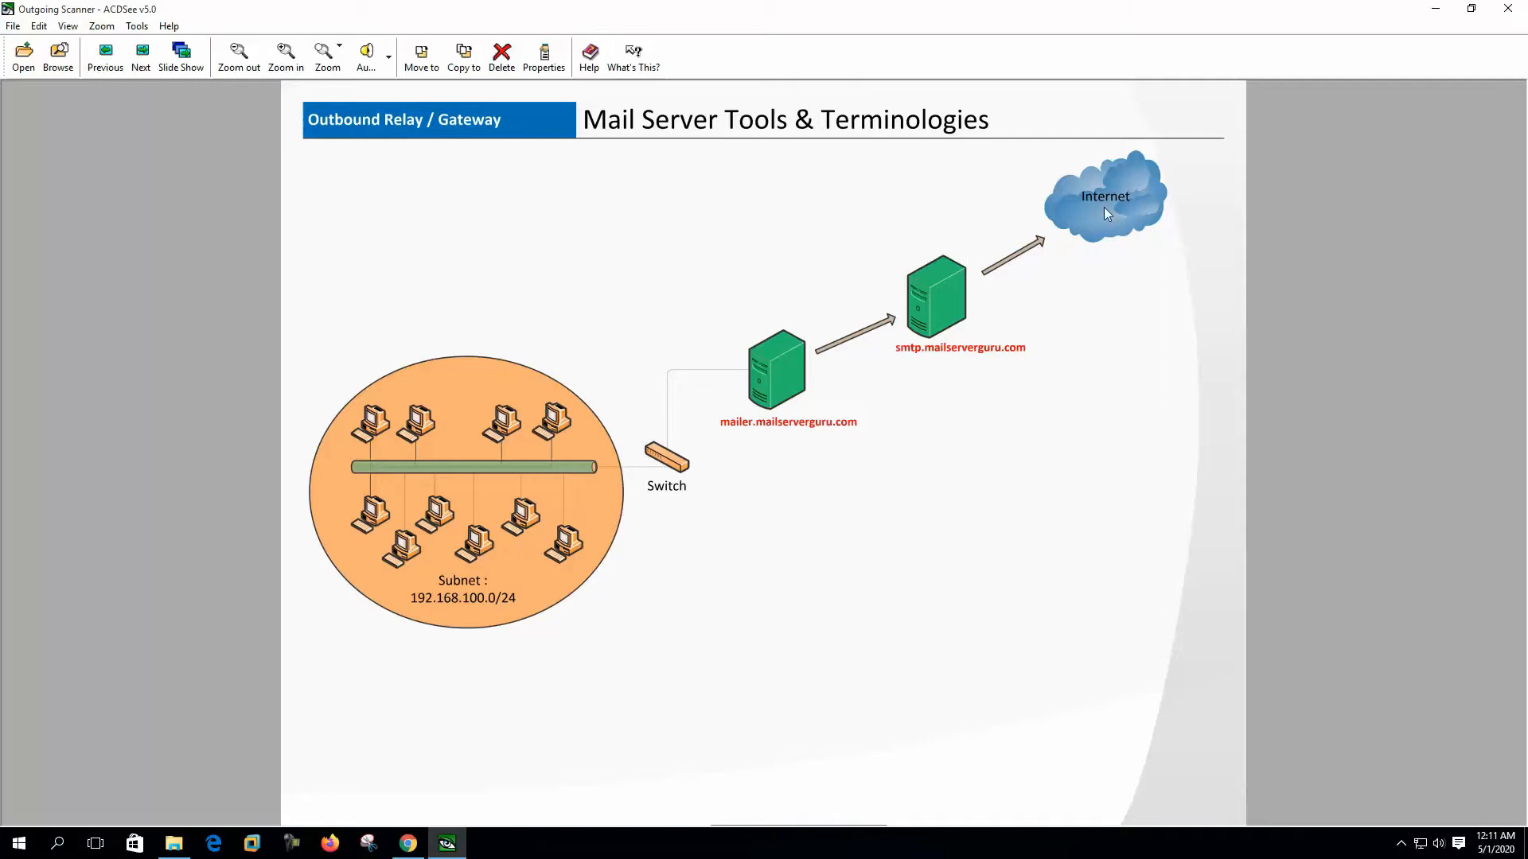
pyautogui.moveTo(879, 336)
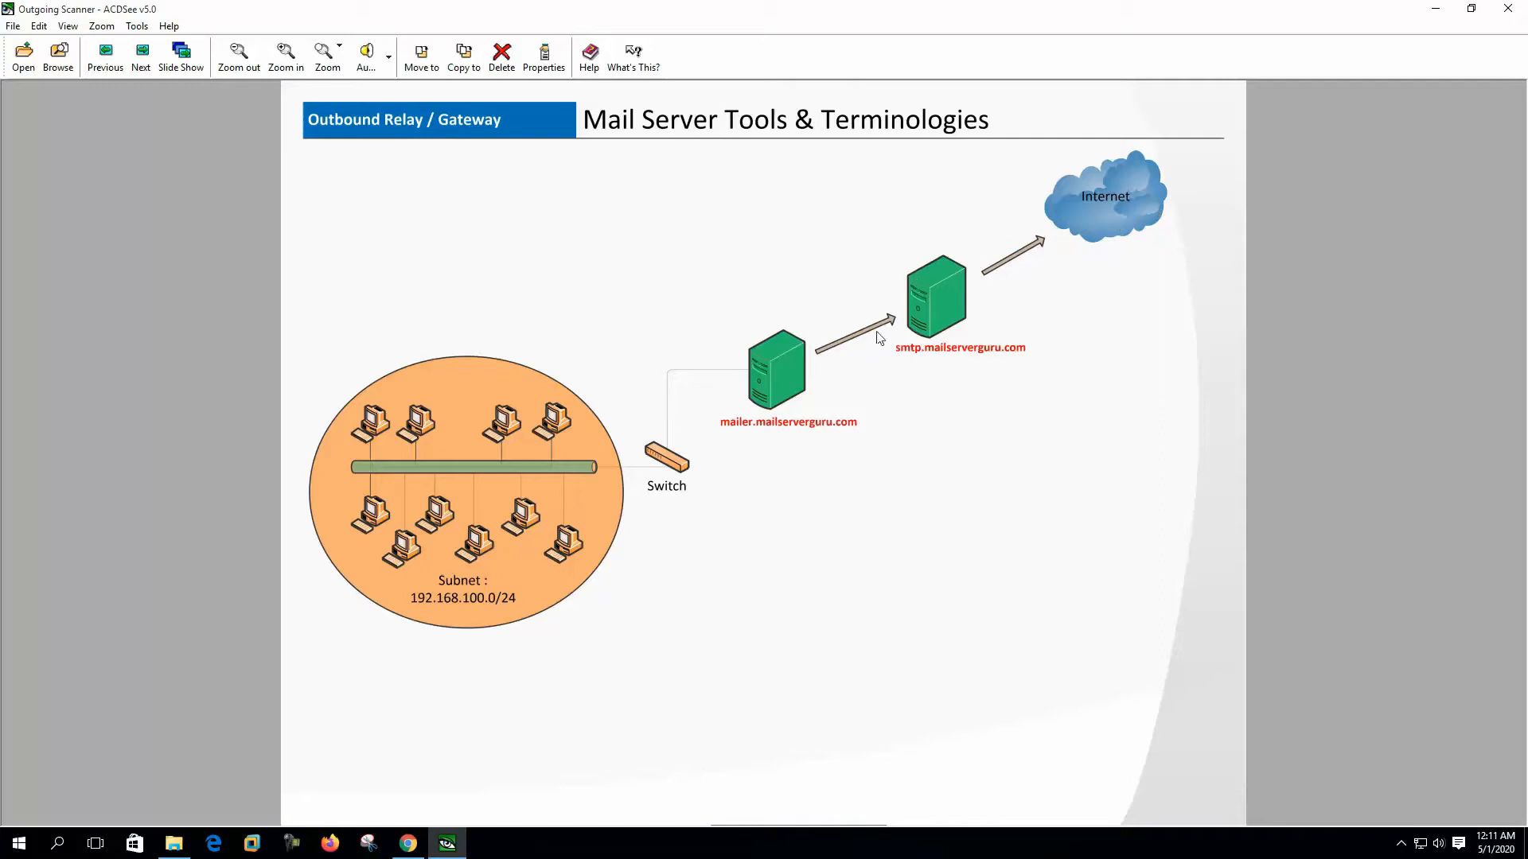
pyautogui.moveTo(926, 361)
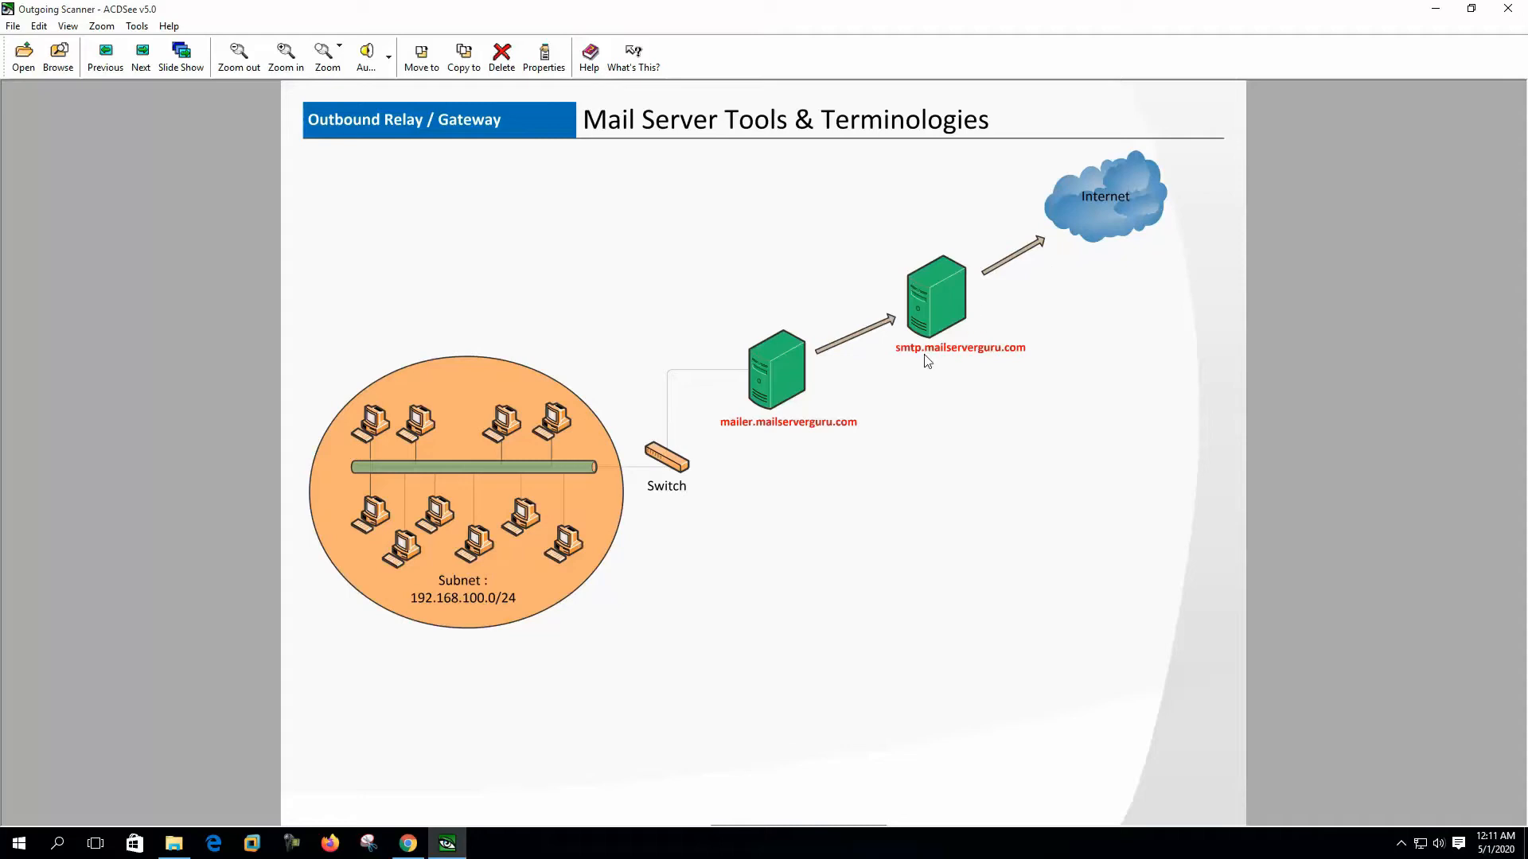
pyautogui.moveTo(966, 294)
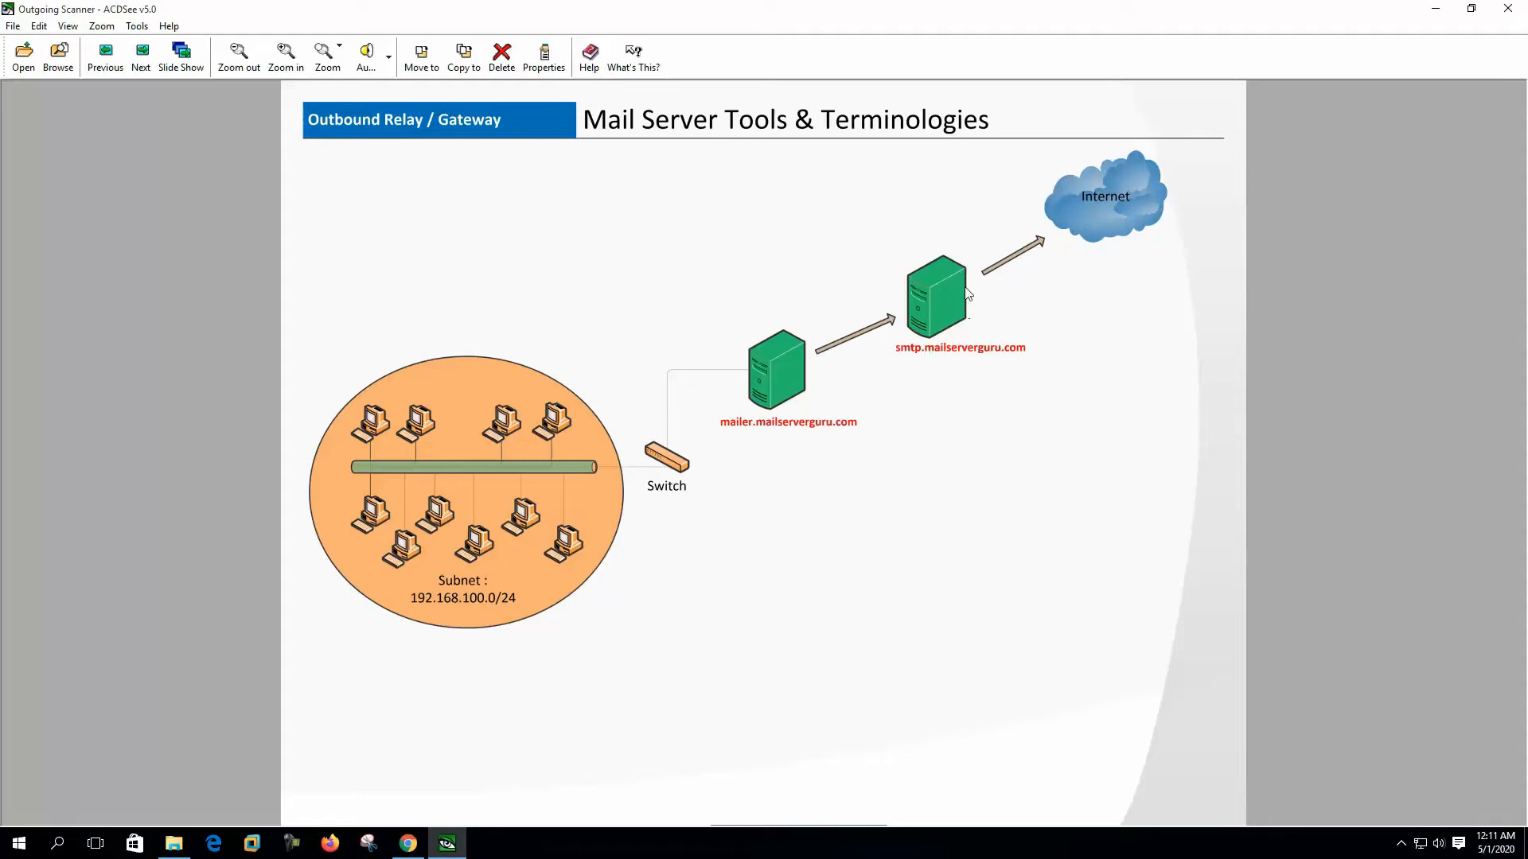
pyautogui.moveTo(1013, 288)
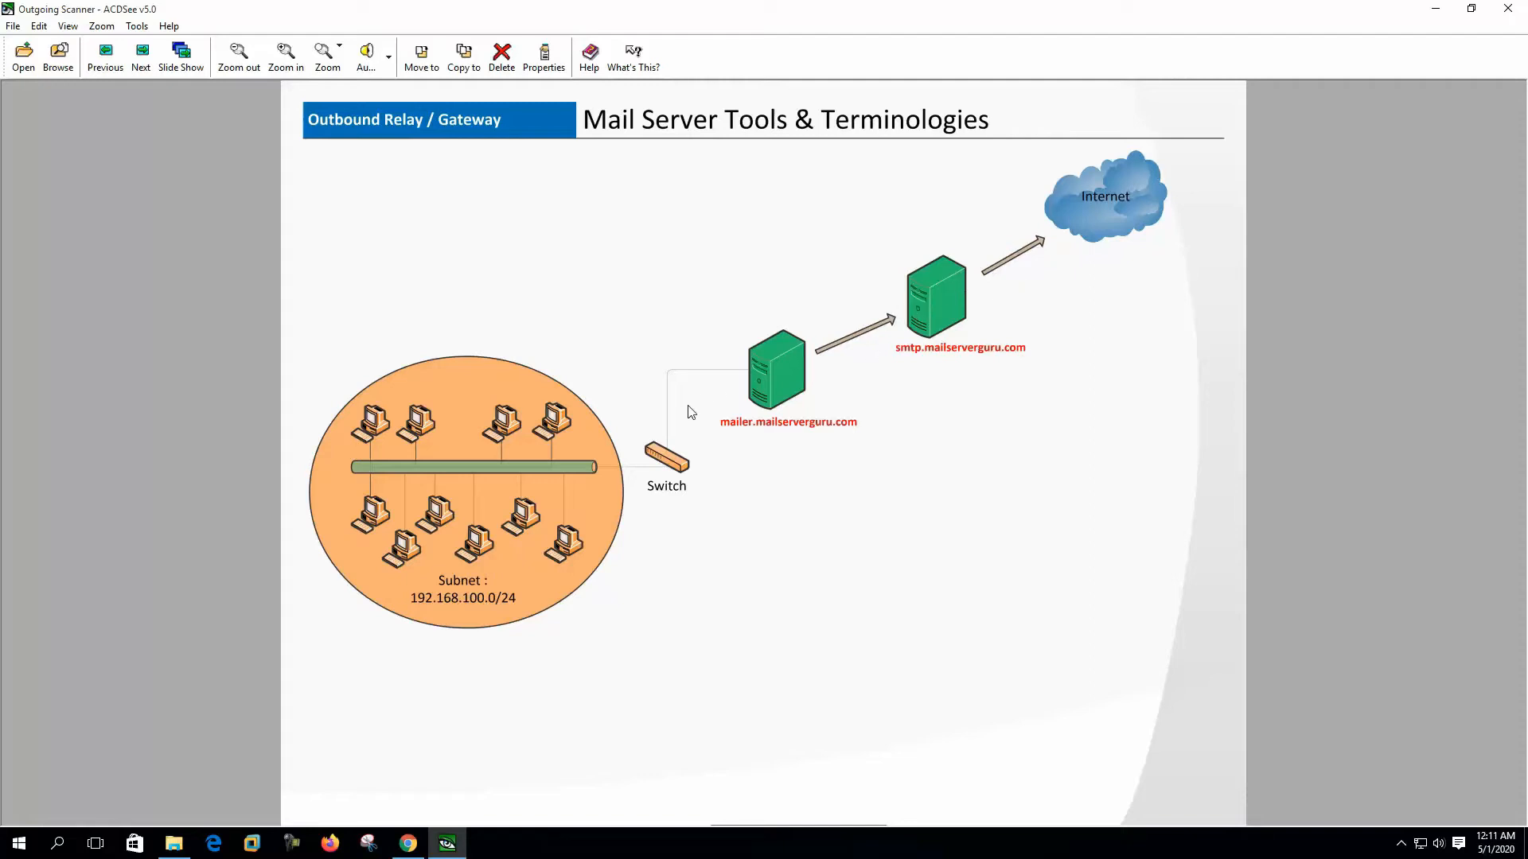
pyautogui.moveTo(821, 388)
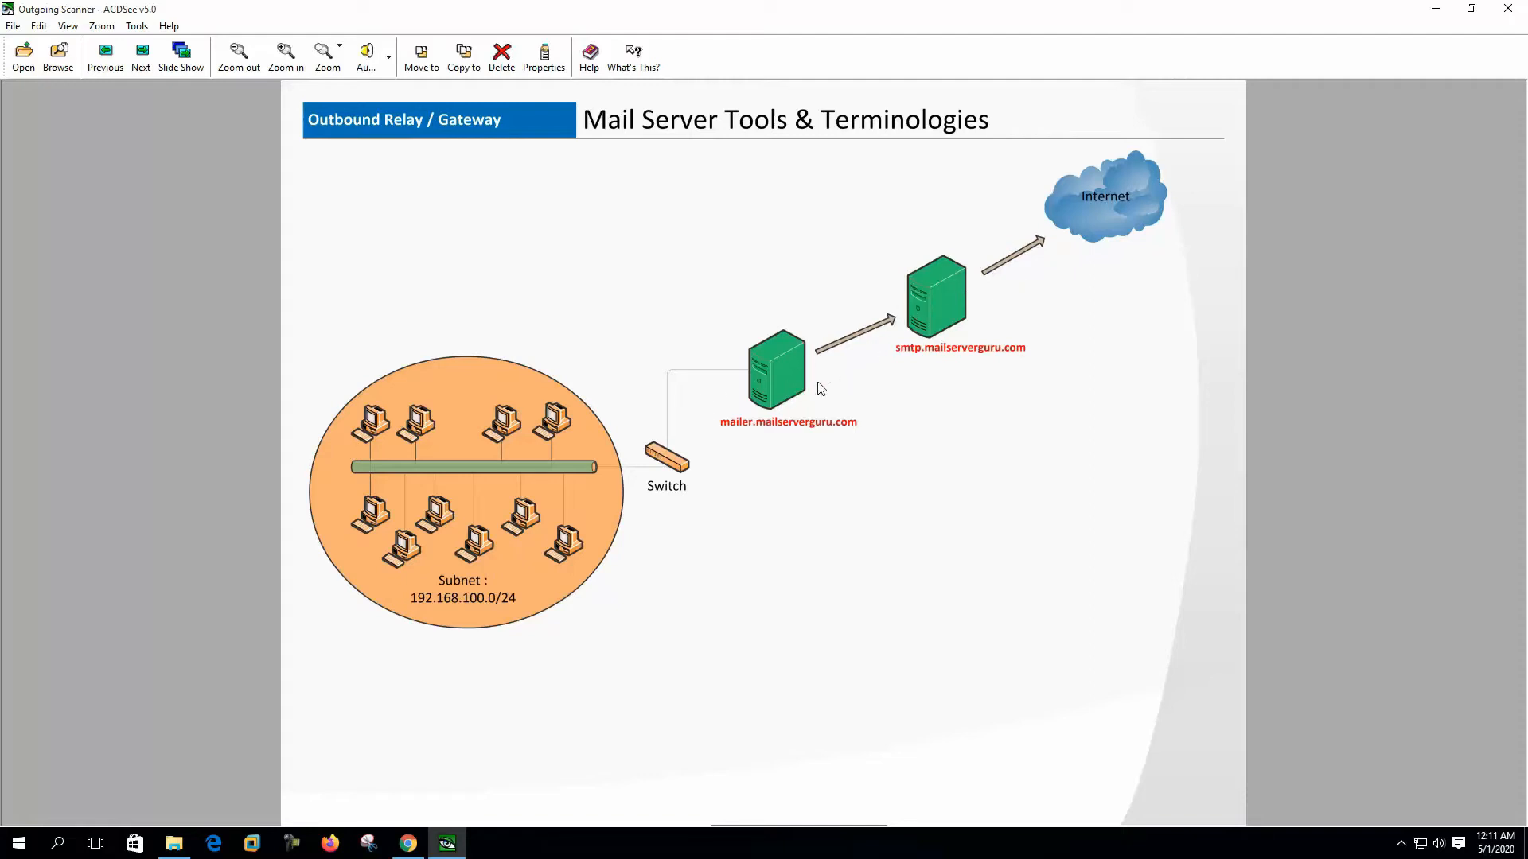
pyautogui.moveTo(898, 326)
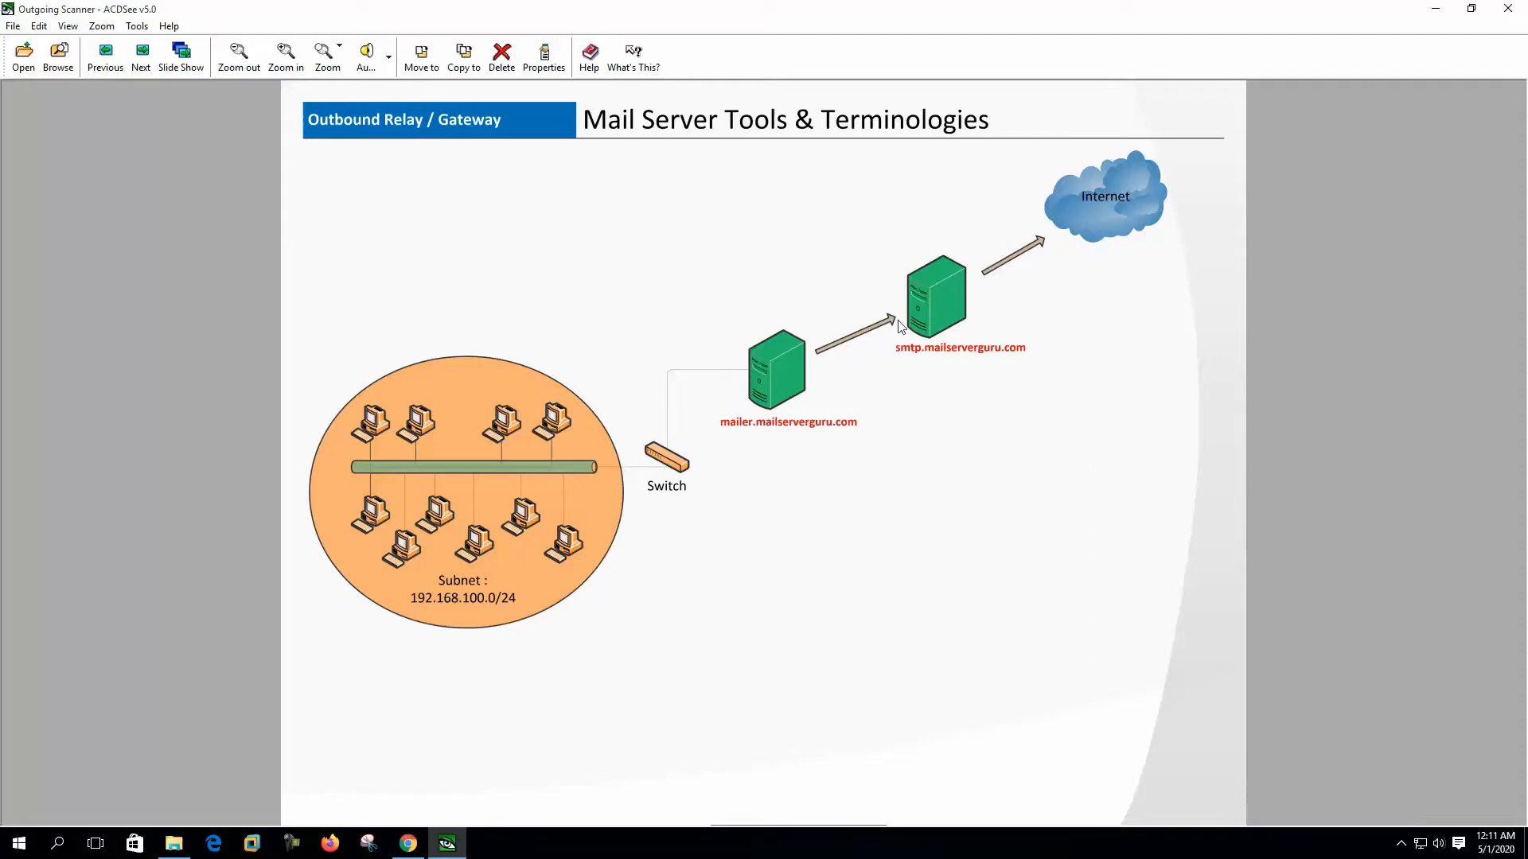
pyautogui.moveTo(885, 331)
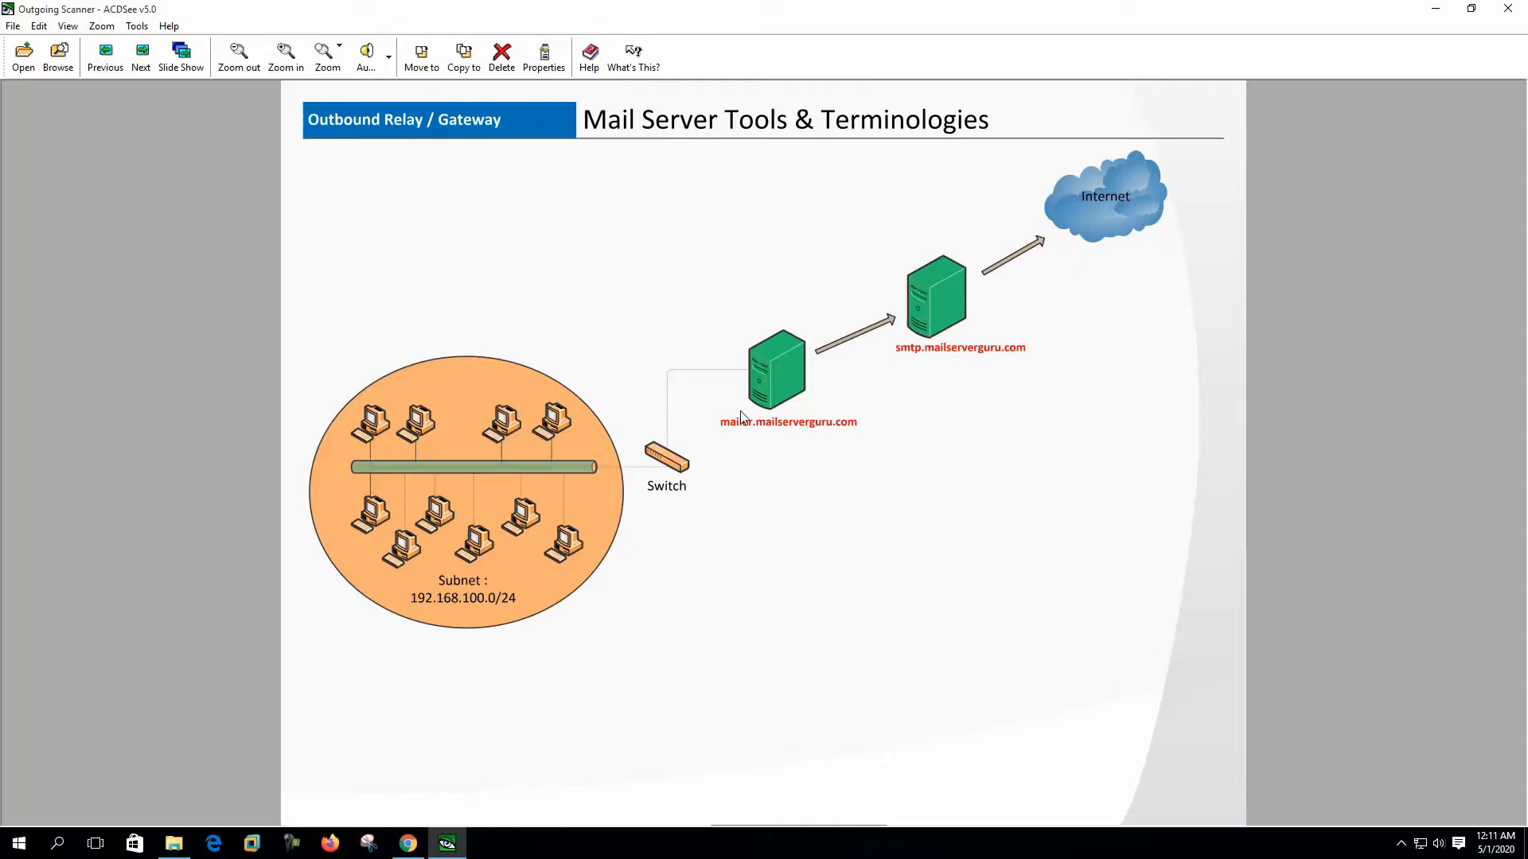
pyautogui.moveTo(969, 297)
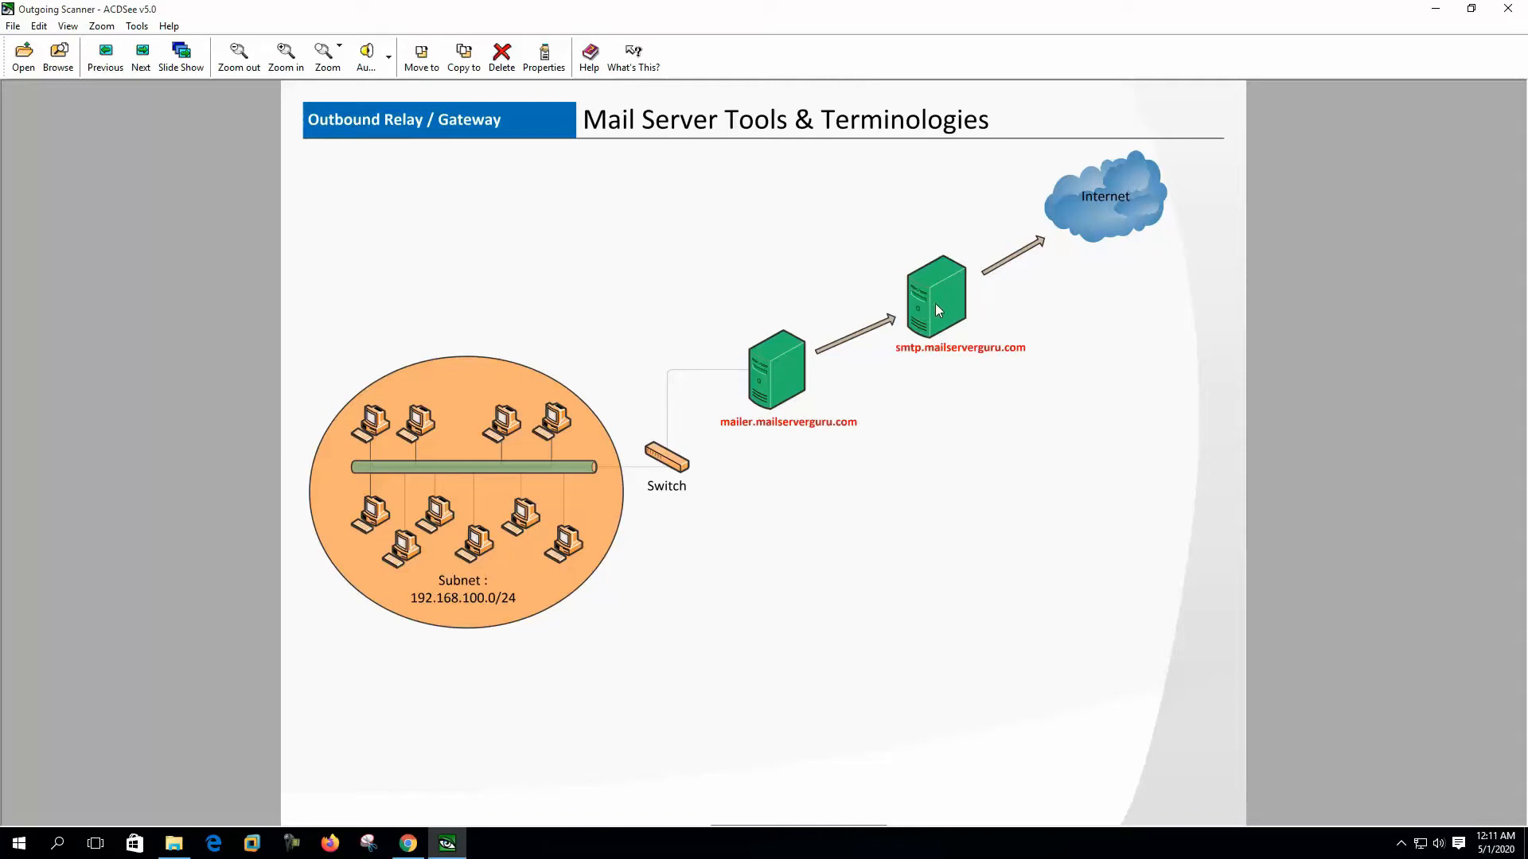
pyautogui.moveTo(958, 311)
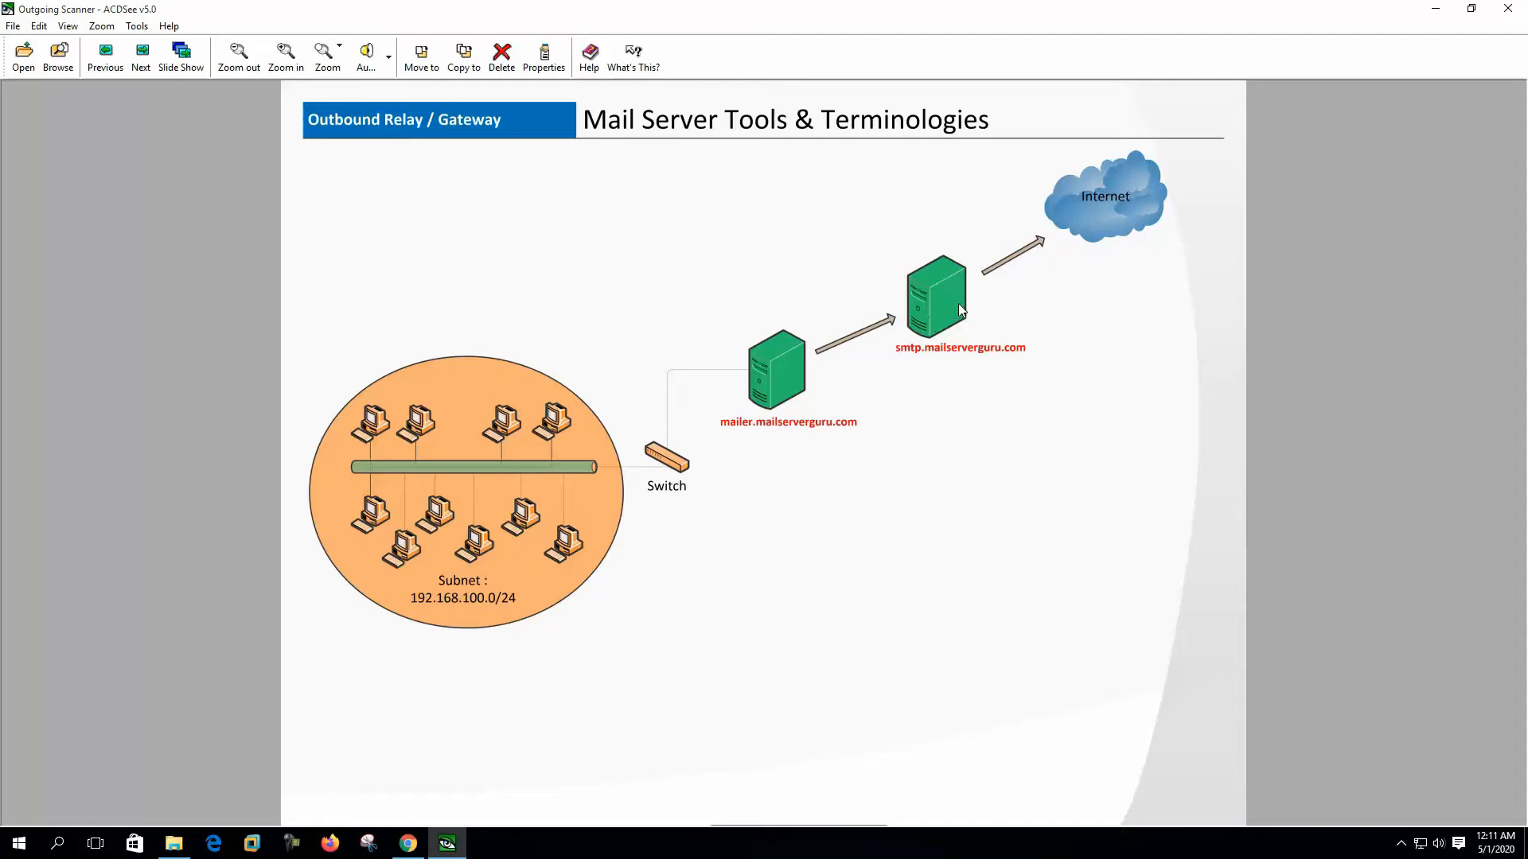
pyautogui.moveTo(719, 397)
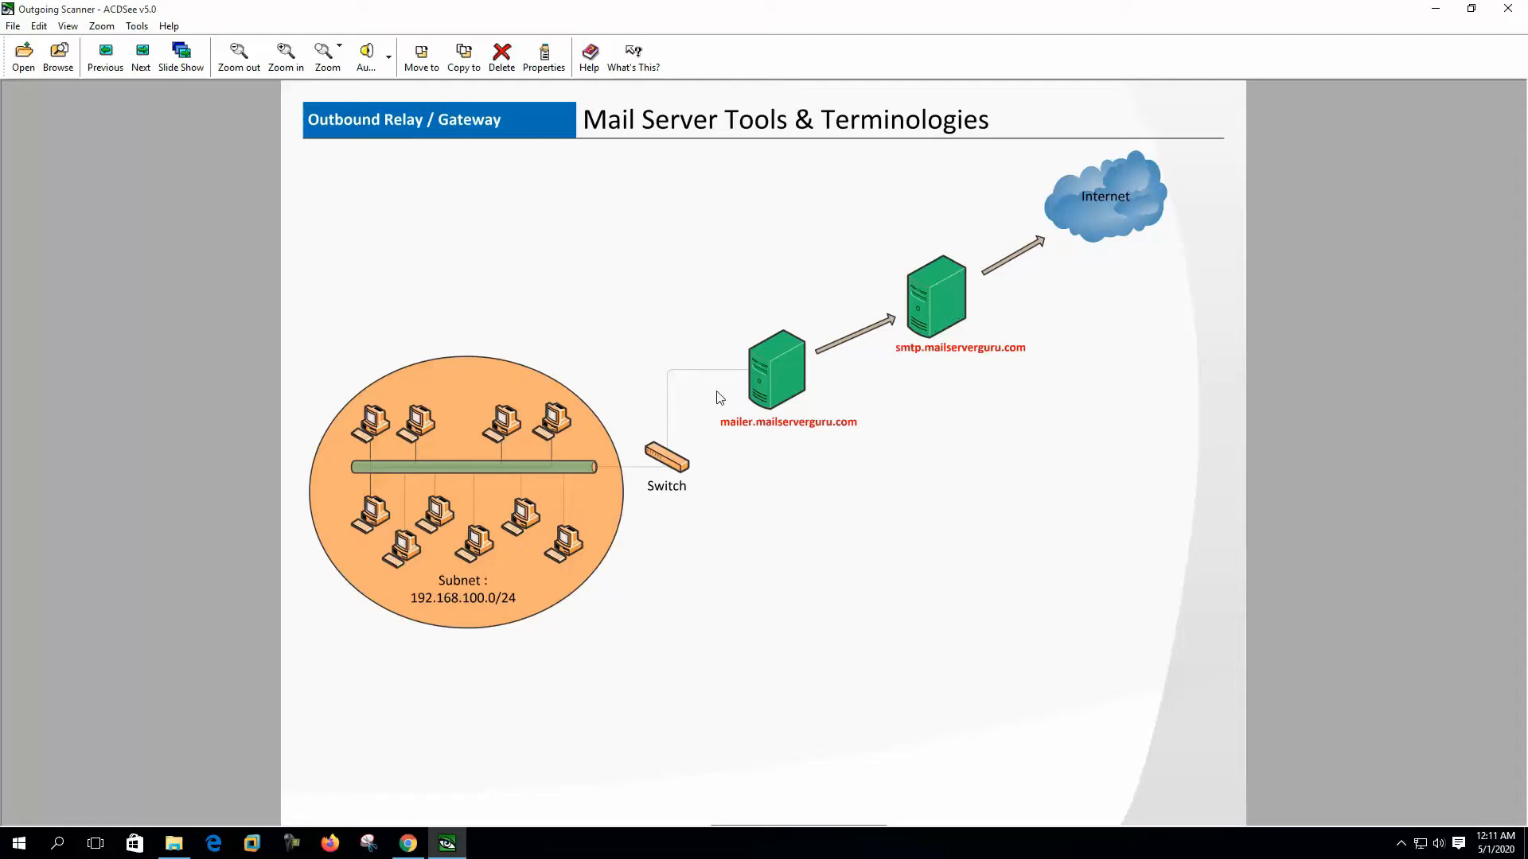
pyautogui.moveTo(732, 390)
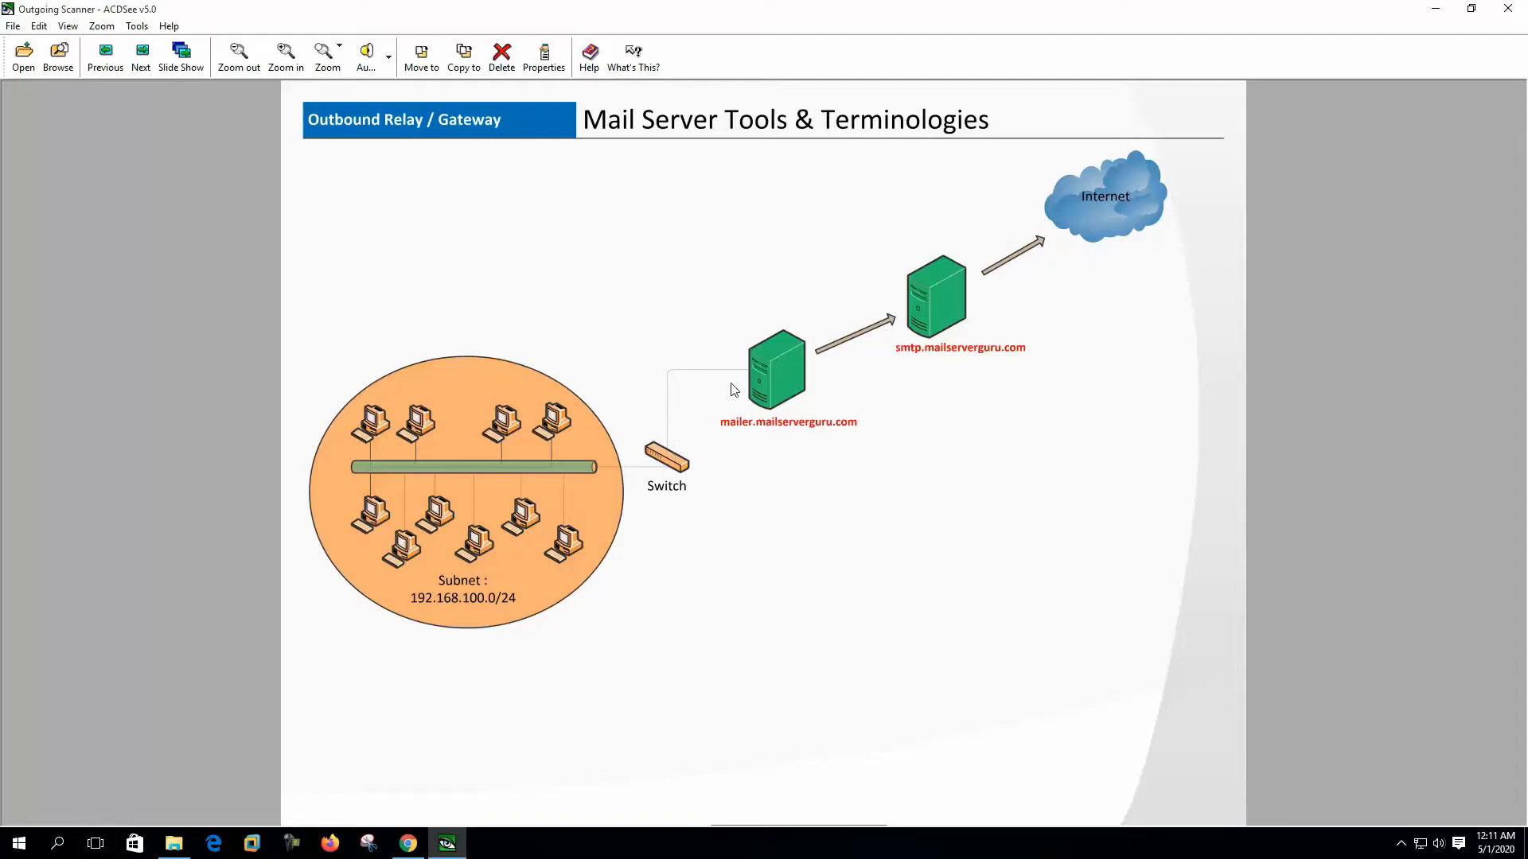
pyautogui.click(140, 56)
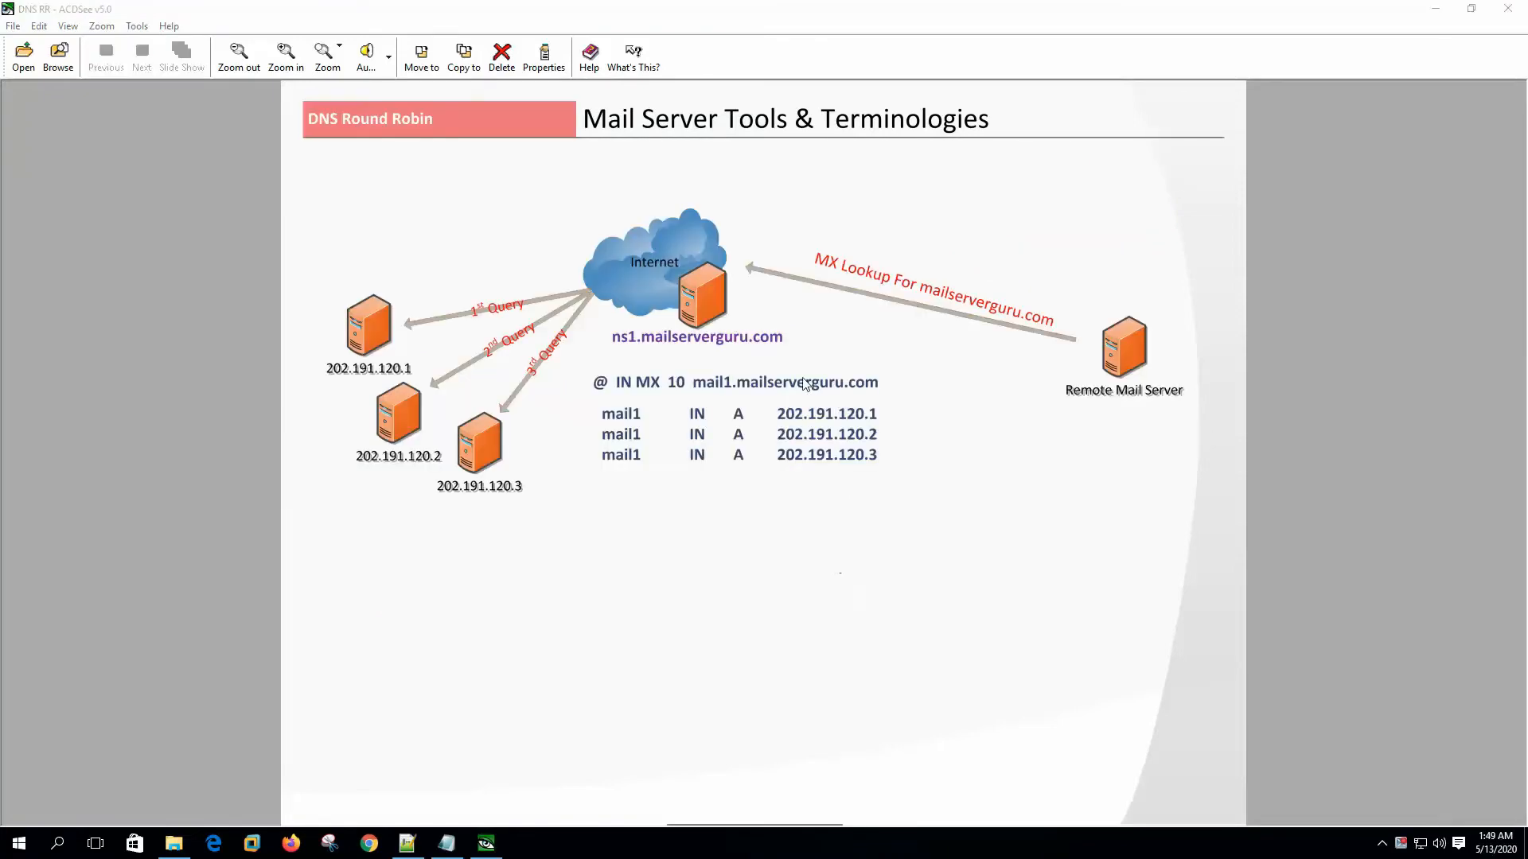
pyautogui.moveTo(878, 480)
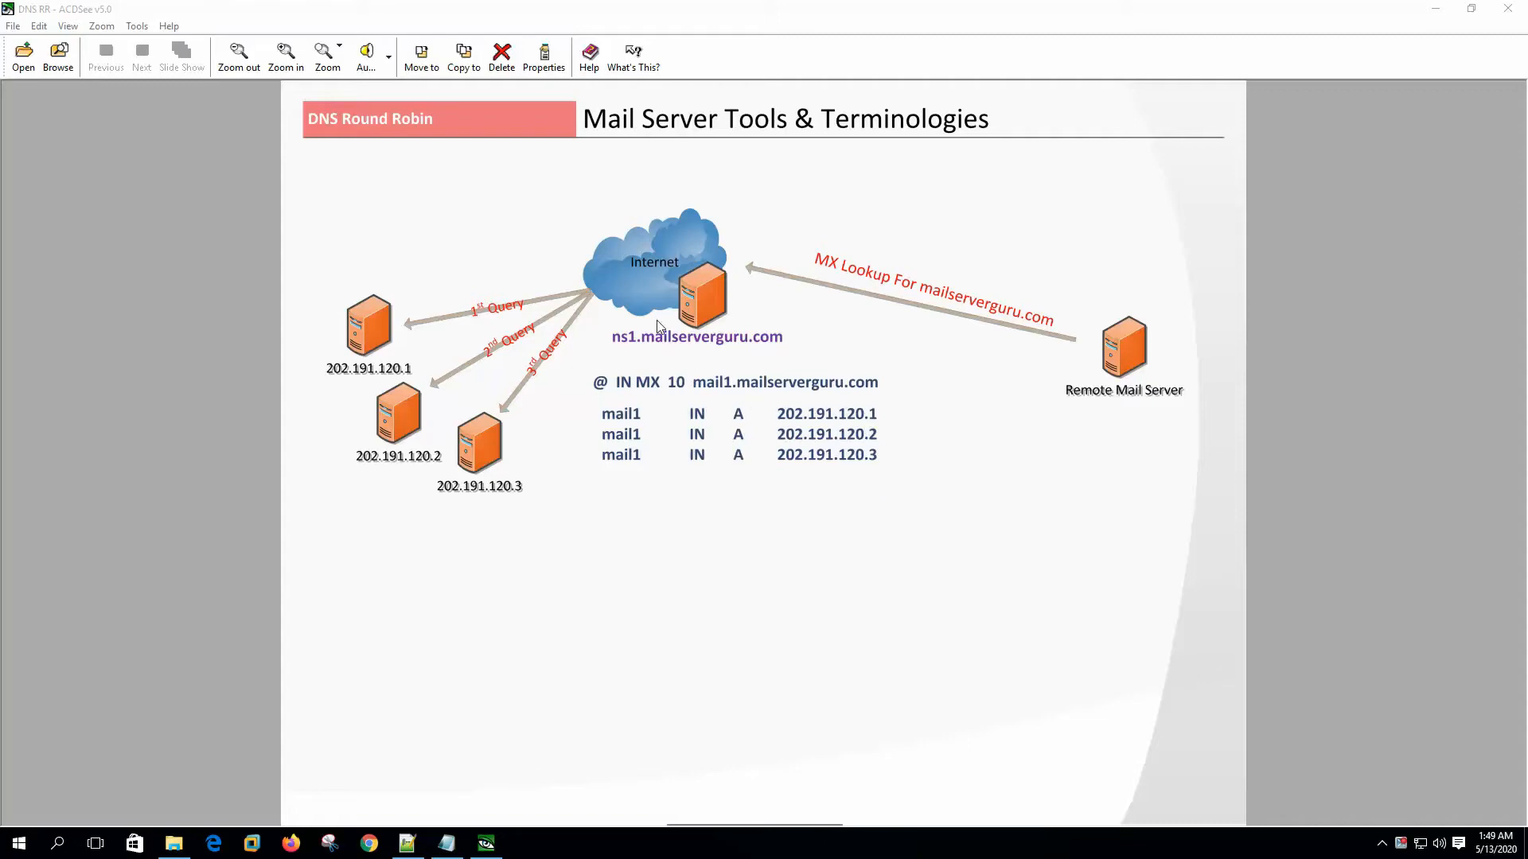
pyautogui.moveTo(433, 388)
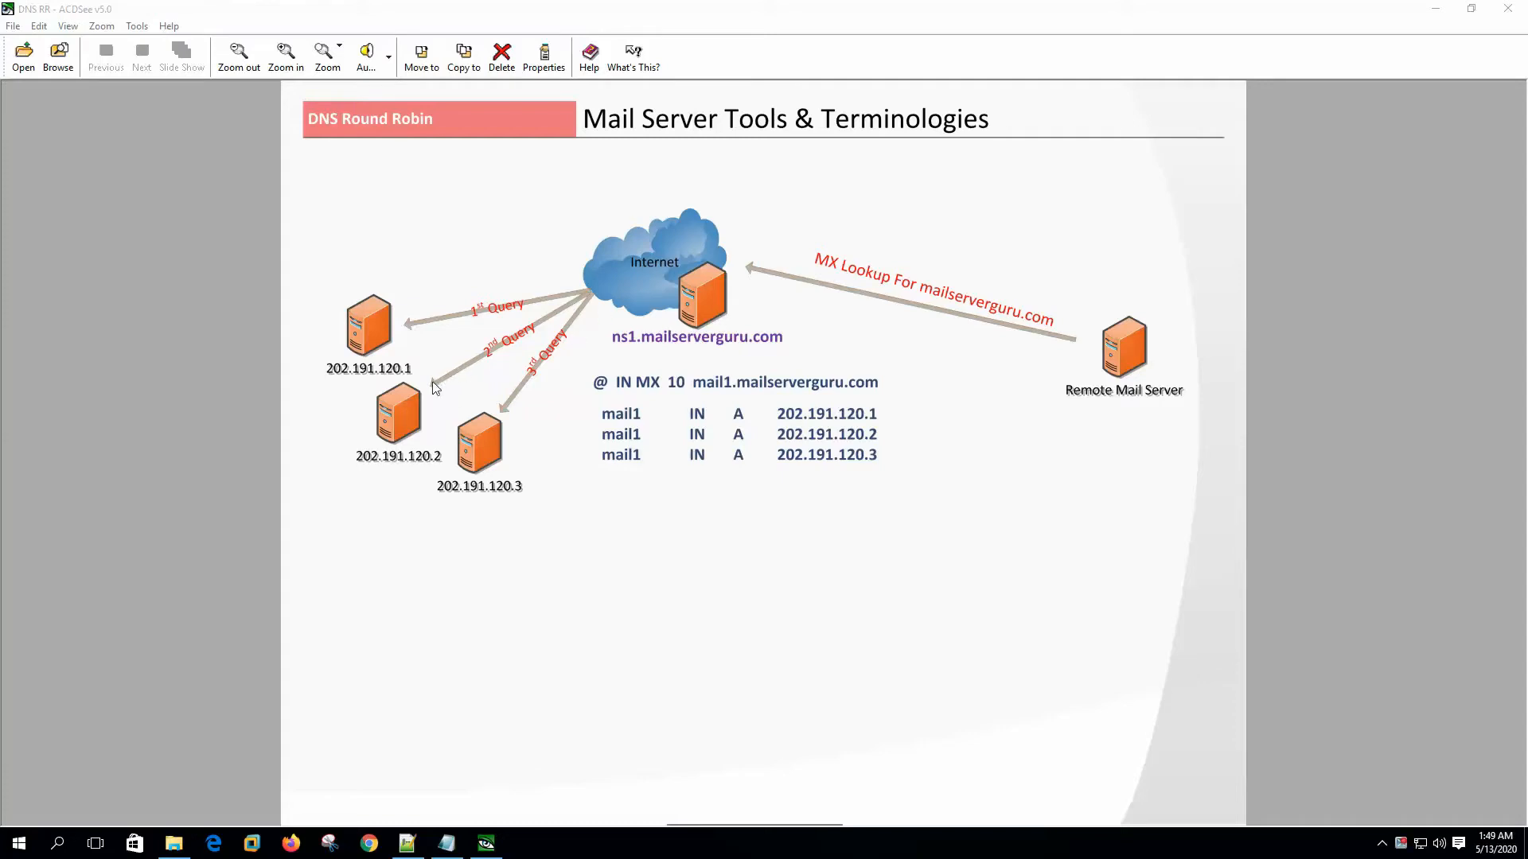
pyautogui.moveTo(506, 367)
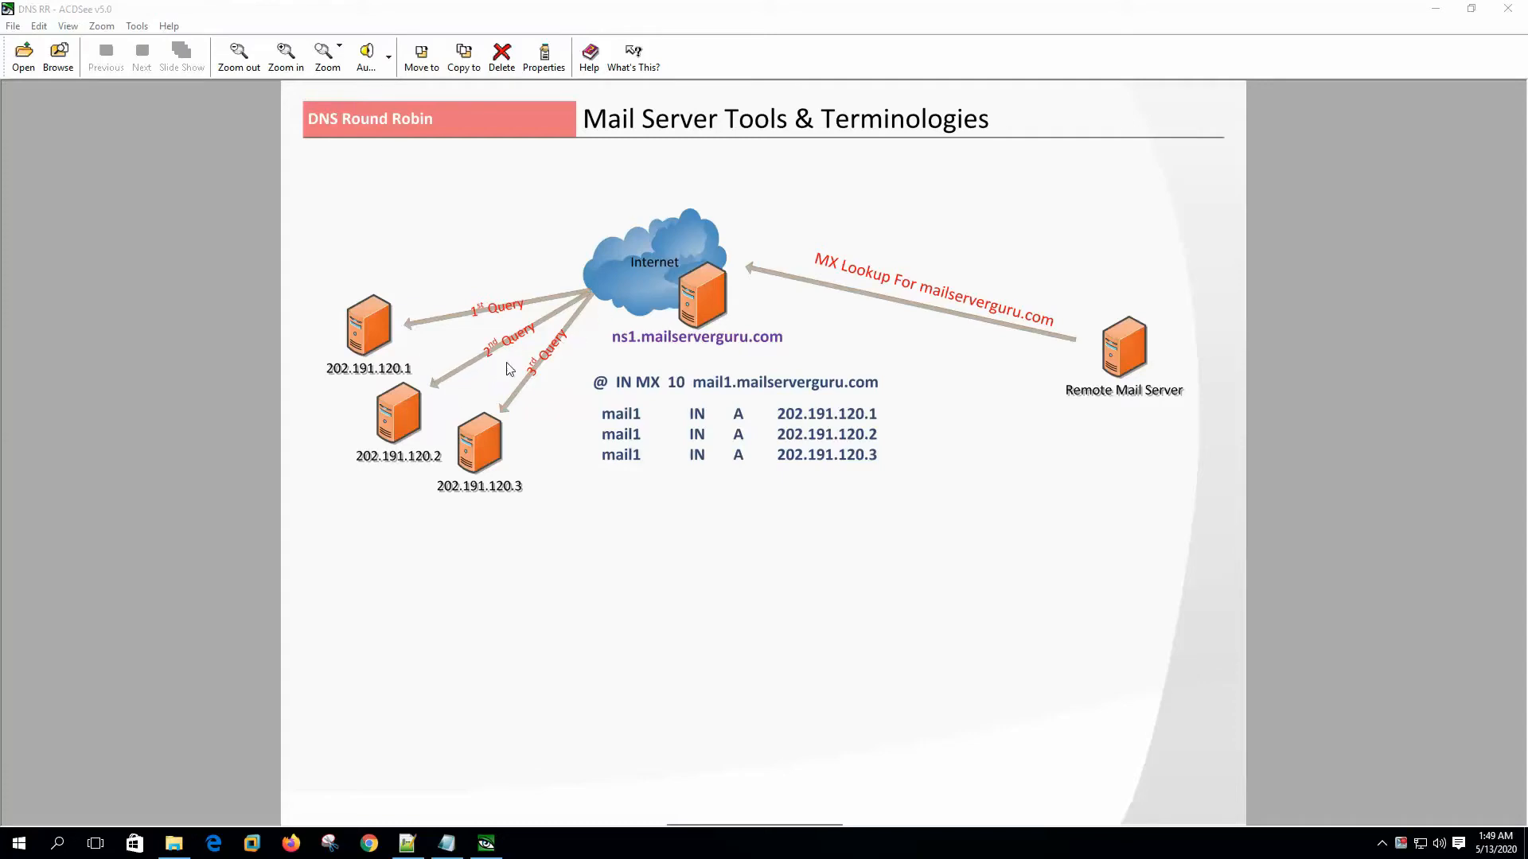
pyautogui.moveTo(640, 325)
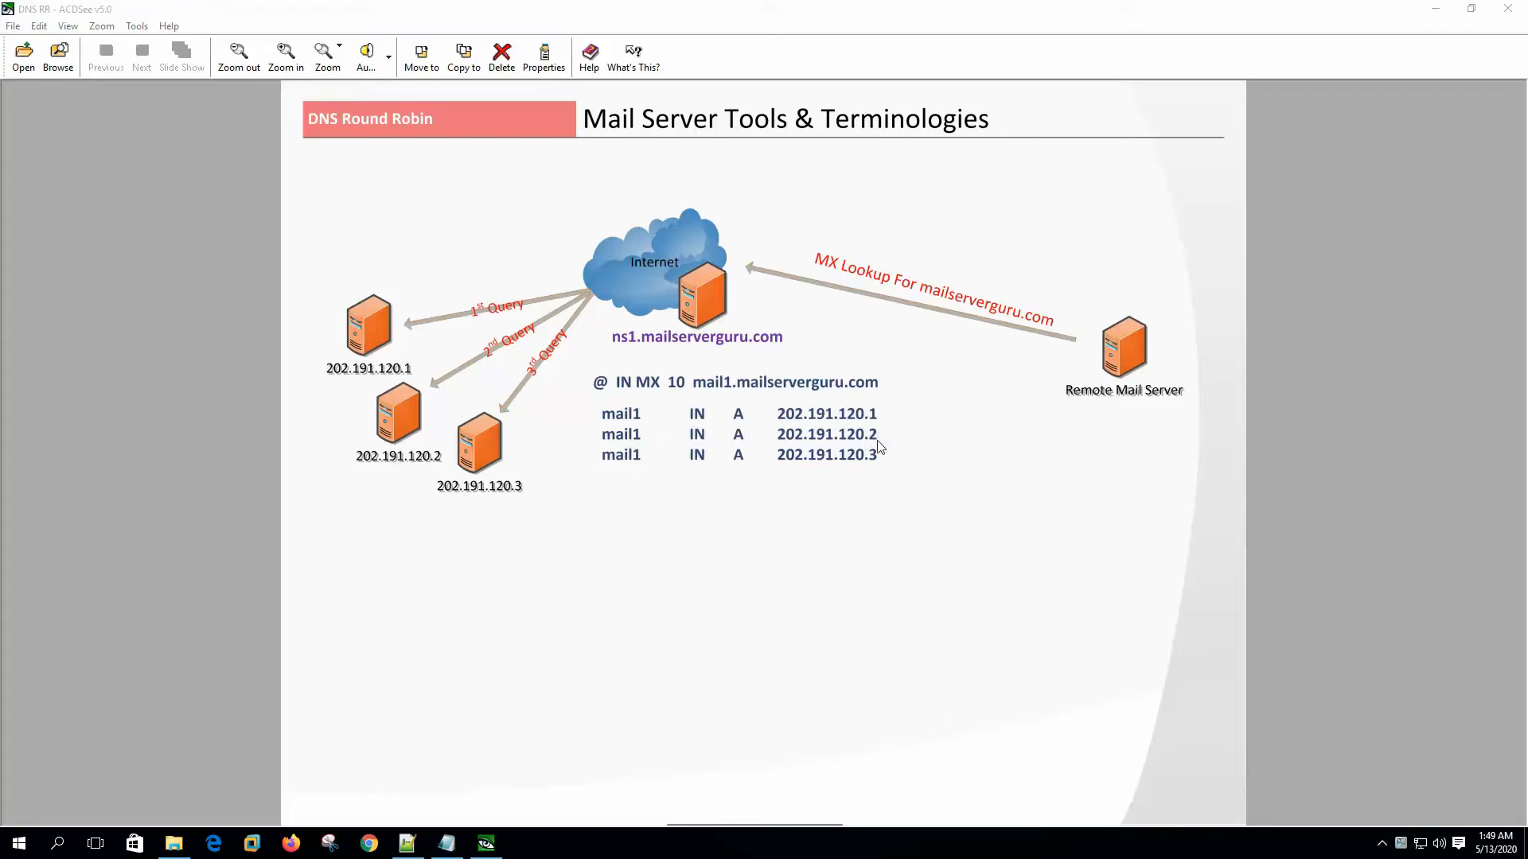
pyautogui.moveTo(1119, 402)
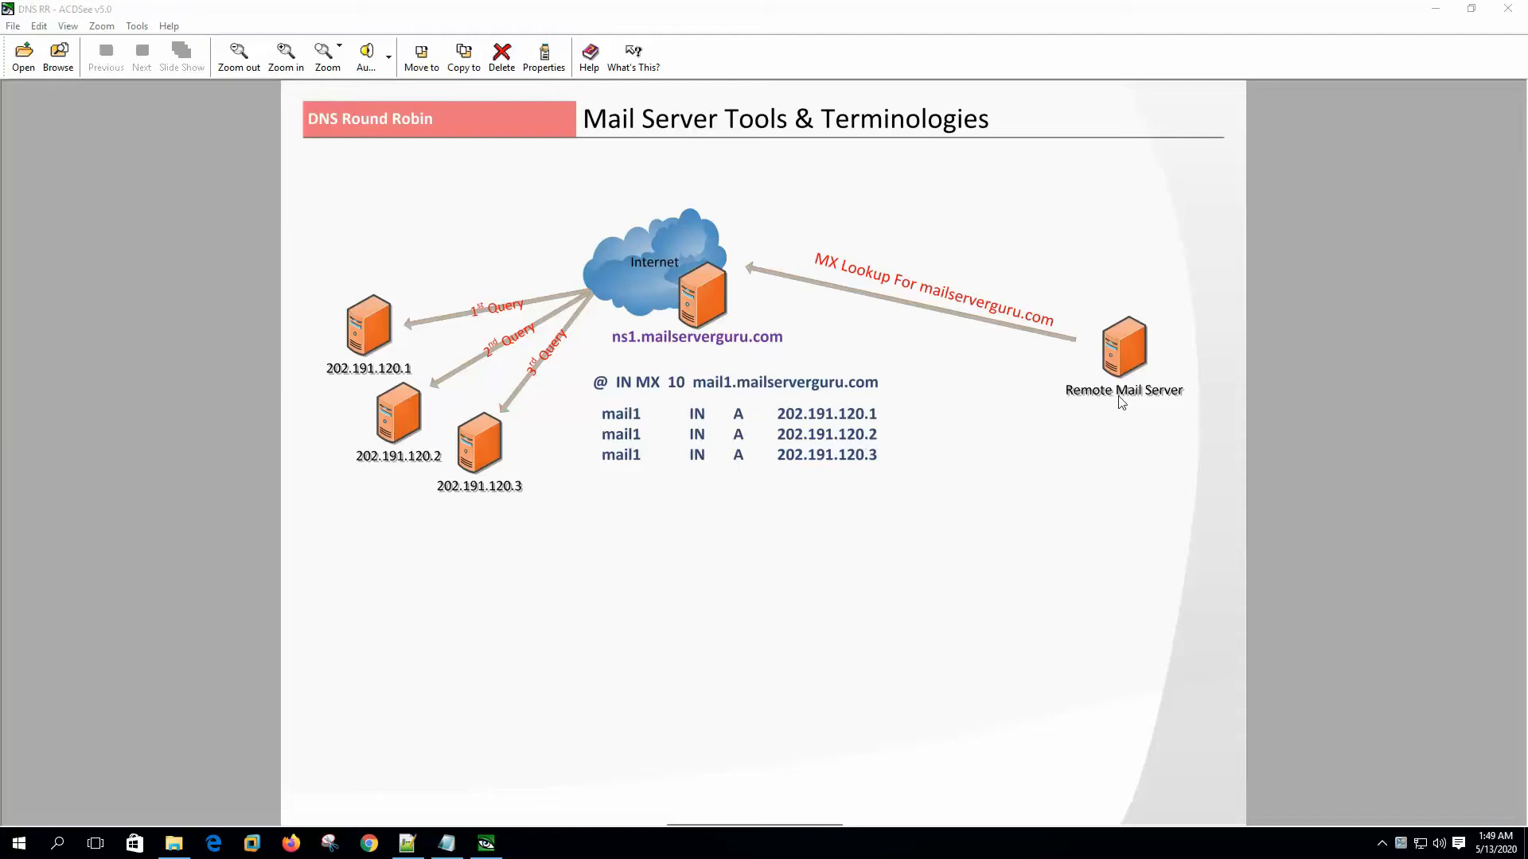
pyautogui.moveTo(966, 360)
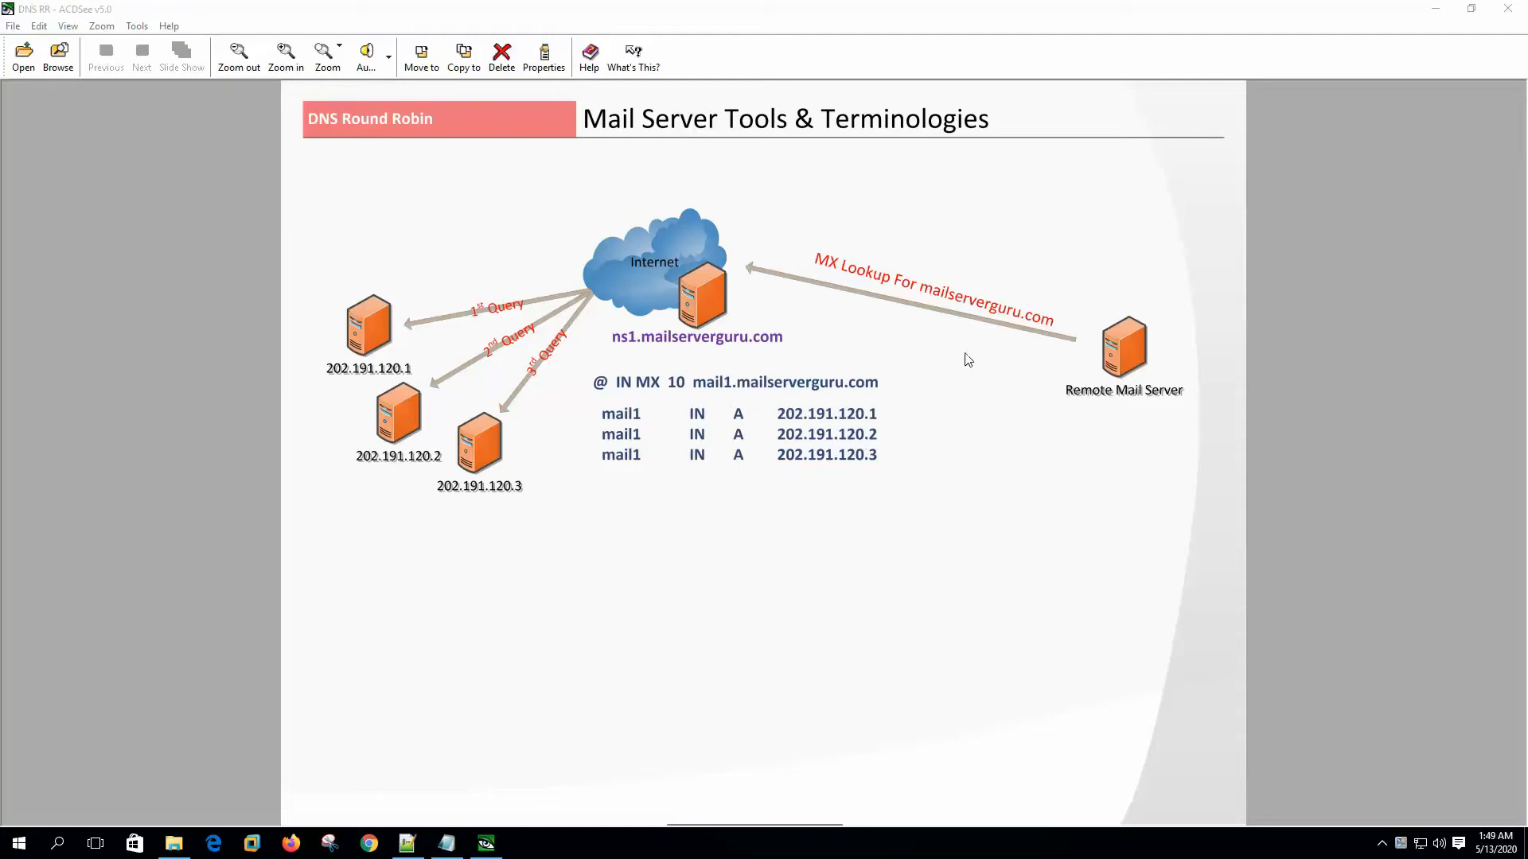
pyautogui.moveTo(729, 378)
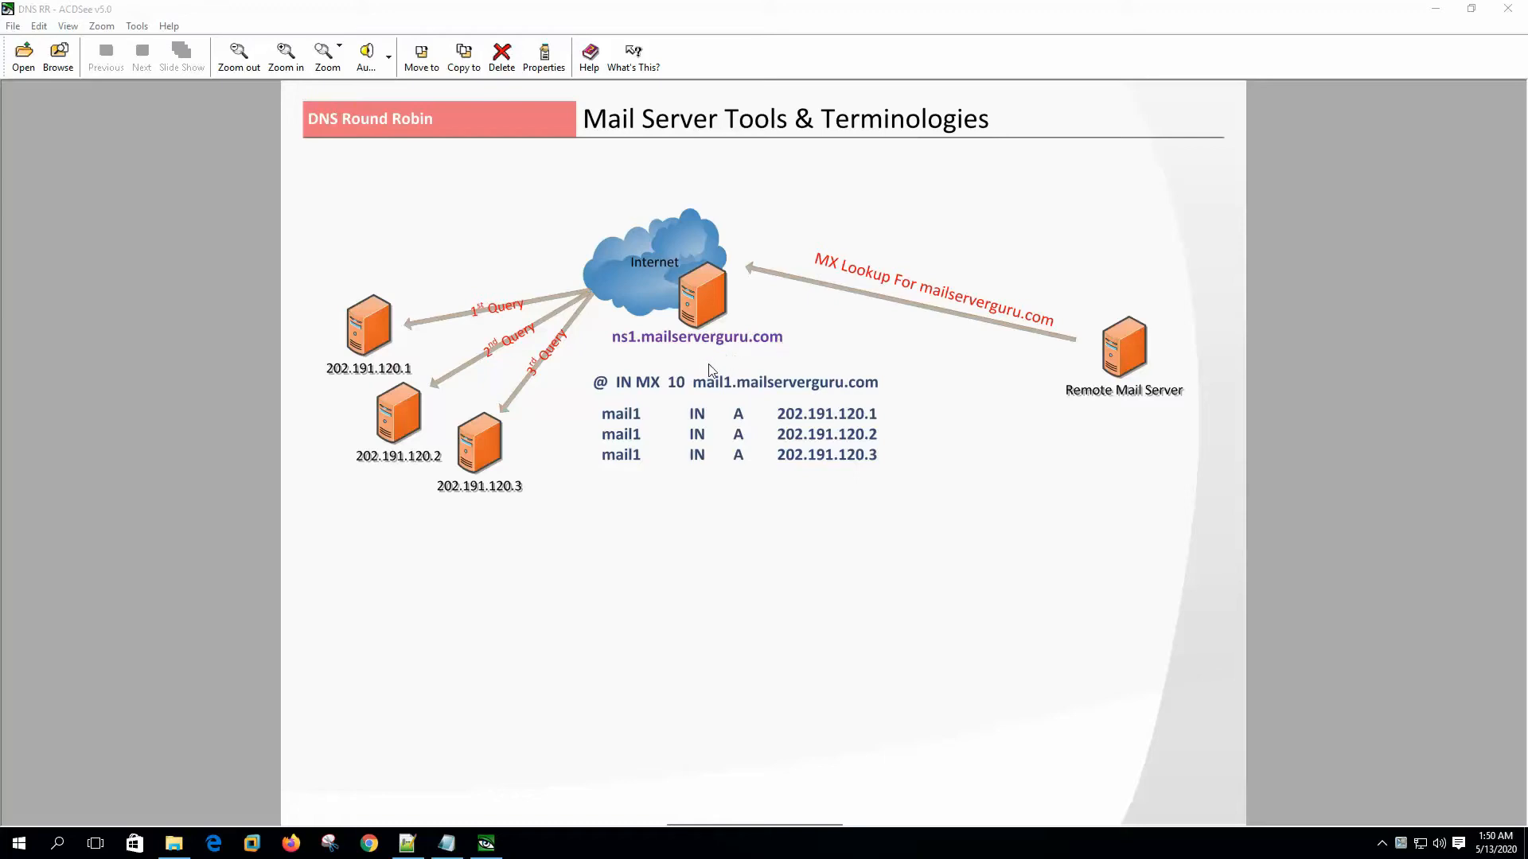
pyautogui.moveTo(789, 375)
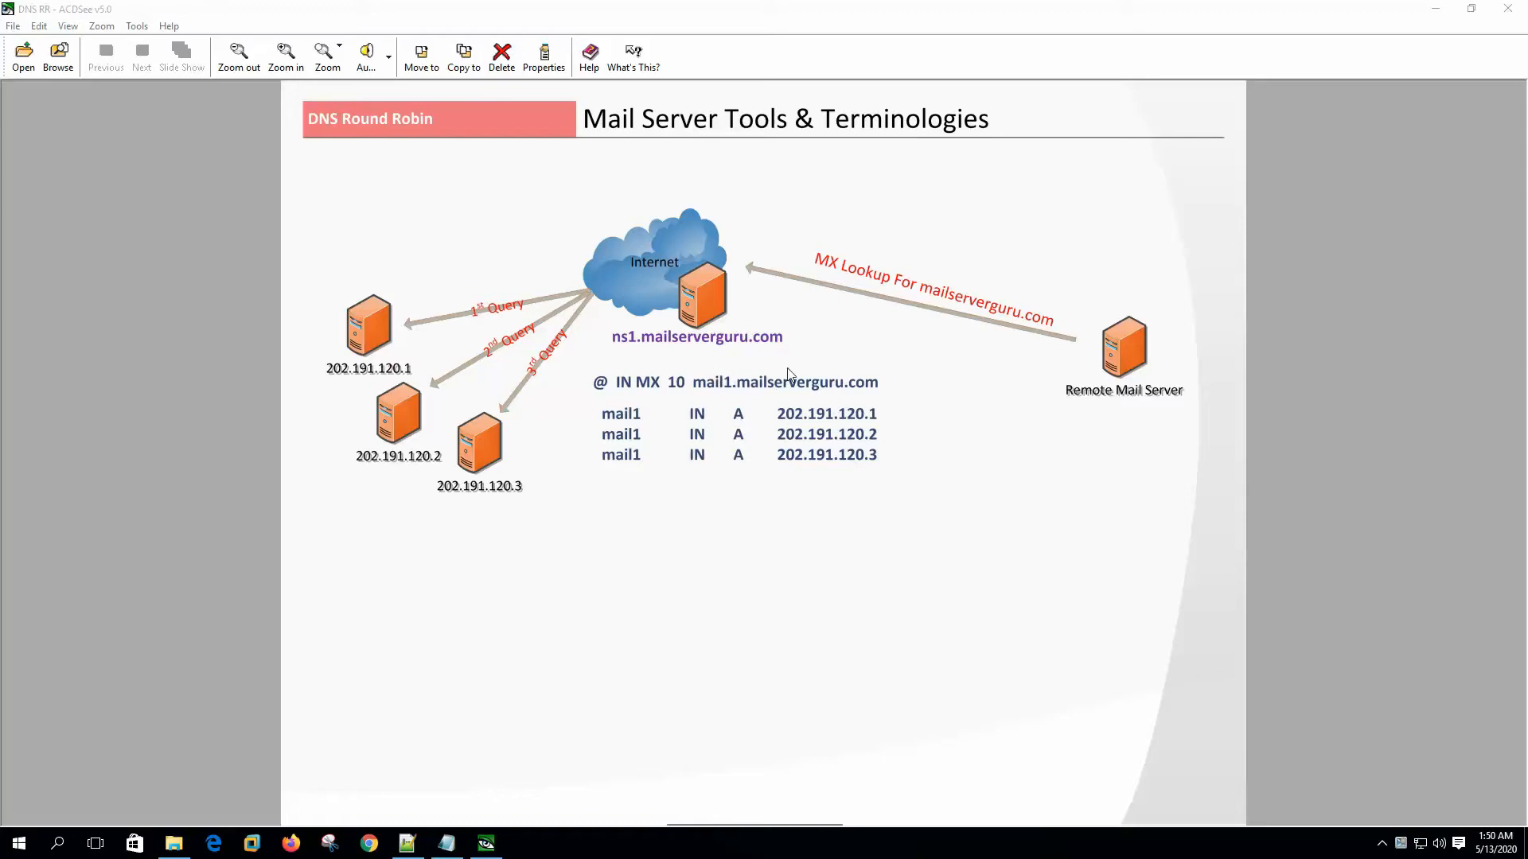
pyautogui.moveTo(727, 449)
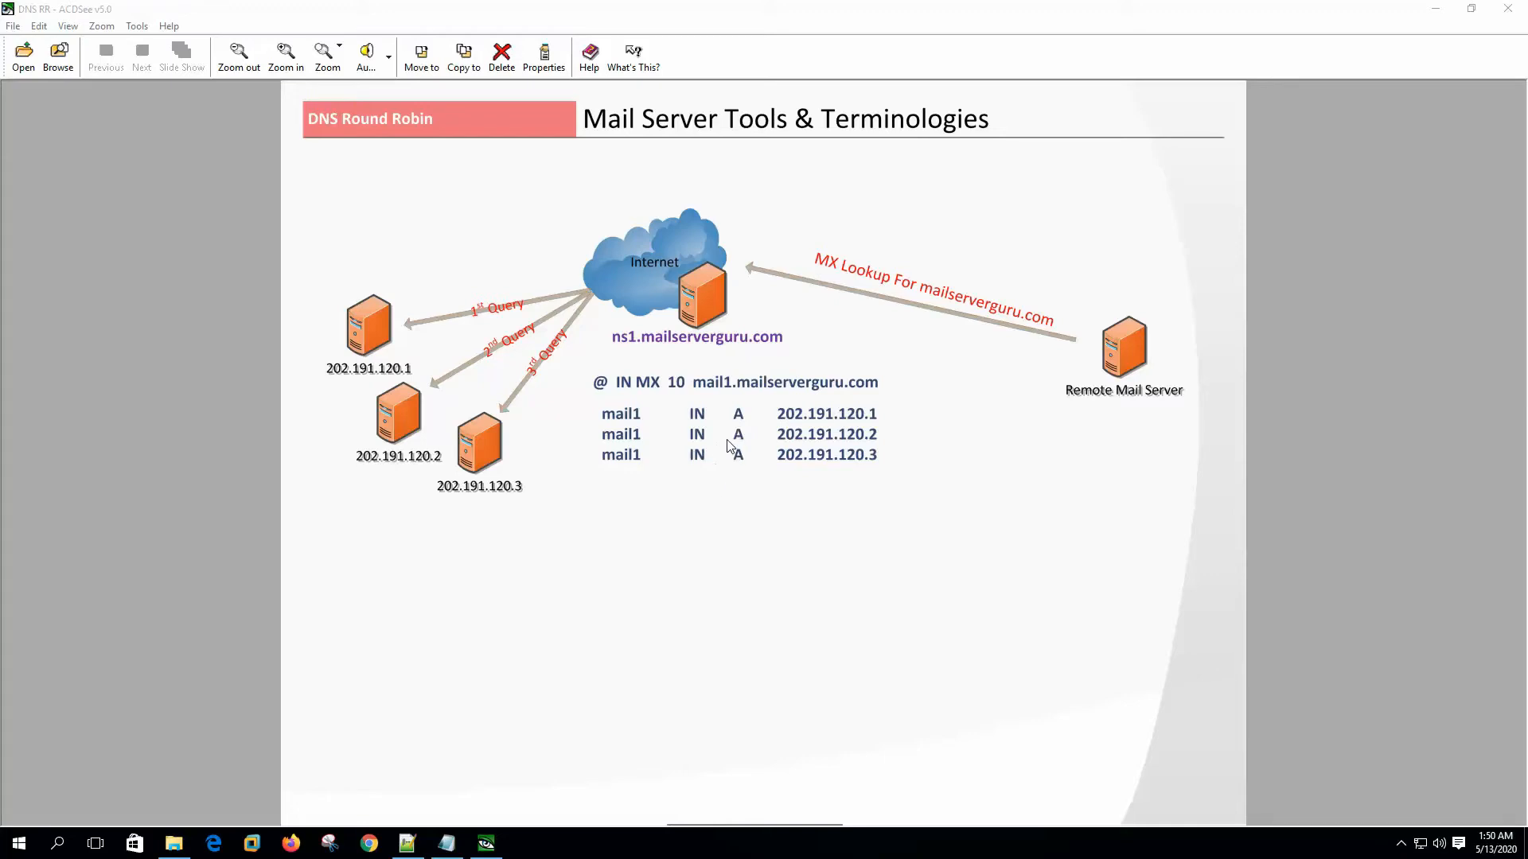
pyautogui.moveTo(662, 379)
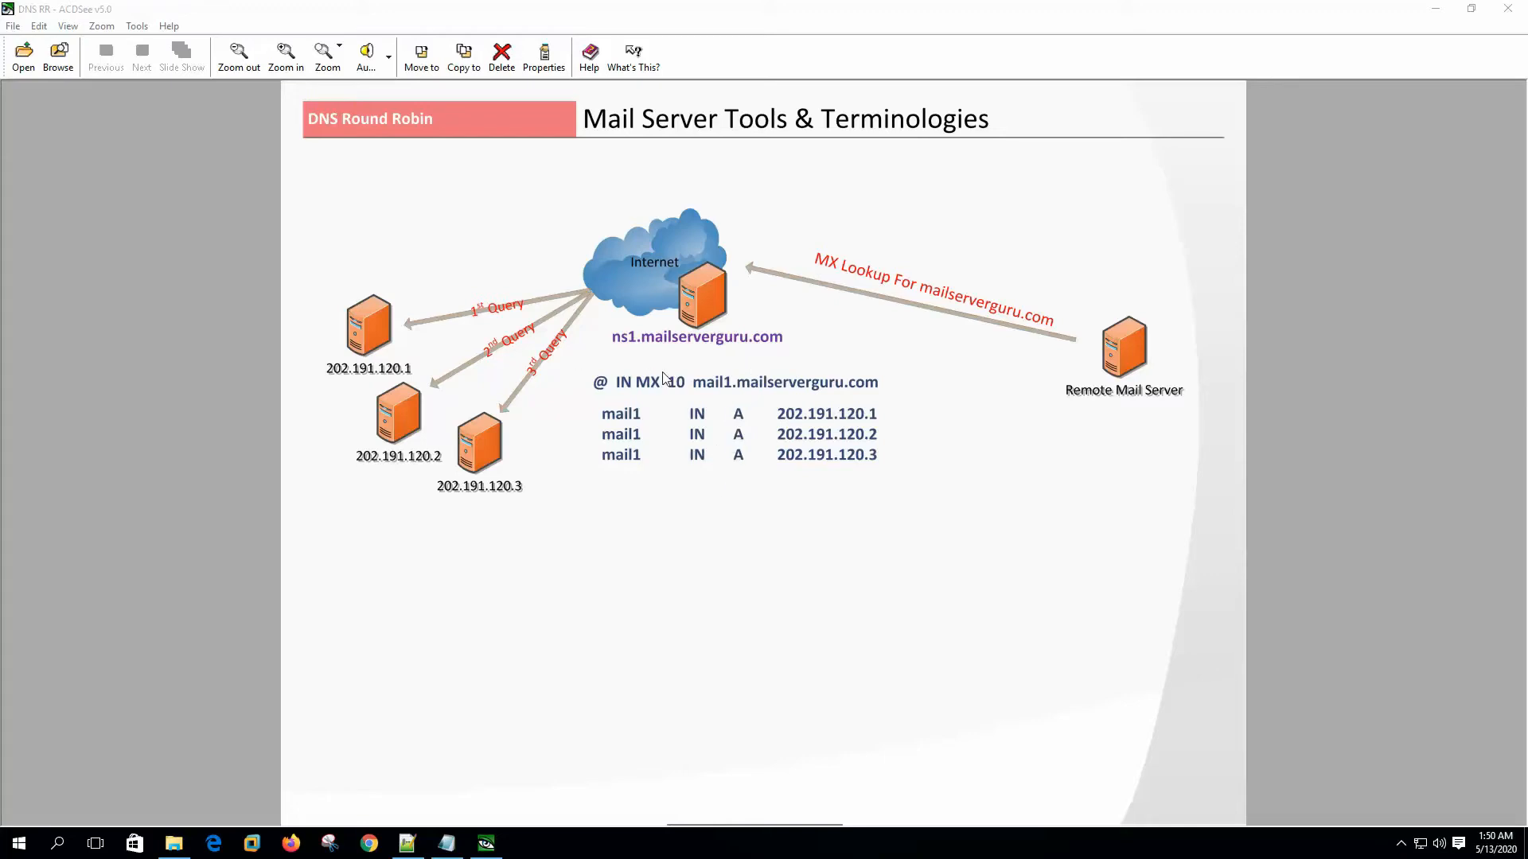
pyautogui.moveTo(734, 400)
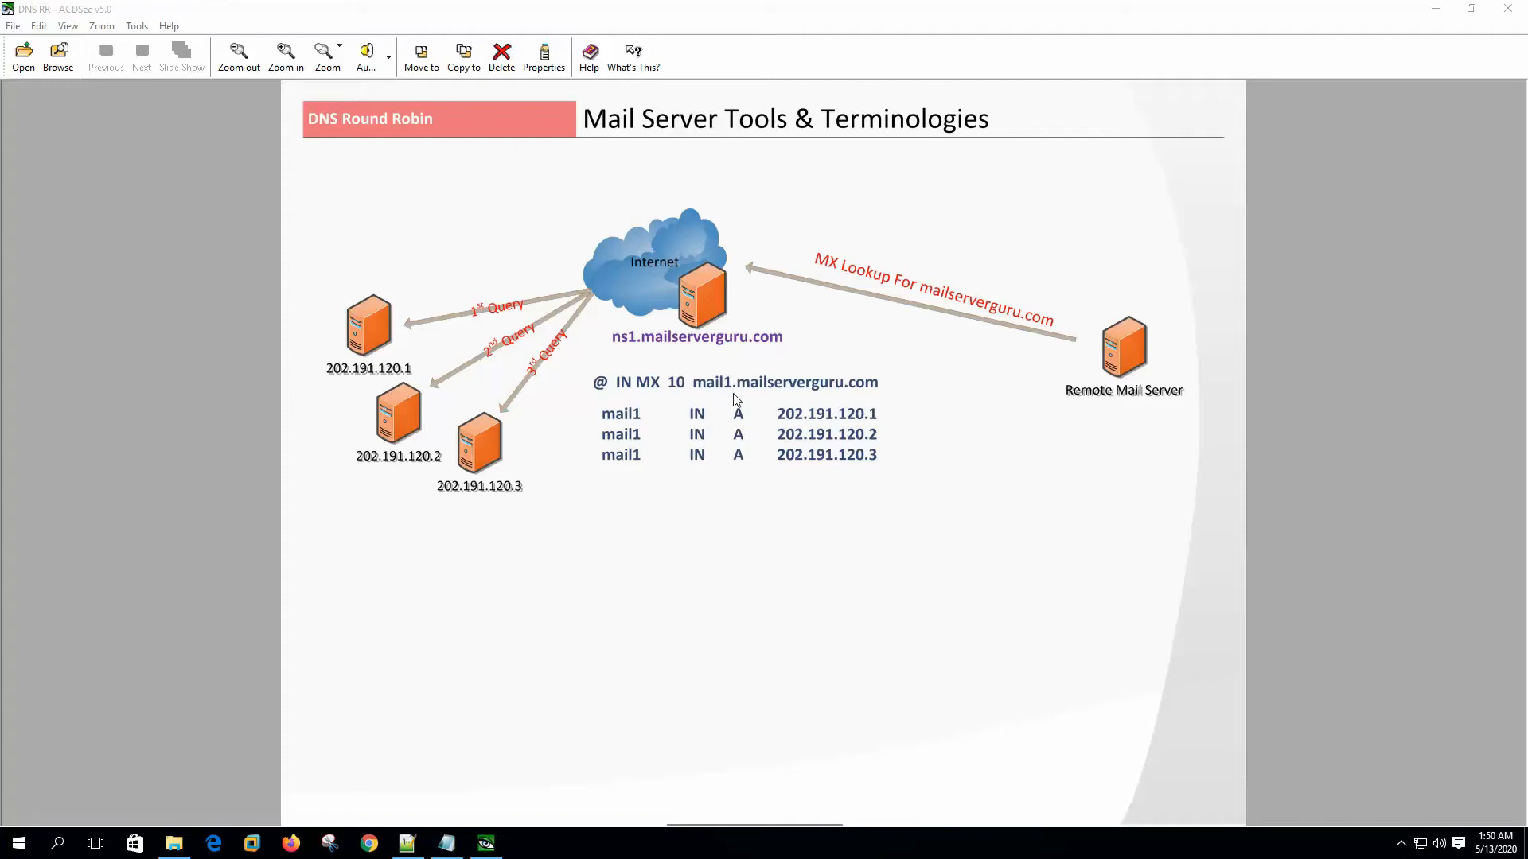
pyautogui.moveTo(505, 380)
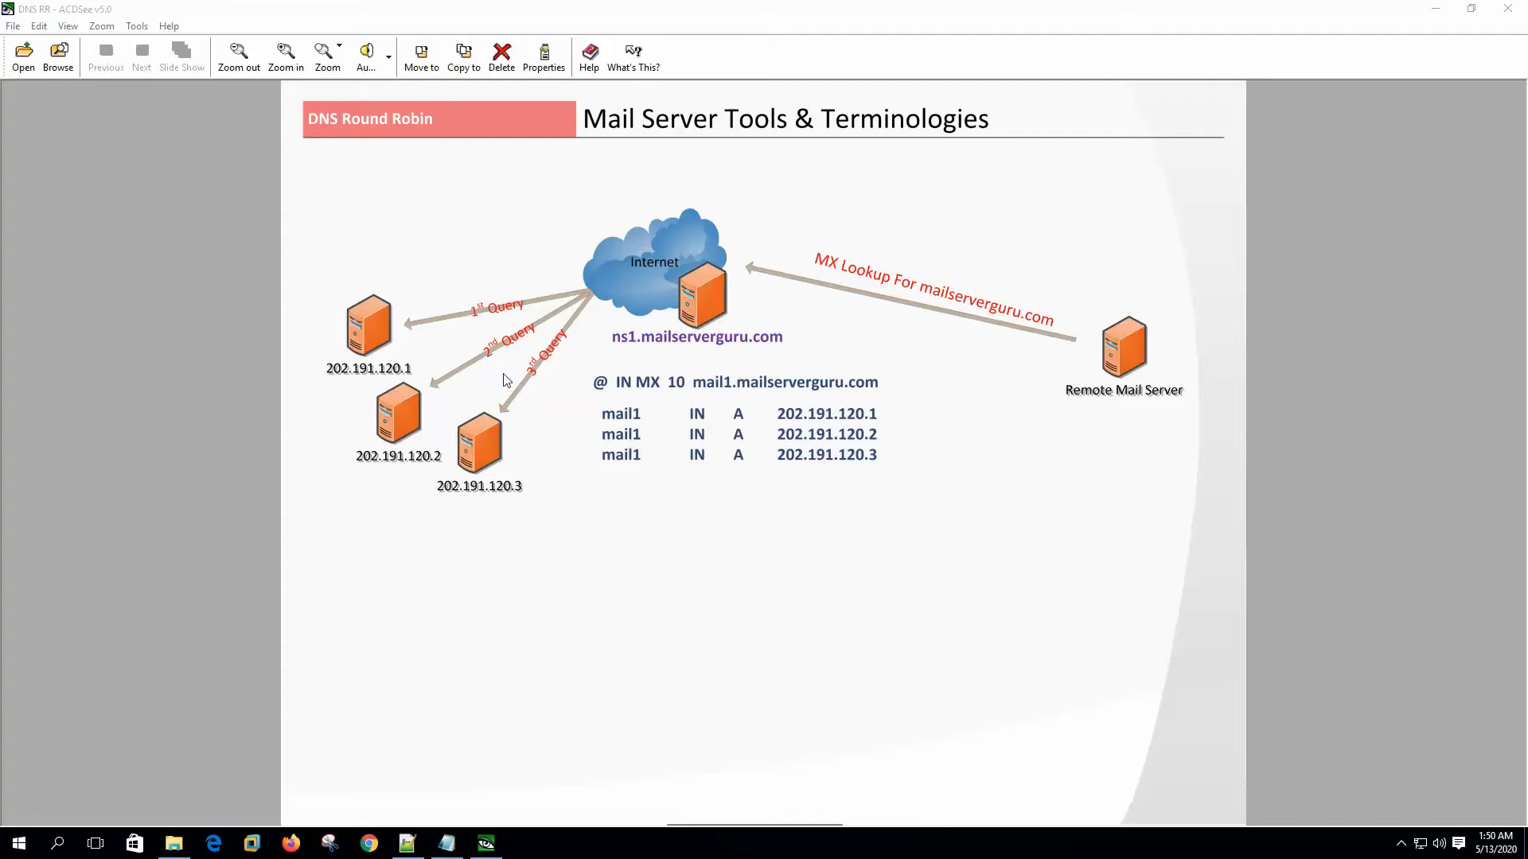
pyautogui.moveTo(535, 383)
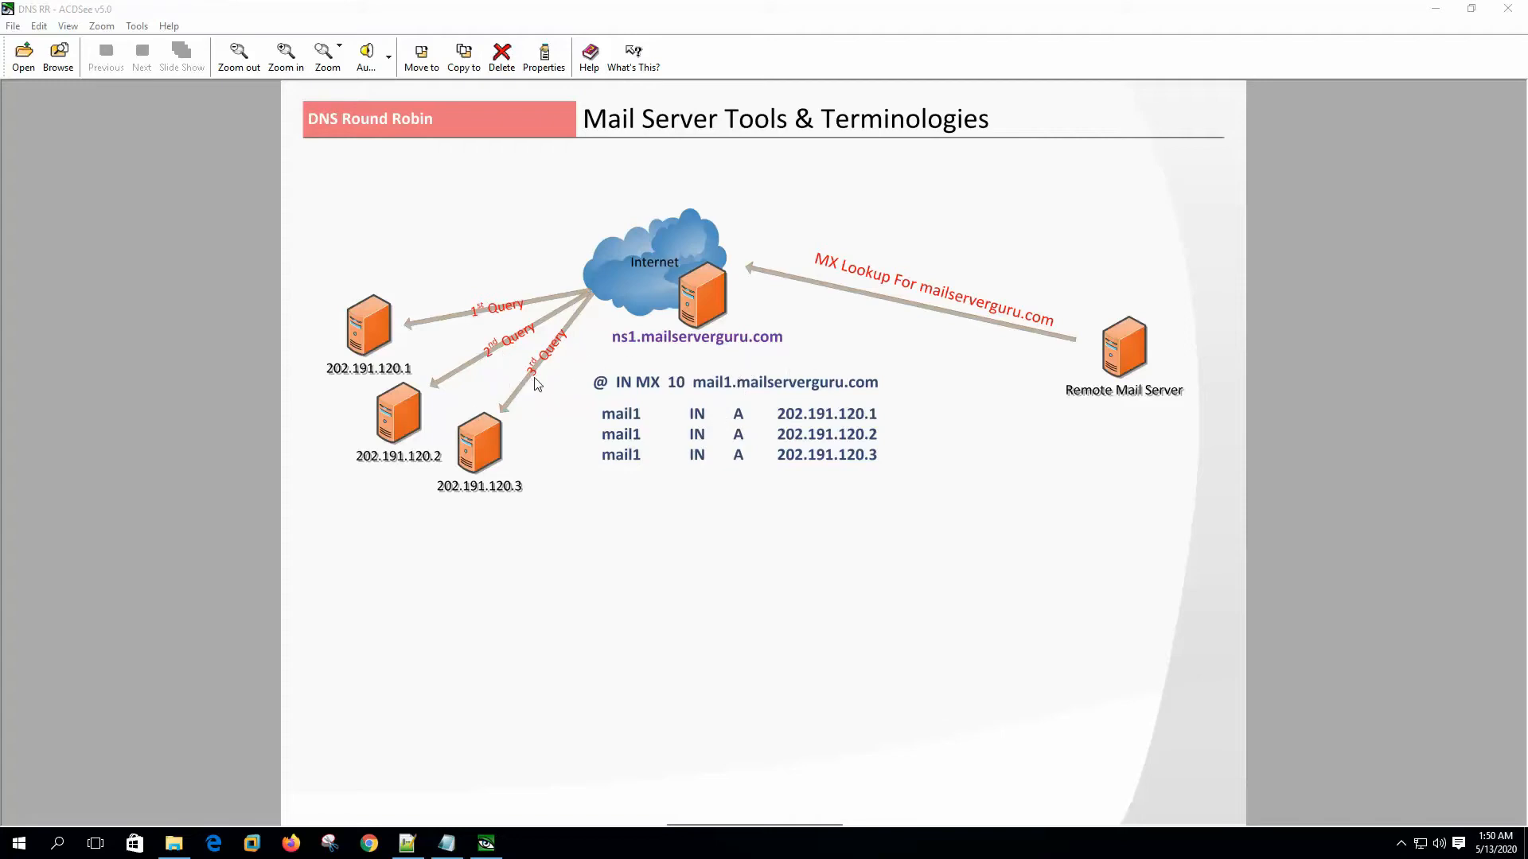
pyautogui.moveTo(536, 398)
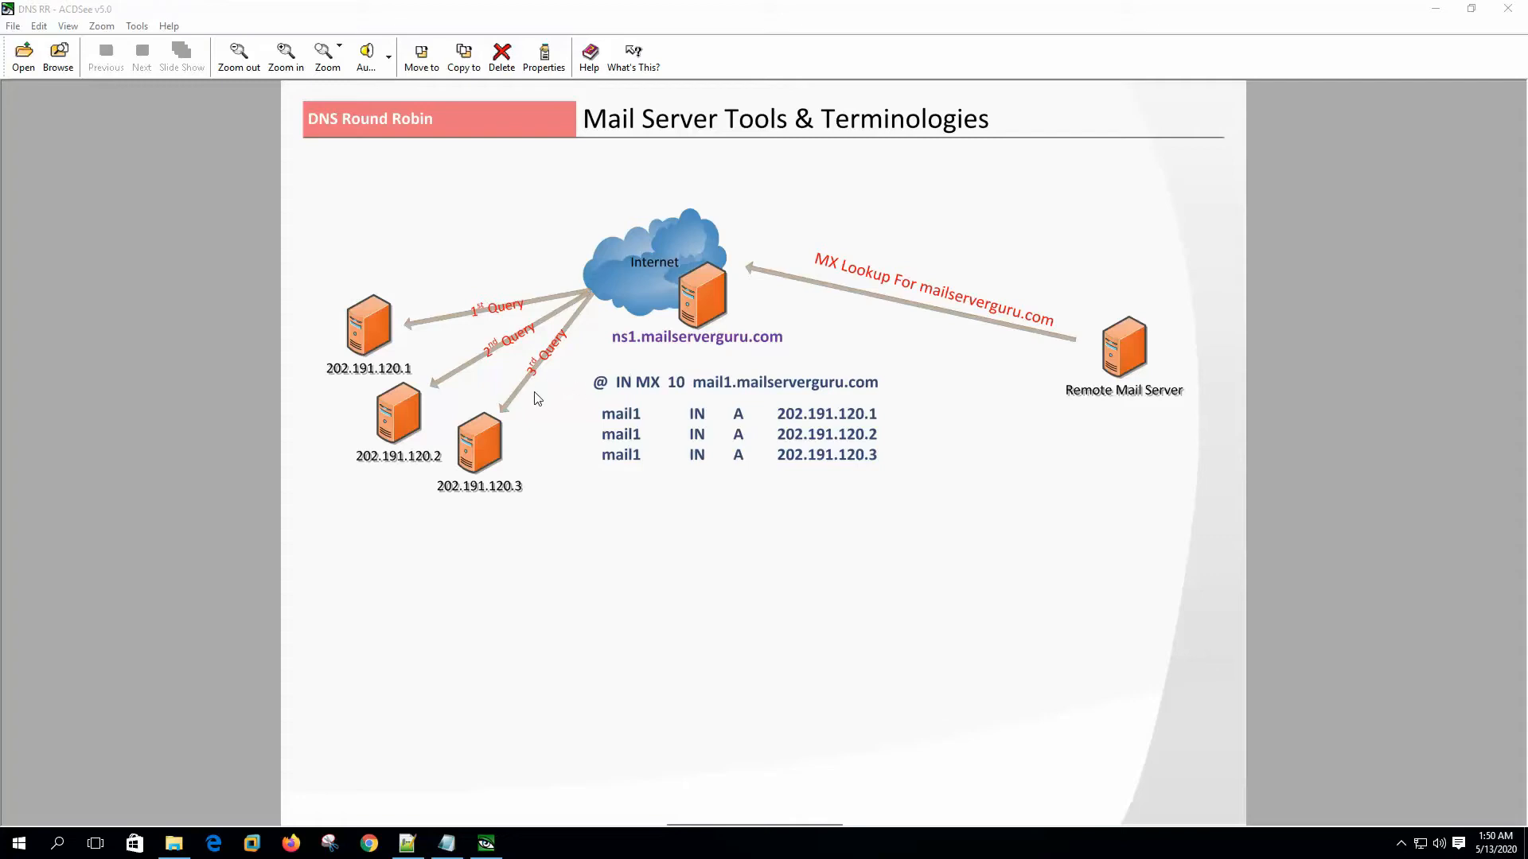
pyautogui.moveTo(576, 398)
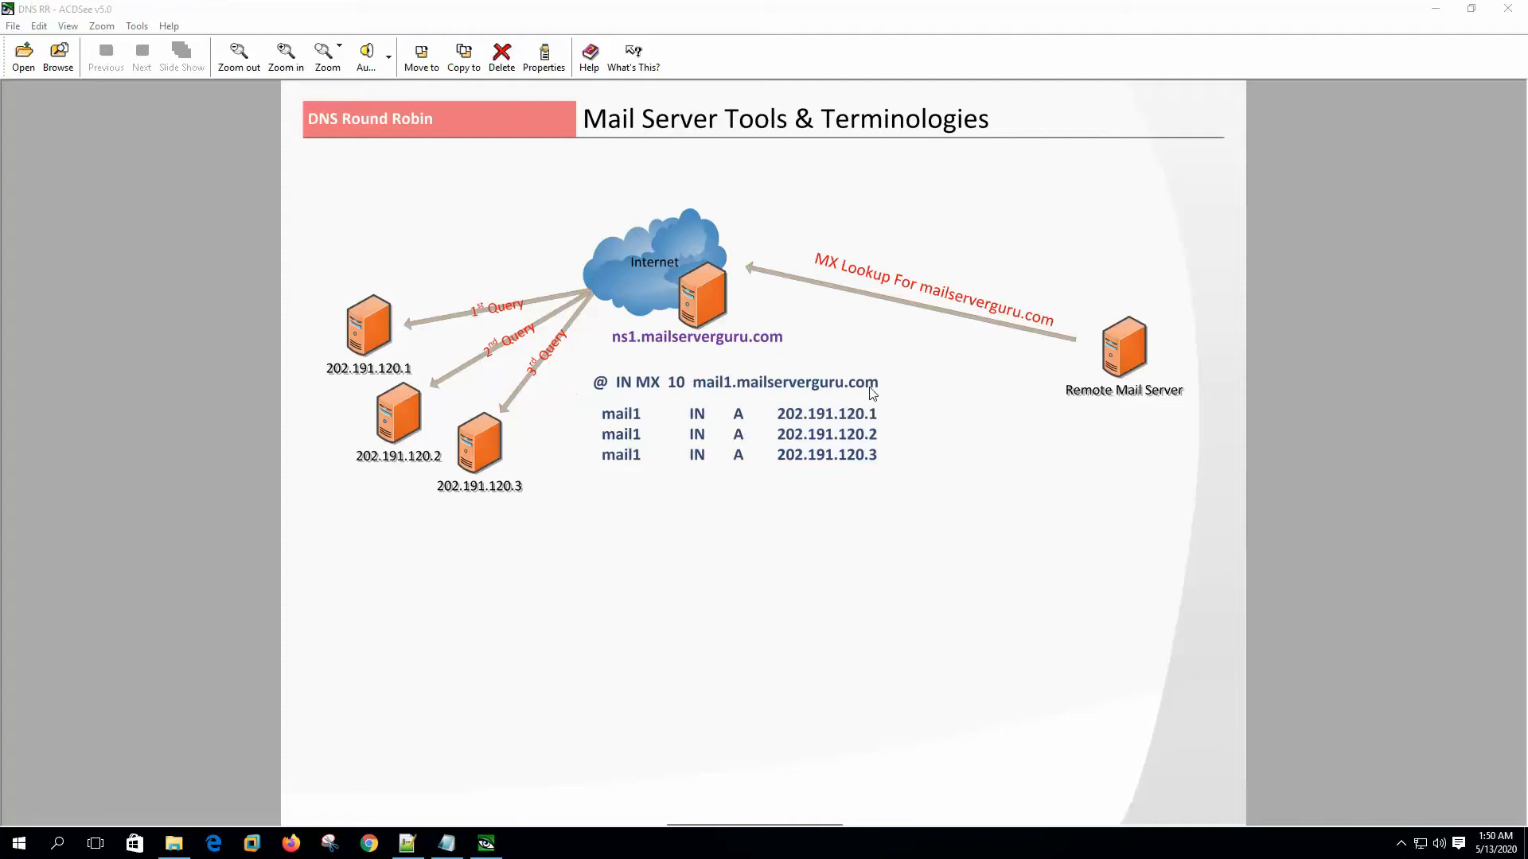
pyautogui.moveTo(423, 416)
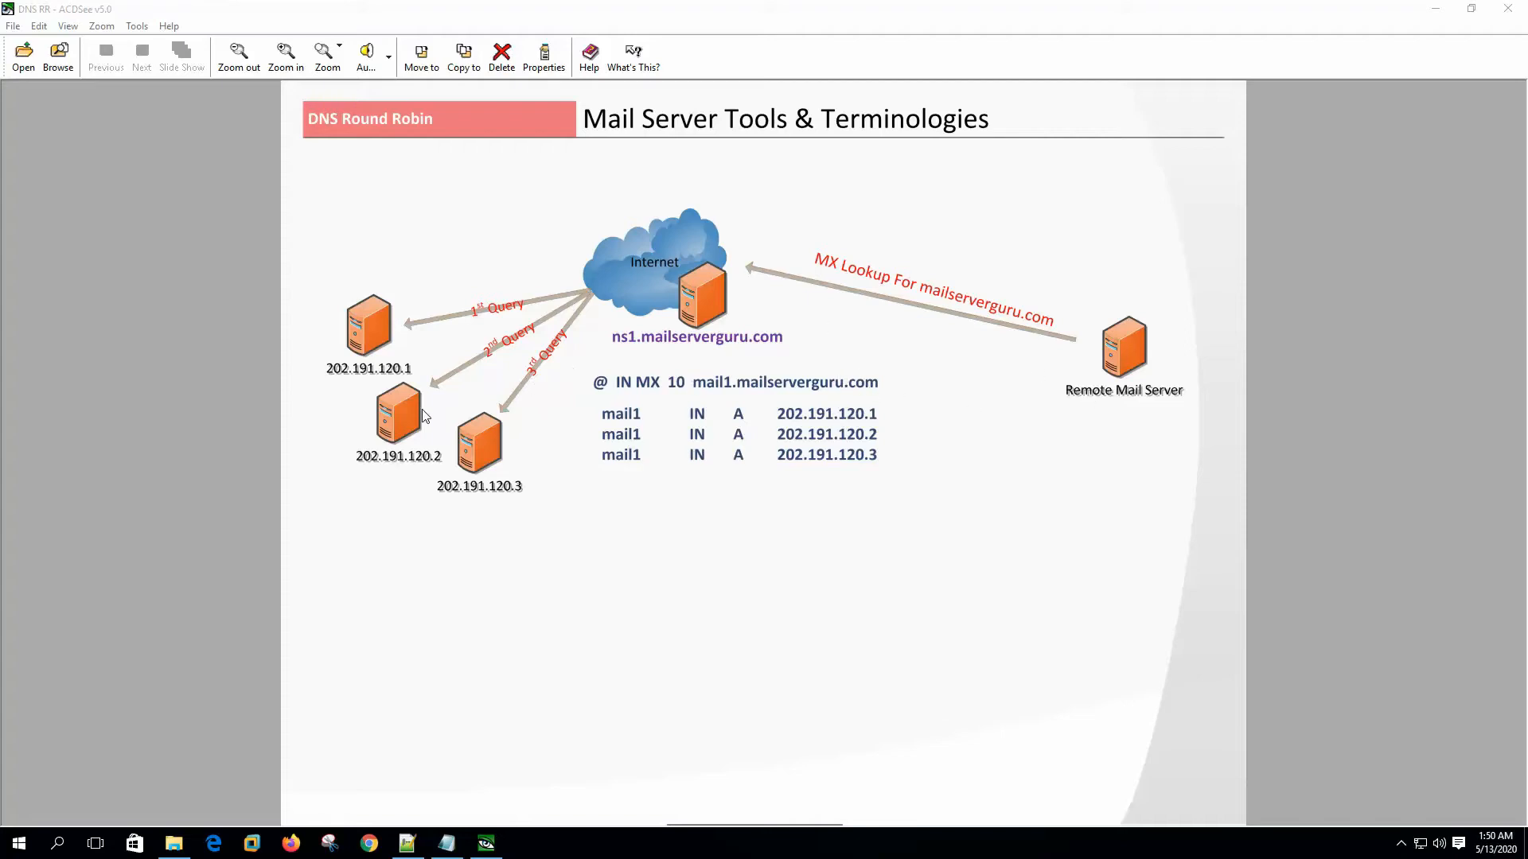
pyautogui.moveTo(505, 371)
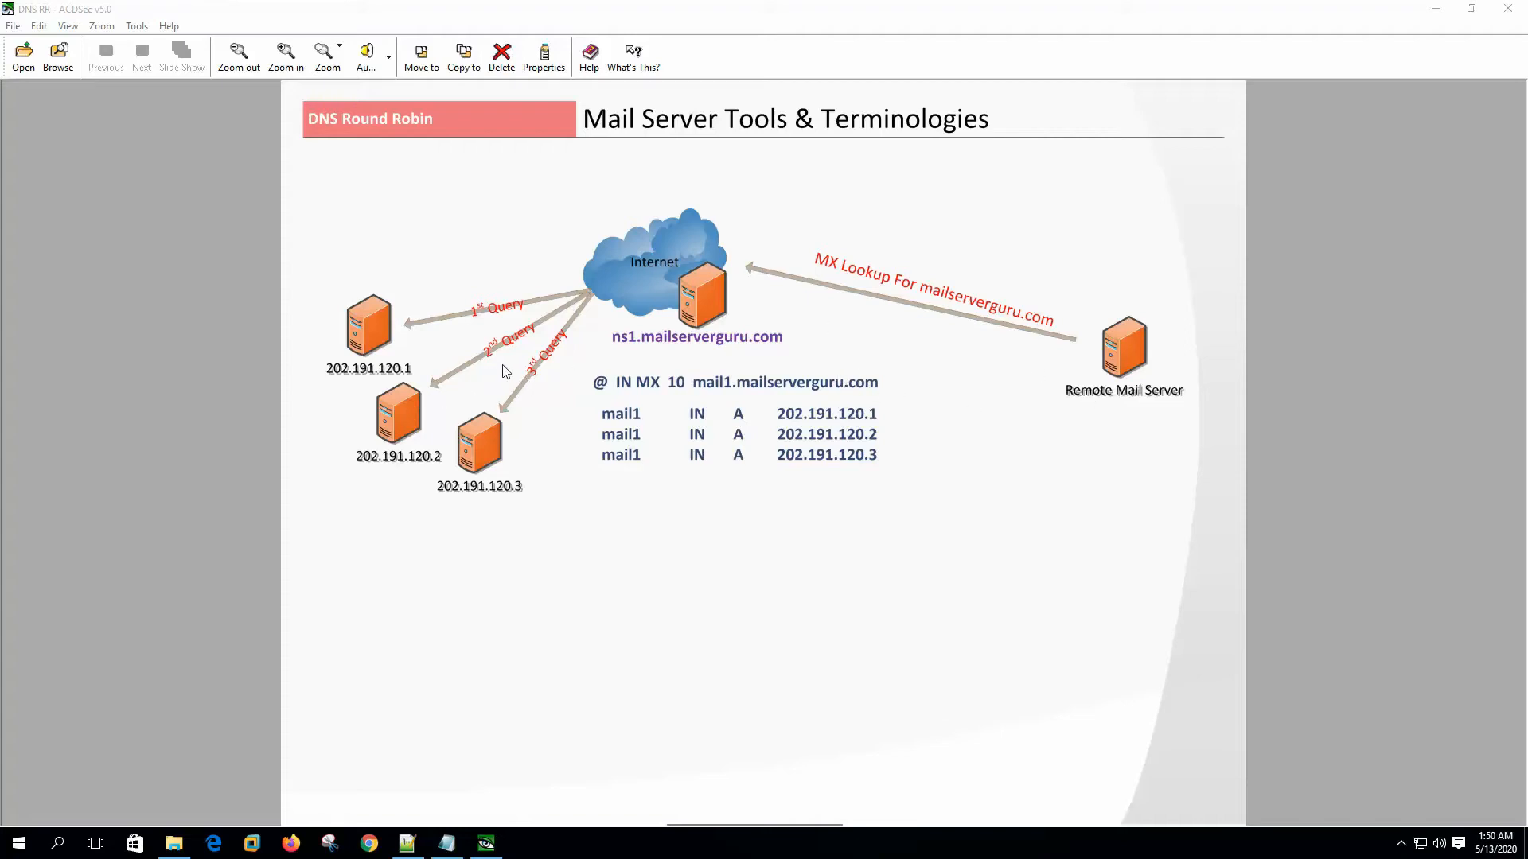
pyautogui.moveTo(446, 427)
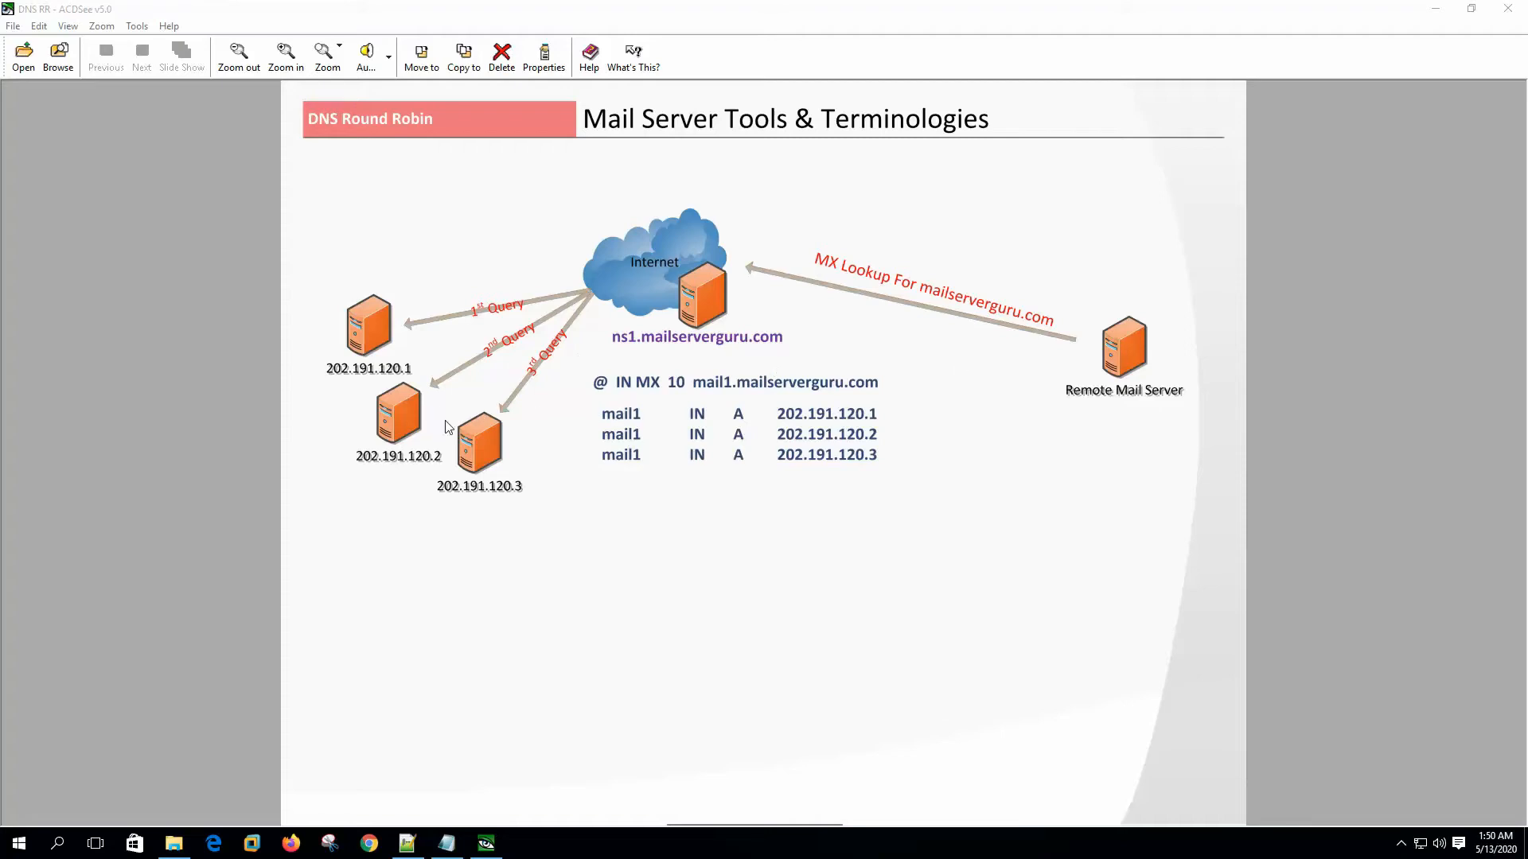
pyautogui.moveTo(508, 366)
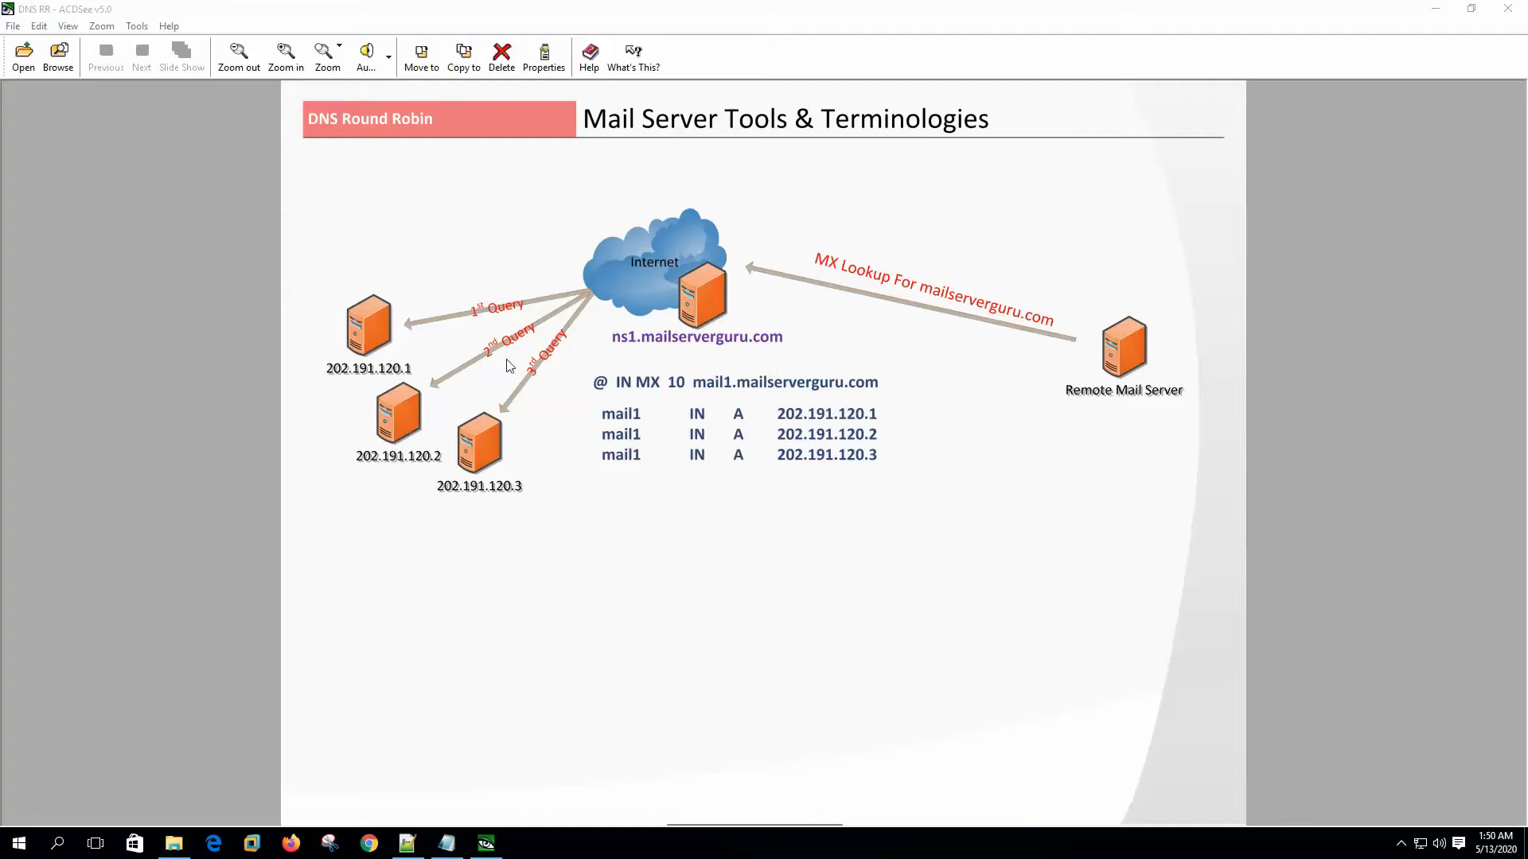
pyautogui.moveTo(439, 382)
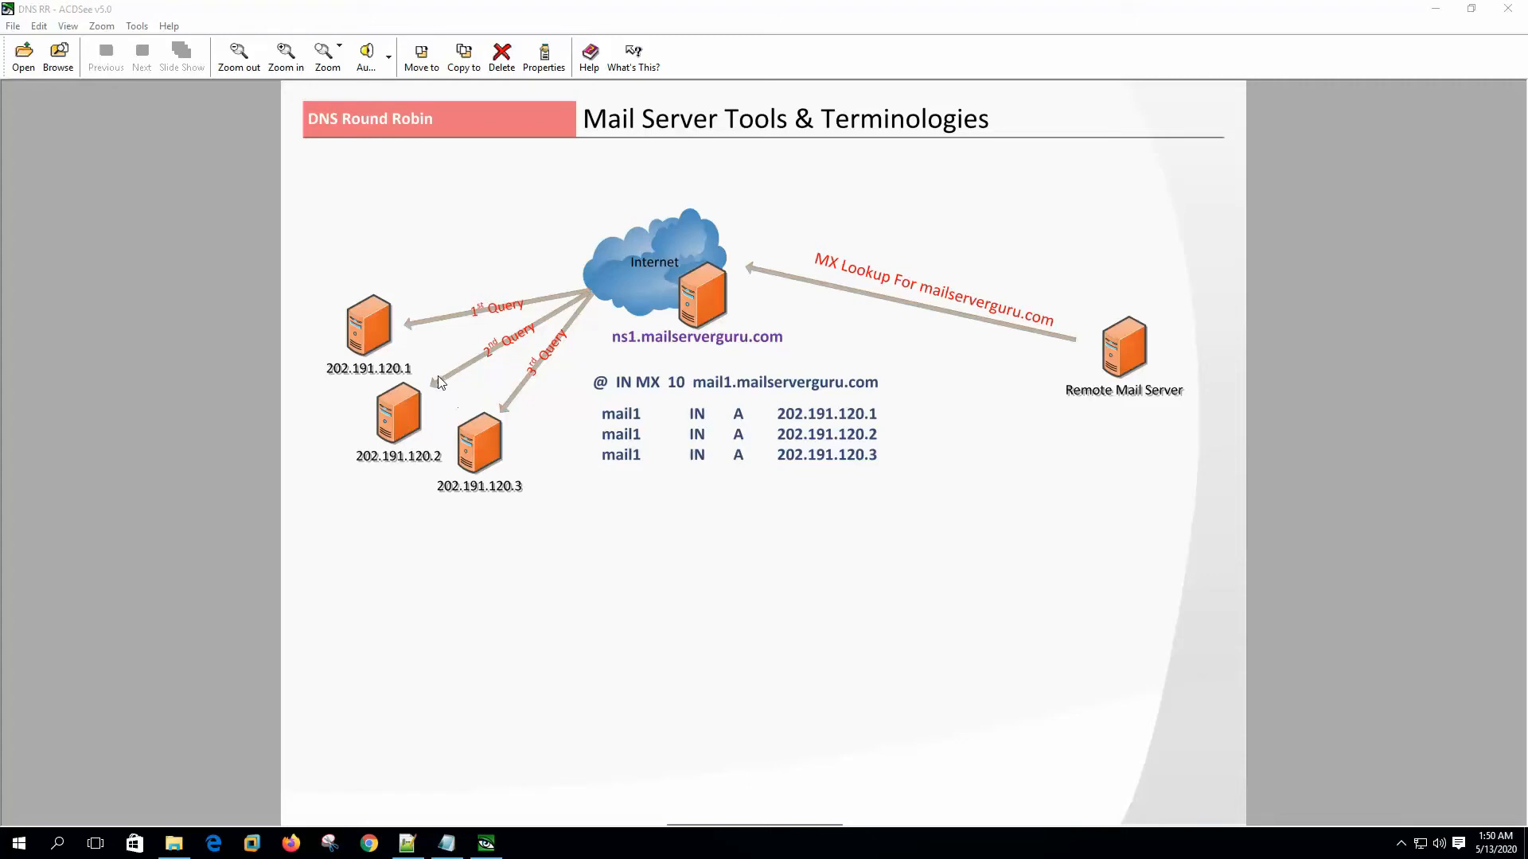
pyautogui.moveTo(409, 351)
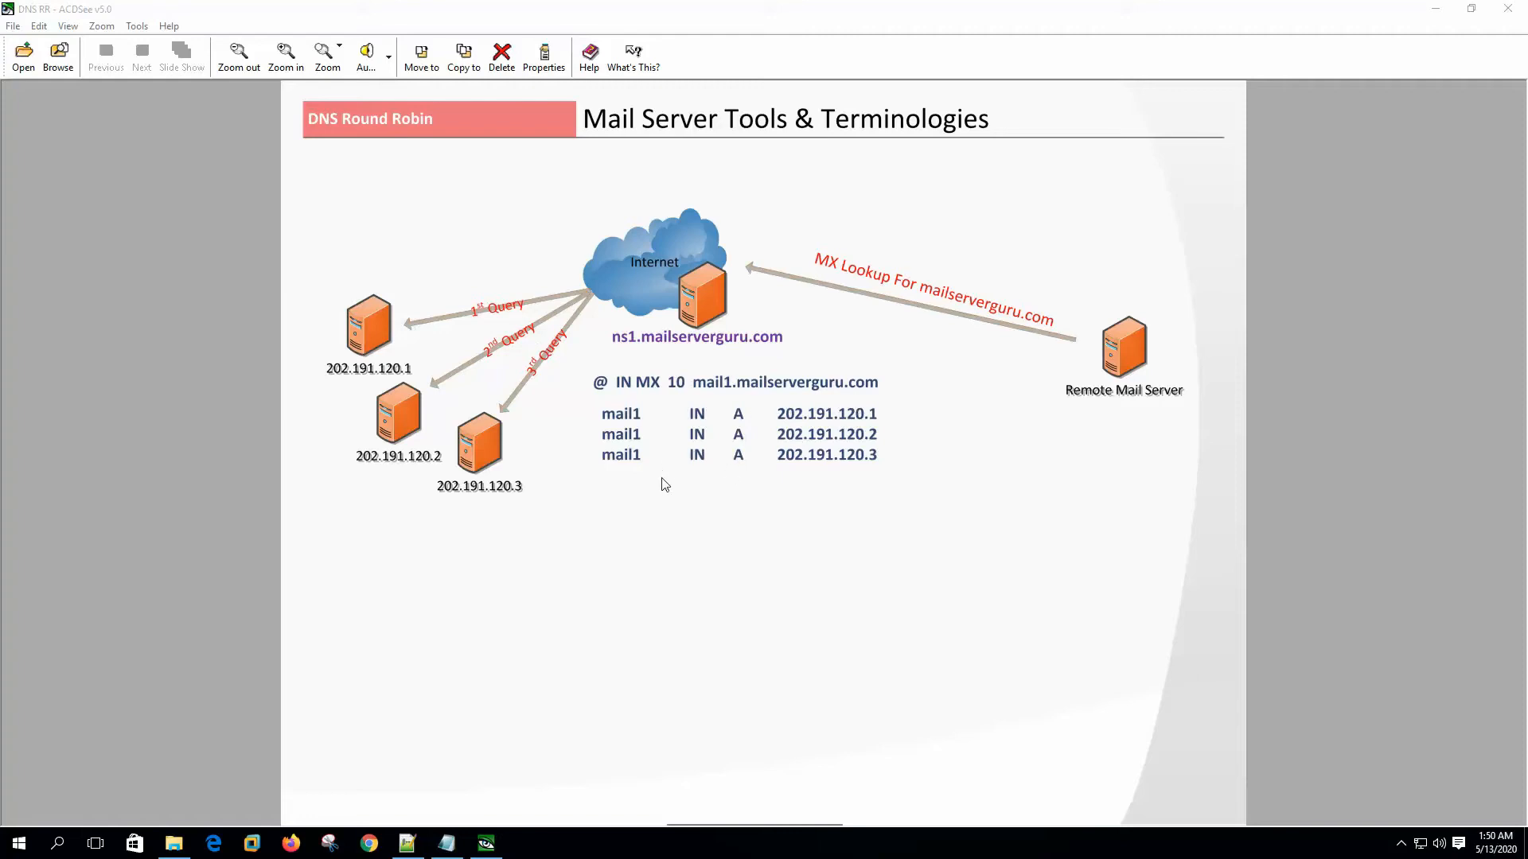
pyautogui.moveTo(546, 395)
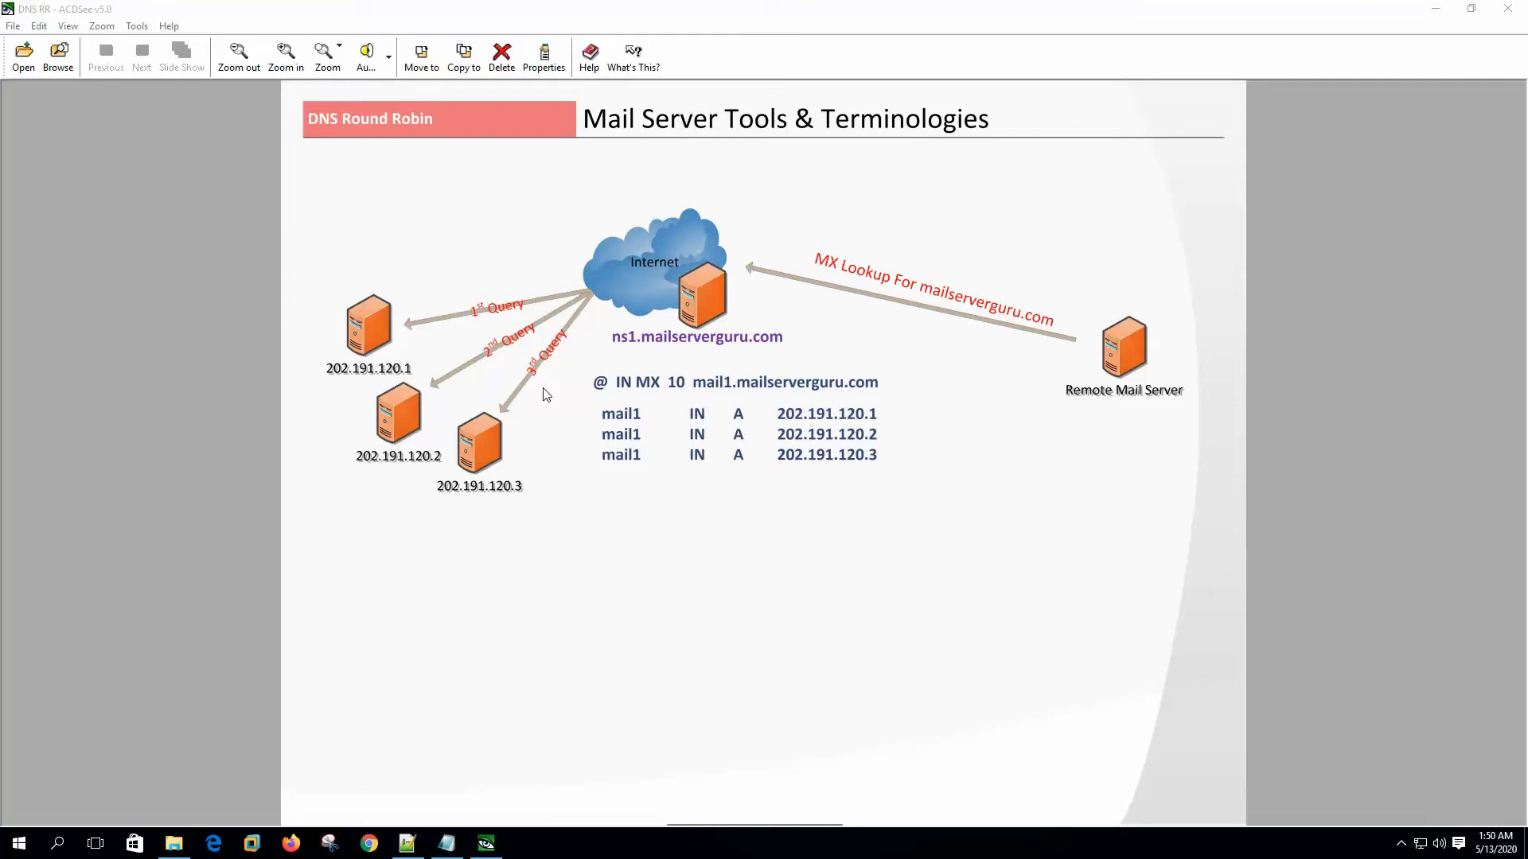
pyautogui.moveTo(497, 362)
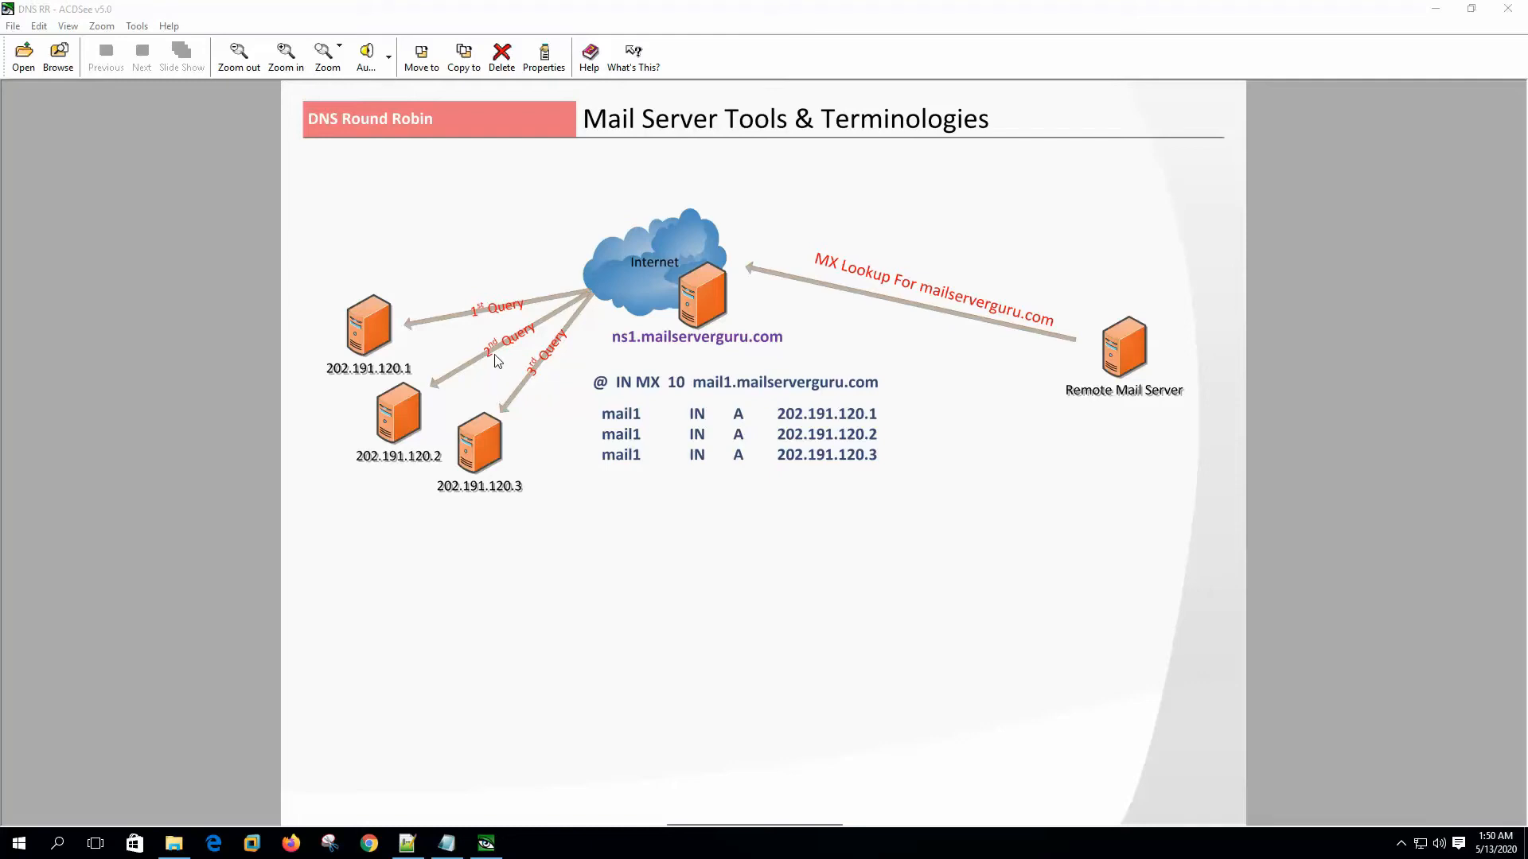
pyautogui.moveTo(831, 385)
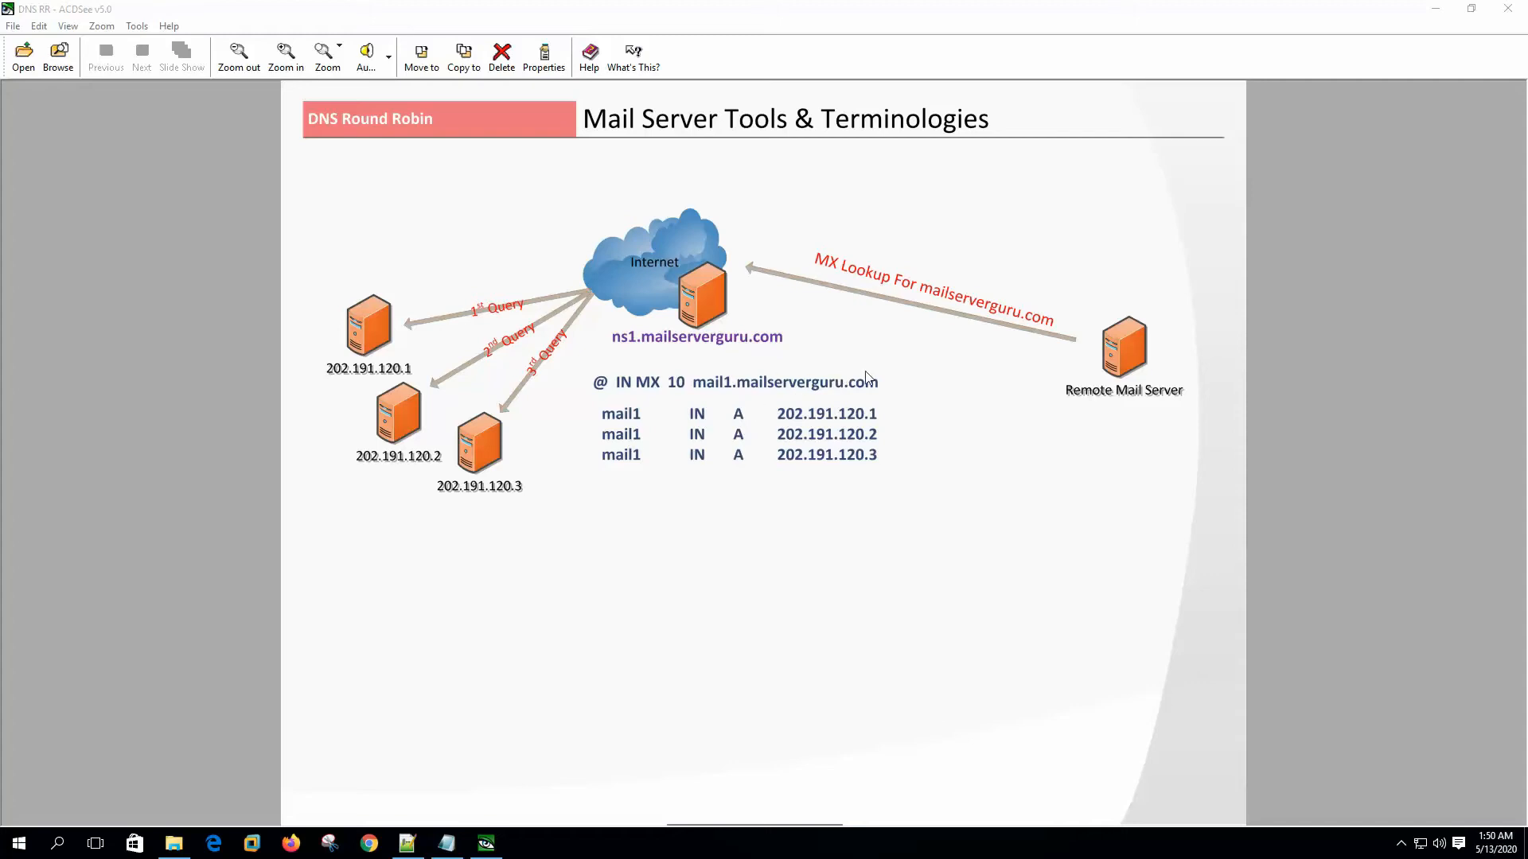
# Step: Advance through the Primary & Backup MX slide to the Load Balancer diagram
pyautogui.click(140, 56)
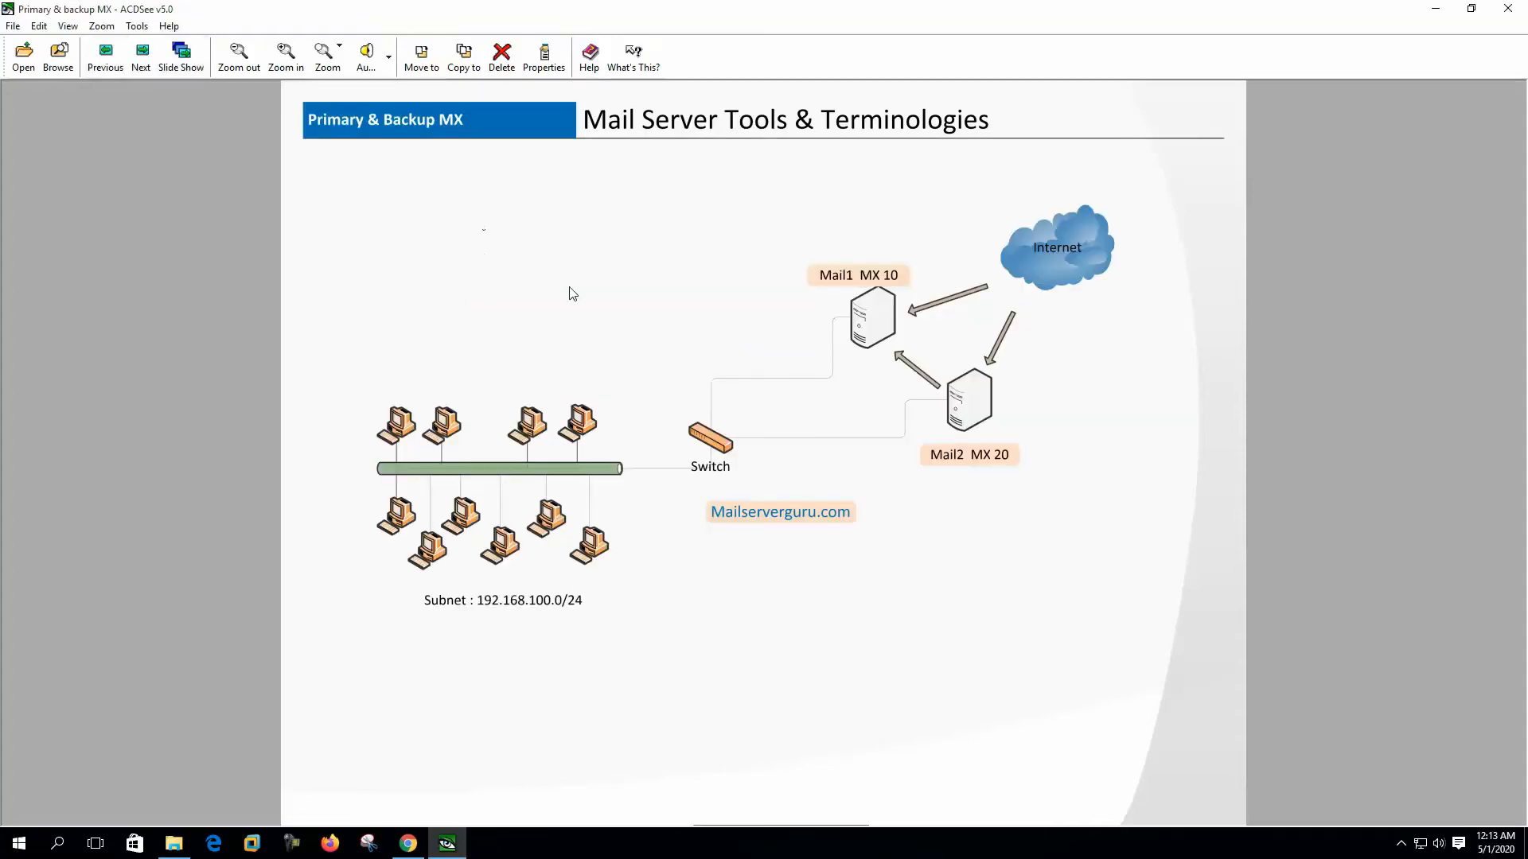
pyautogui.moveTo(705, 360)
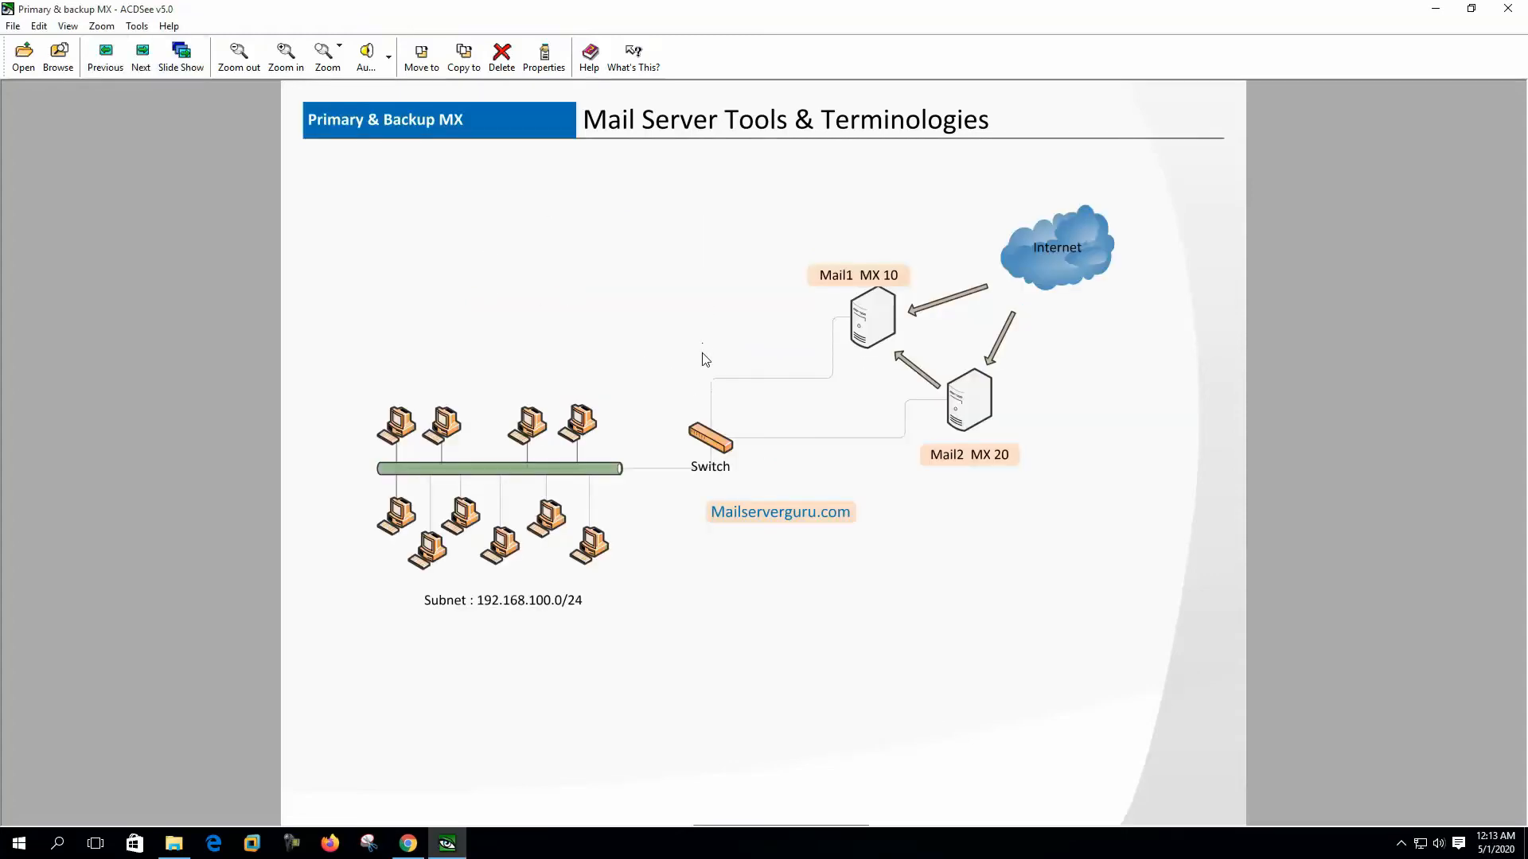
pyautogui.moveTo(1011, 285)
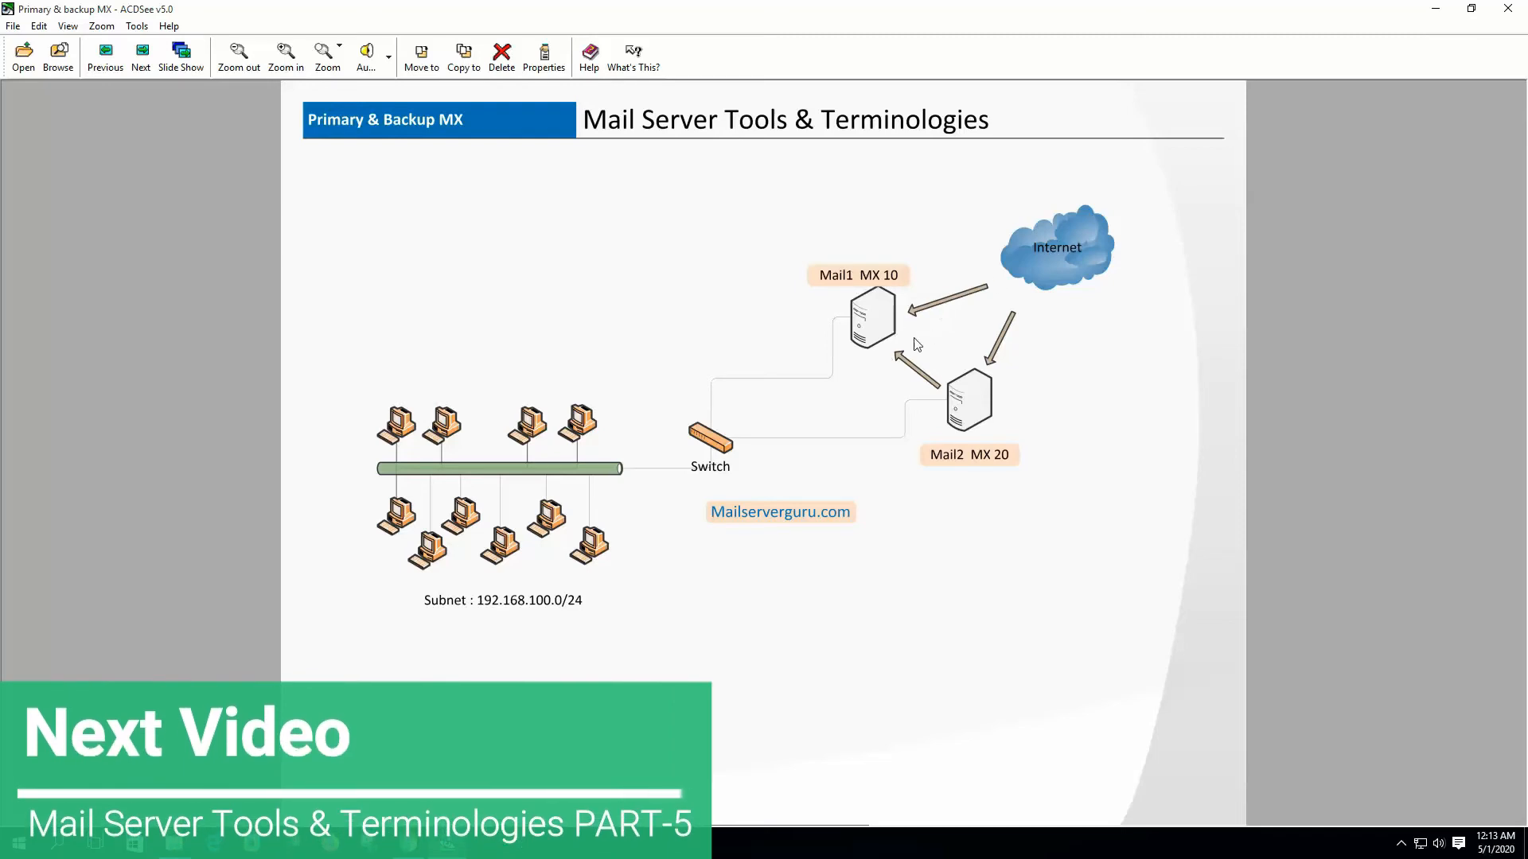
pyautogui.moveTo(925, 331)
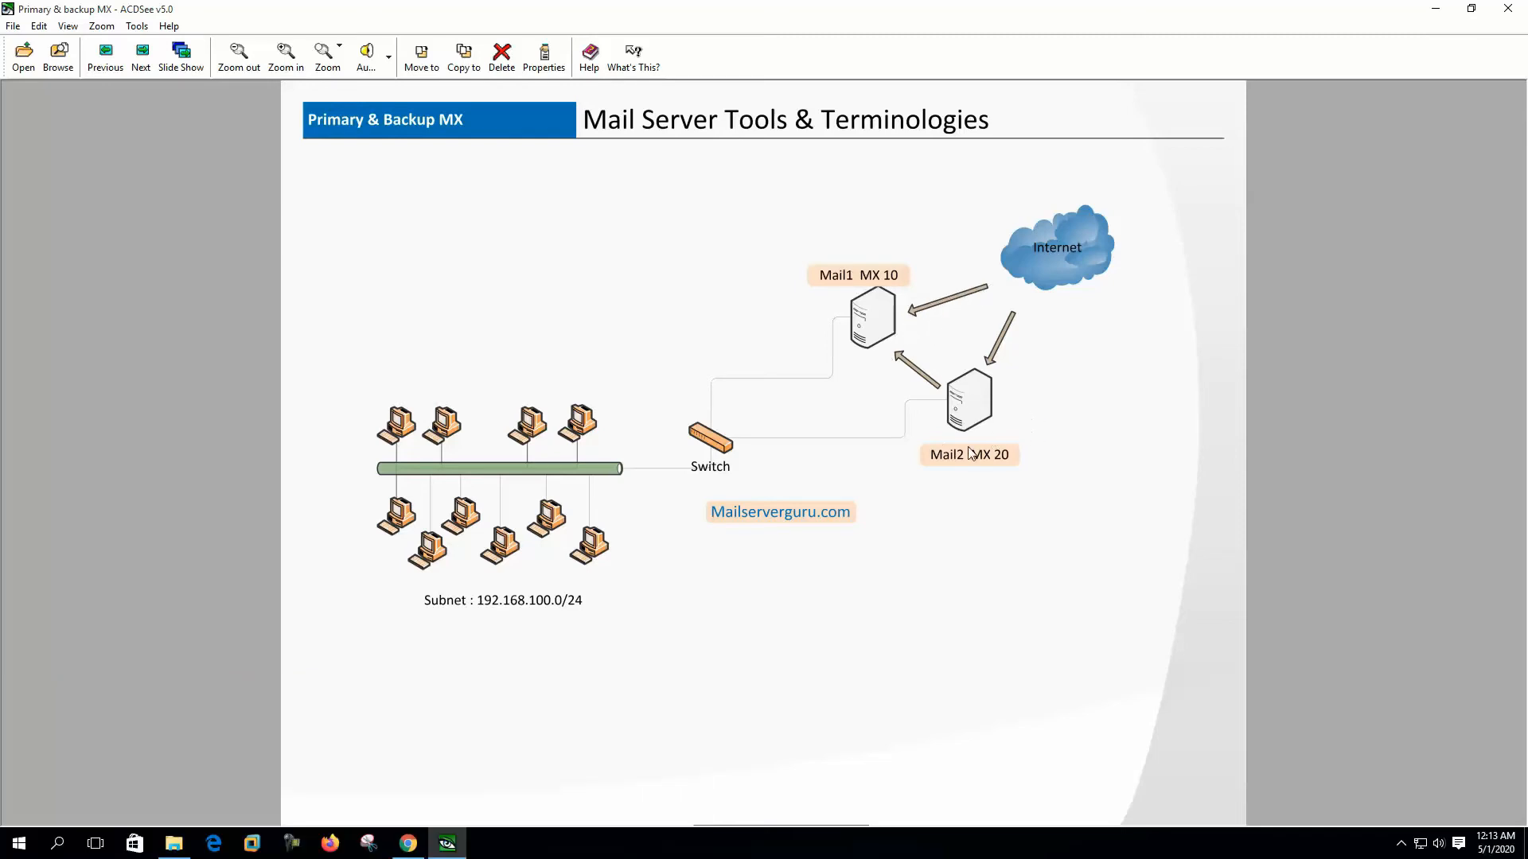
pyautogui.moveTo(1084, 307)
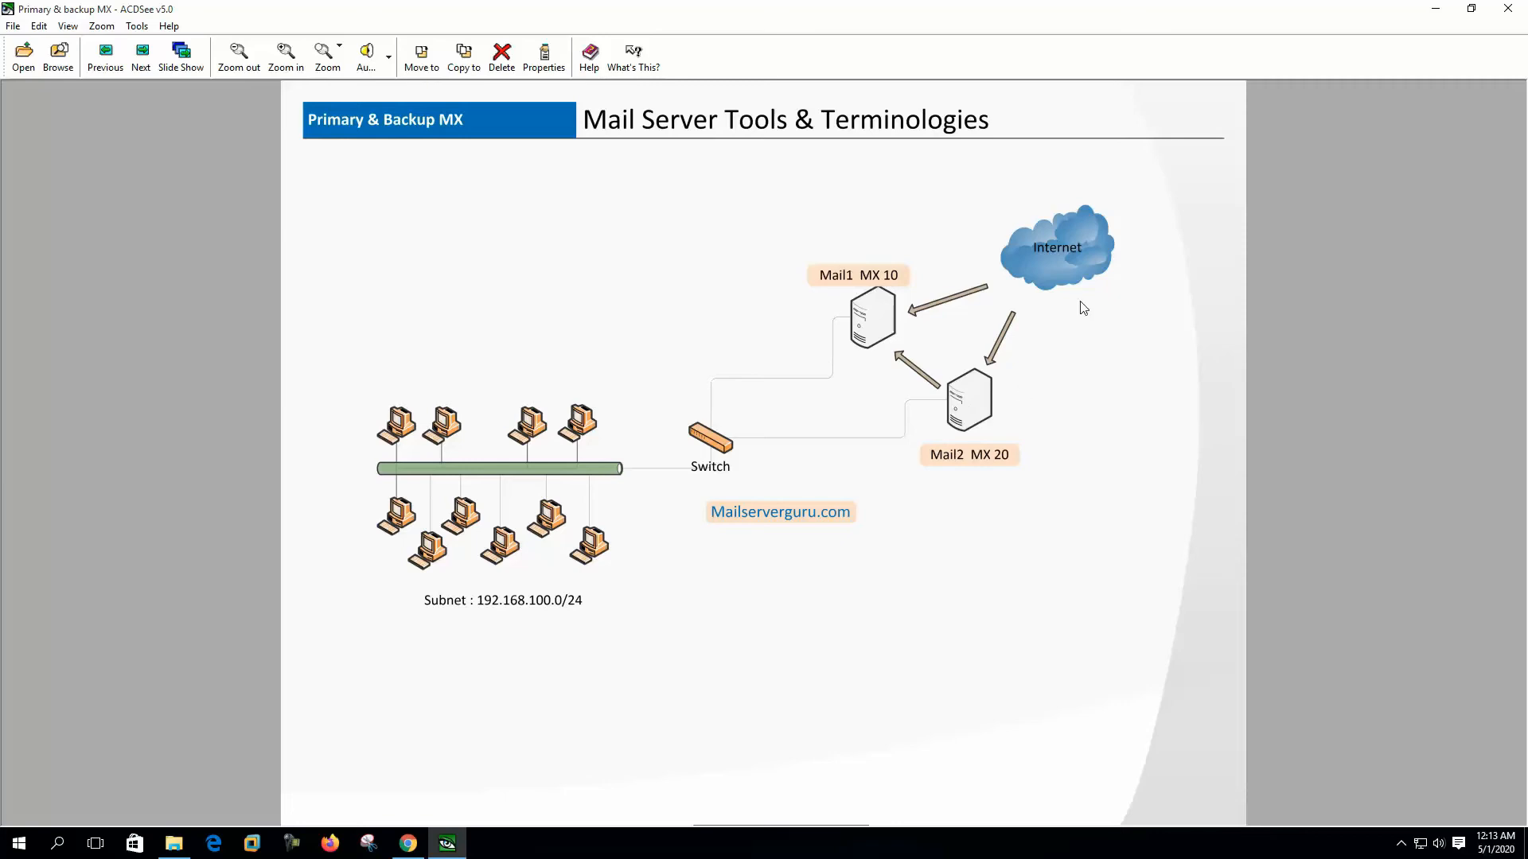
pyautogui.moveTo(1004, 431)
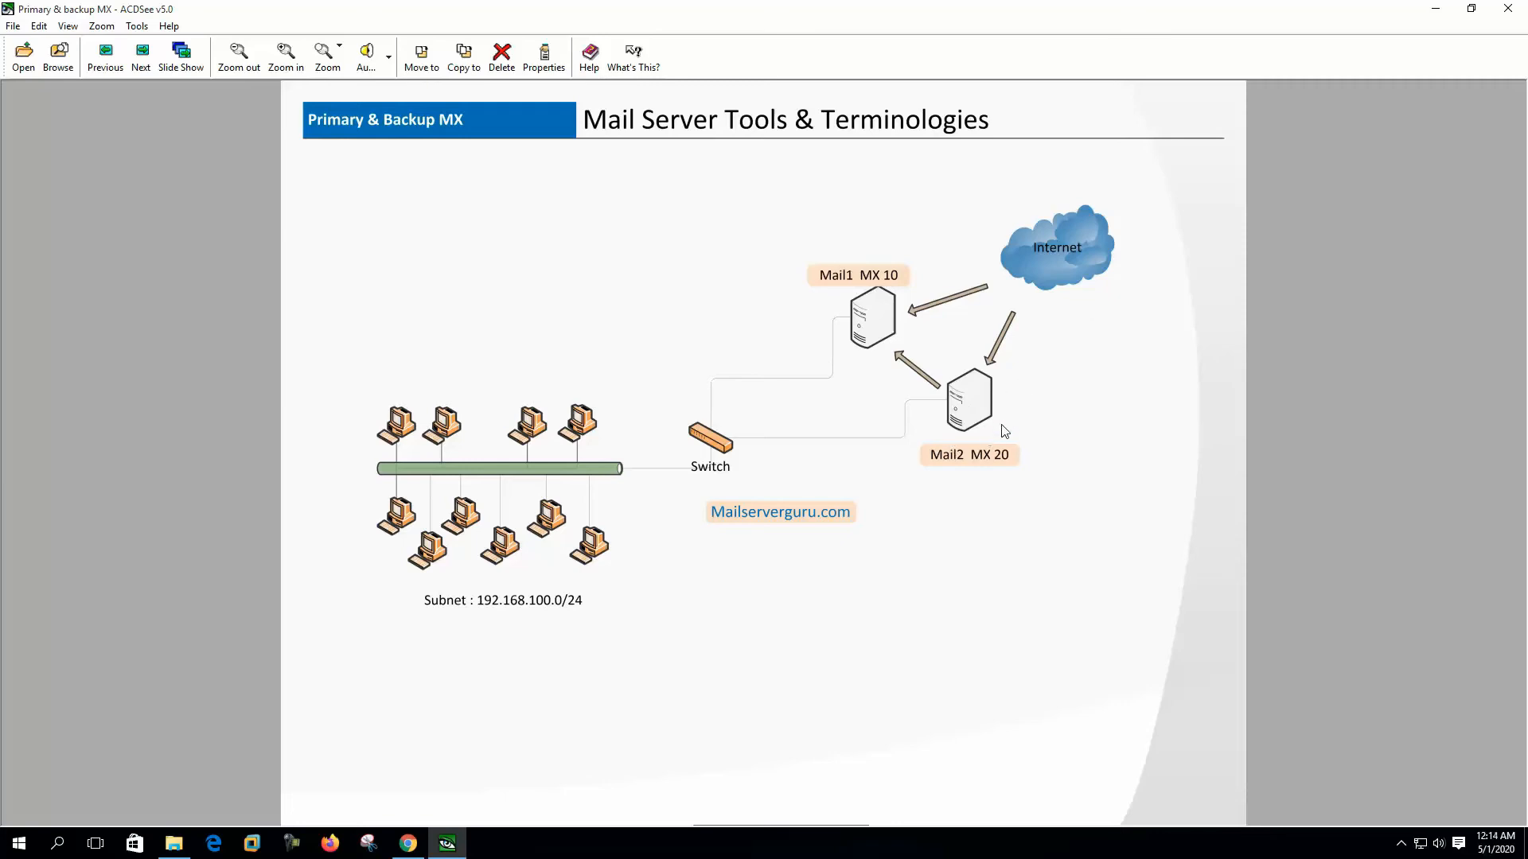
pyautogui.moveTo(748, 428)
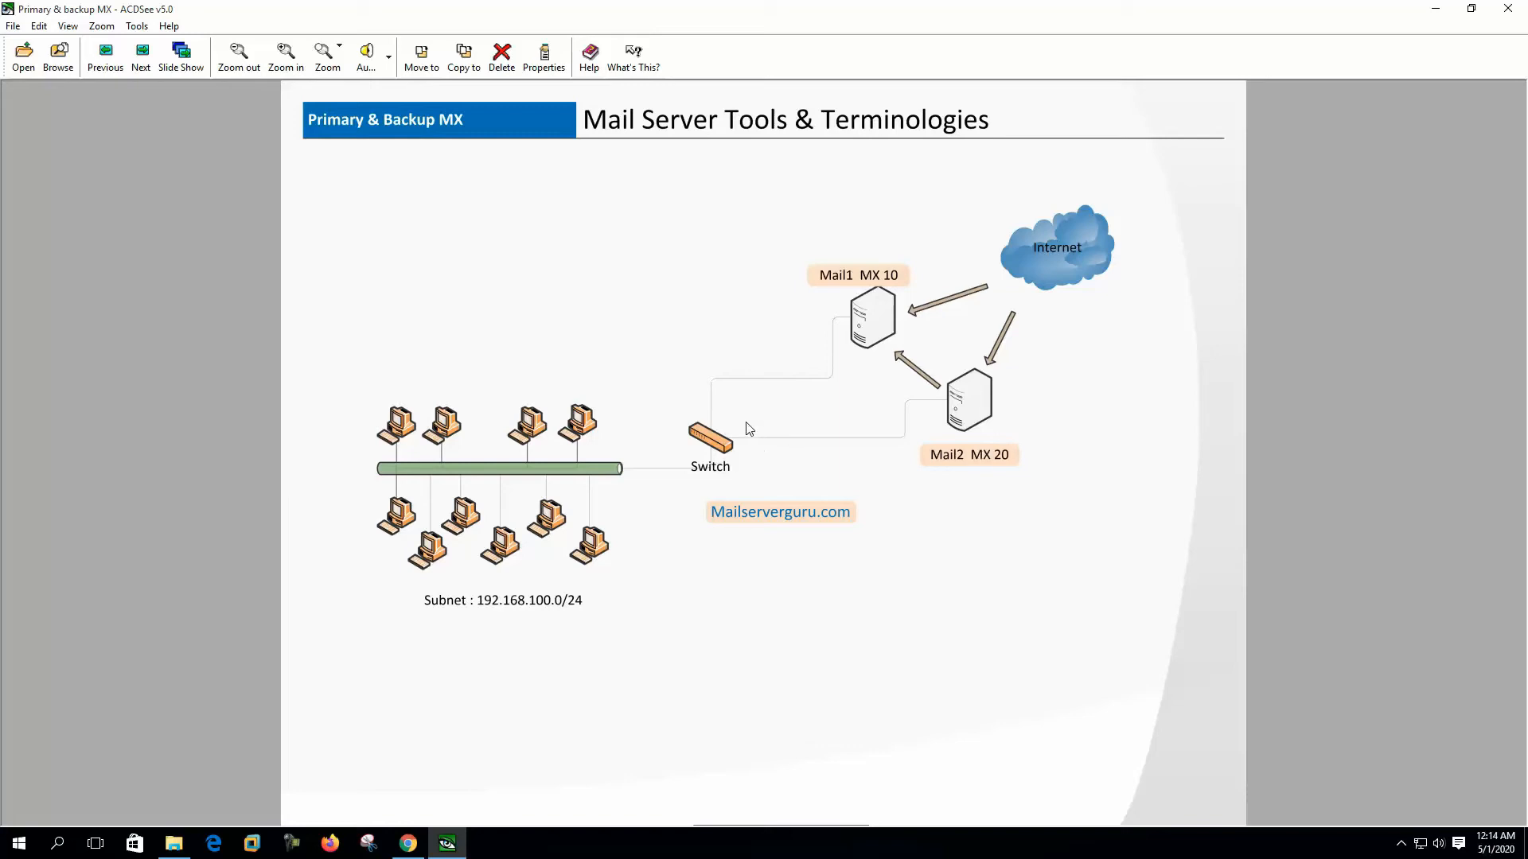
pyautogui.moveTo(632, 471)
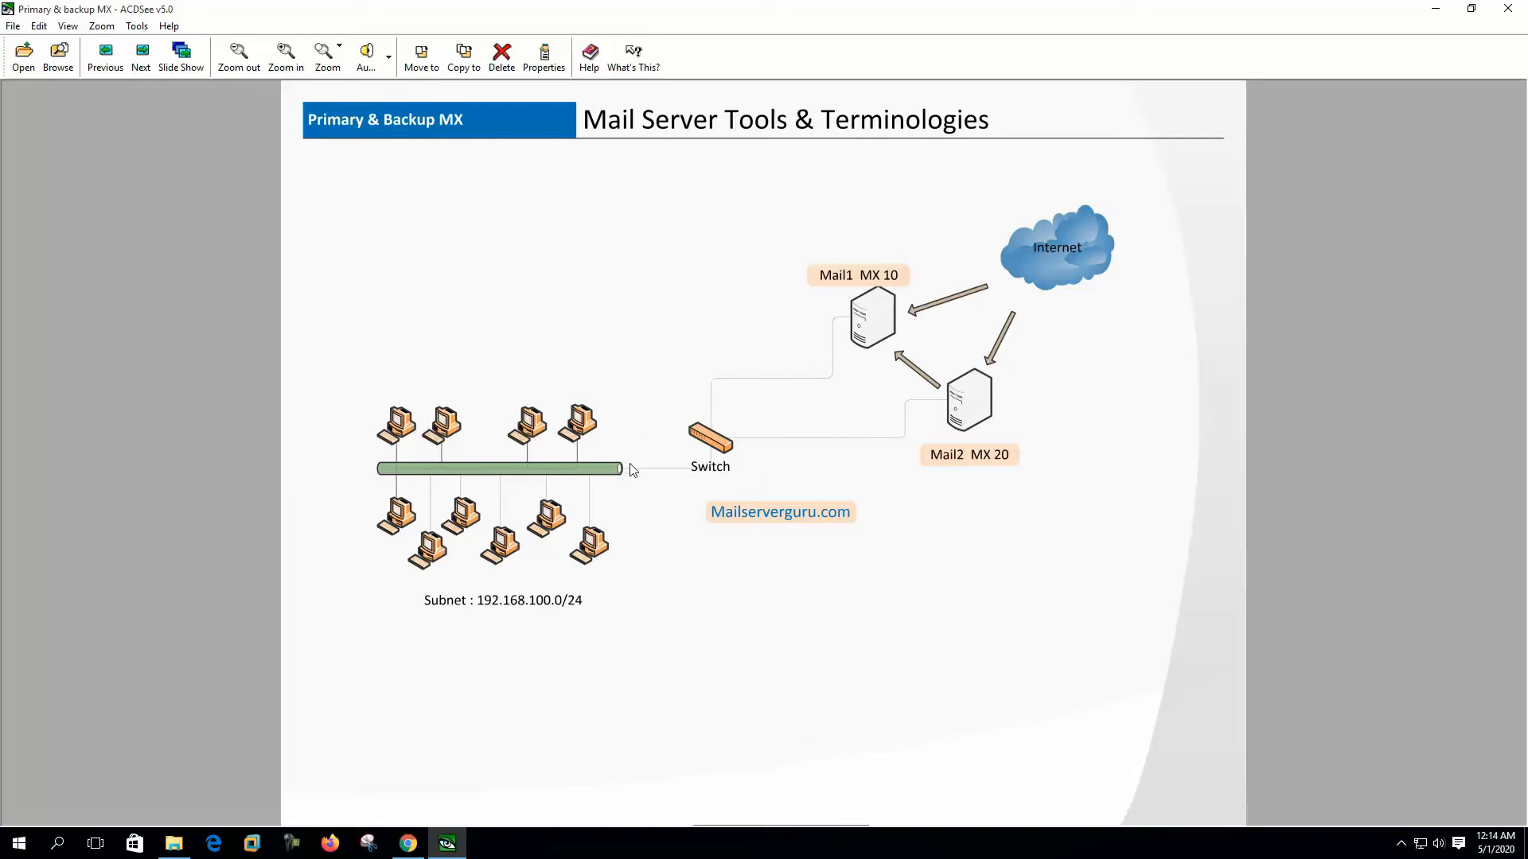
pyautogui.moveTo(844, 304)
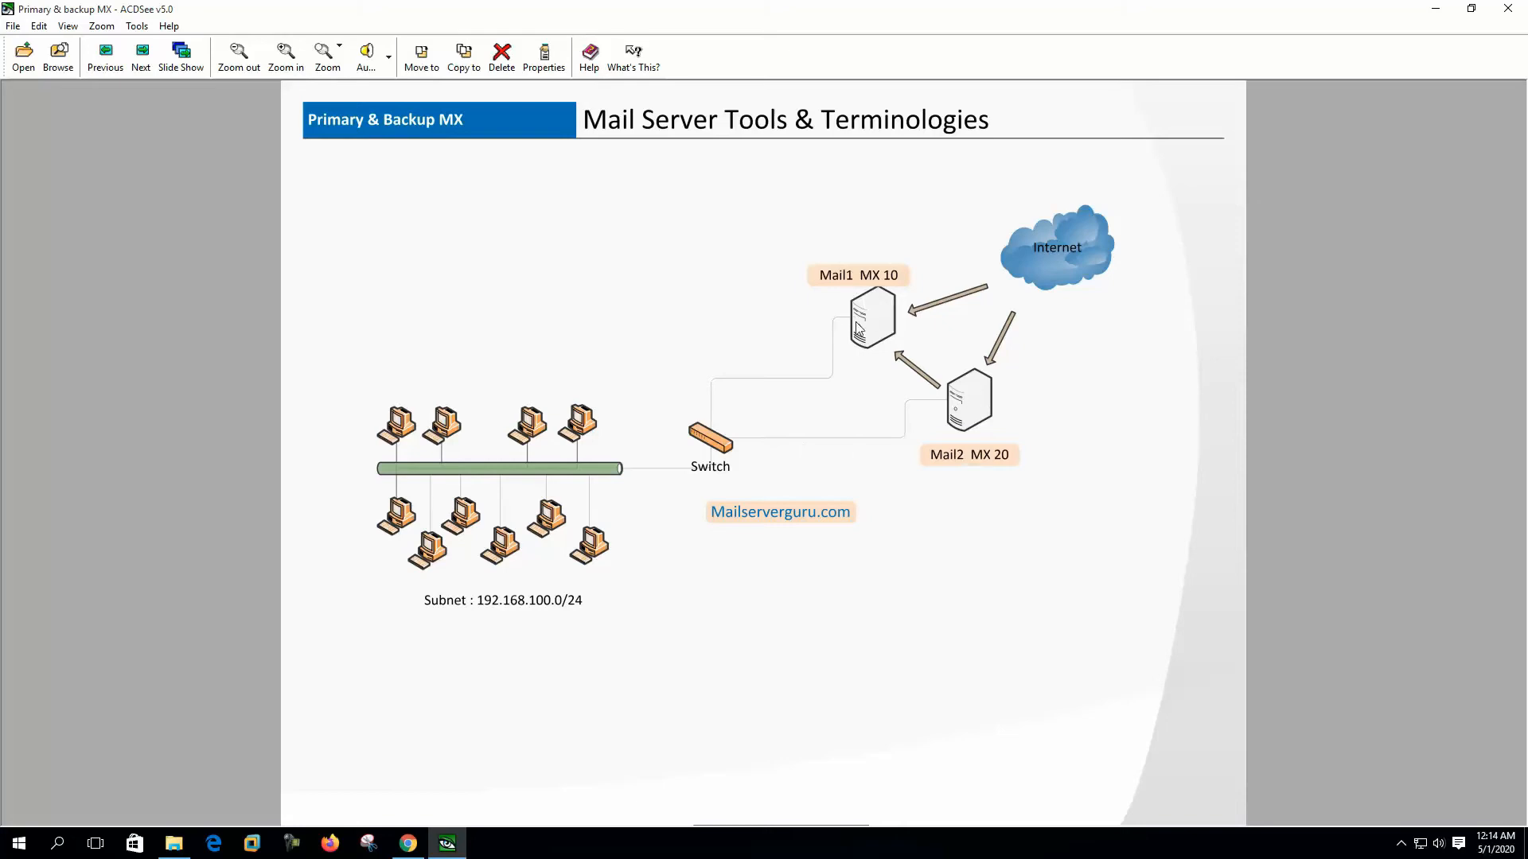
pyautogui.moveTo(958, 420)
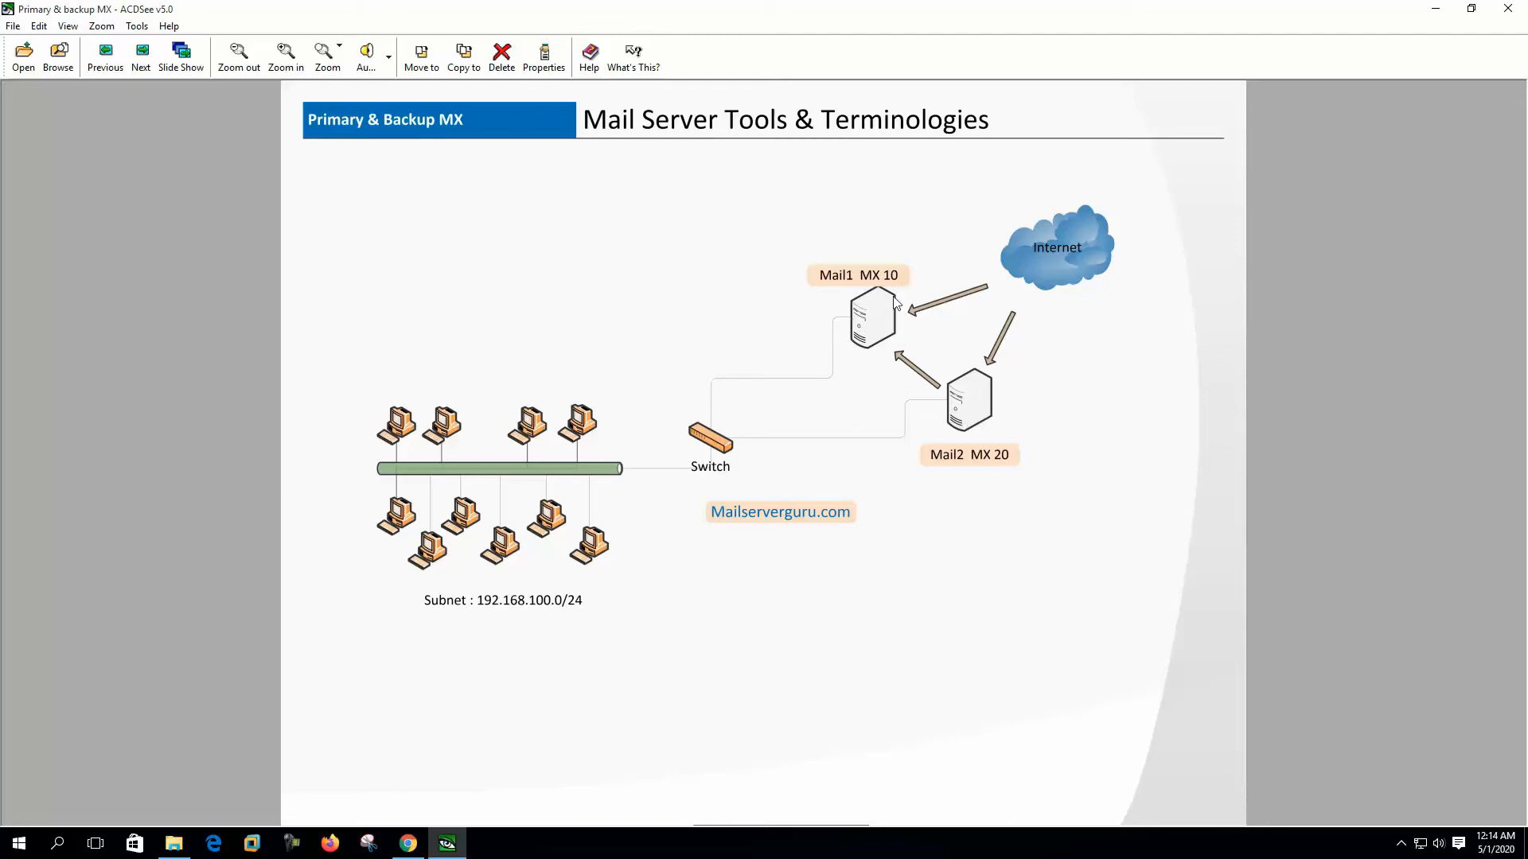
pyautogui.moveTo(587, 479)
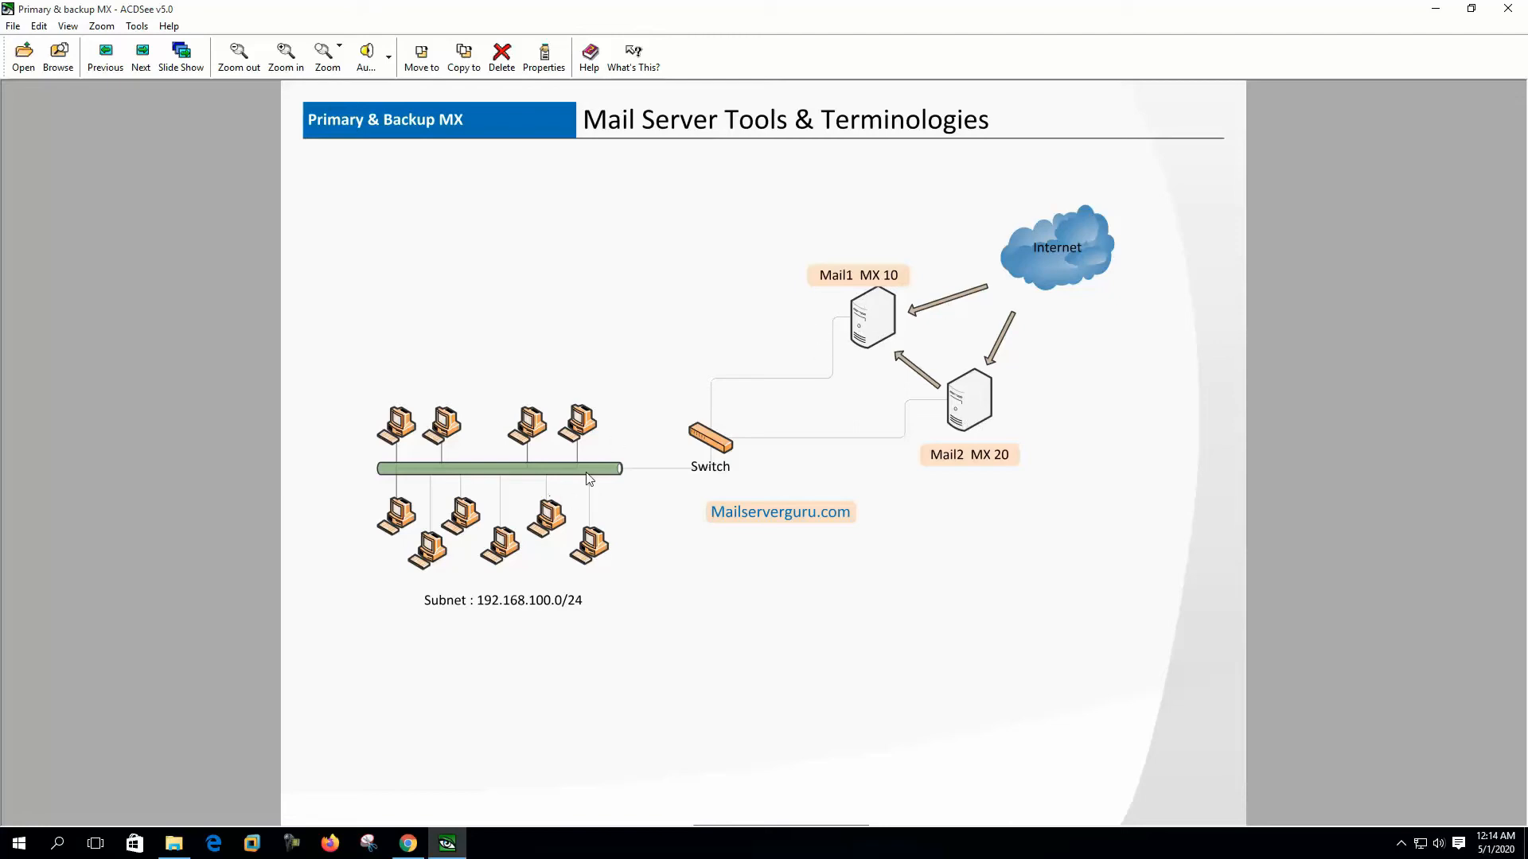
pyautogui.moveTo(1061, 441)
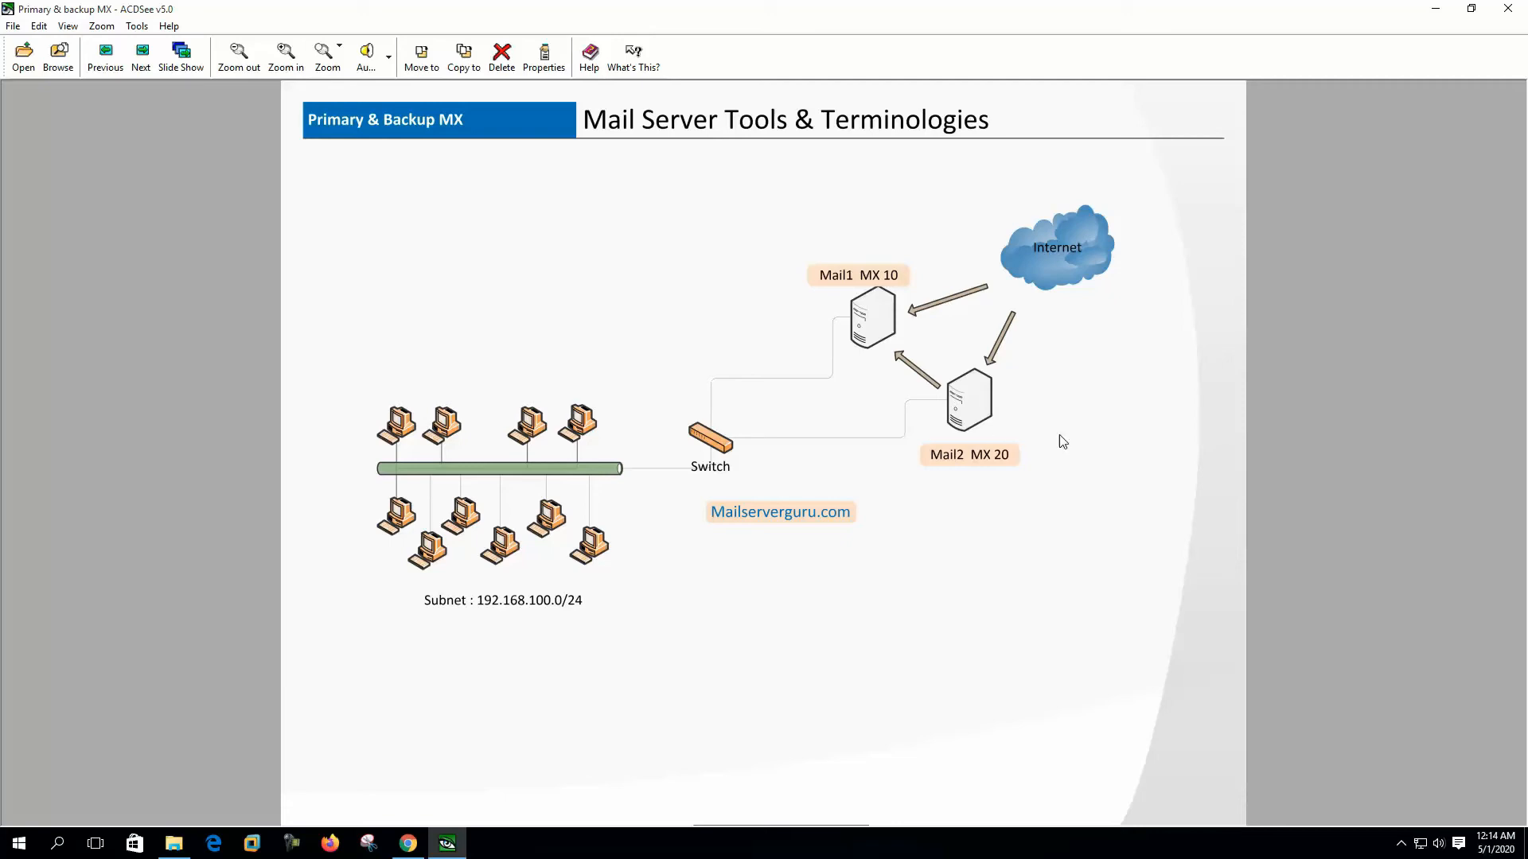
pyautogui.moveTo(901, 296)
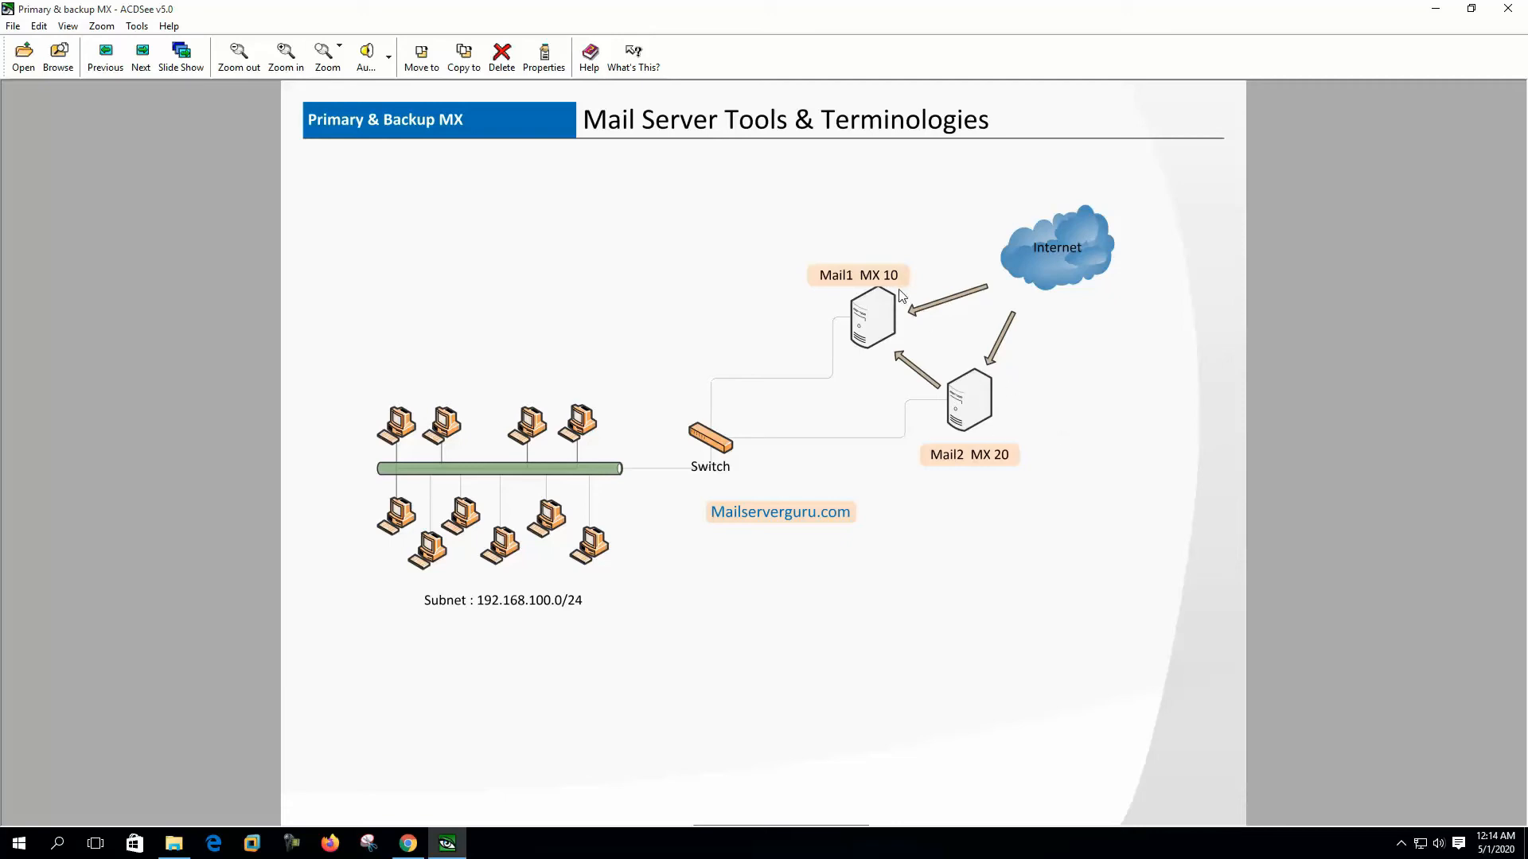
pyautogui.moveTo(890, 293)
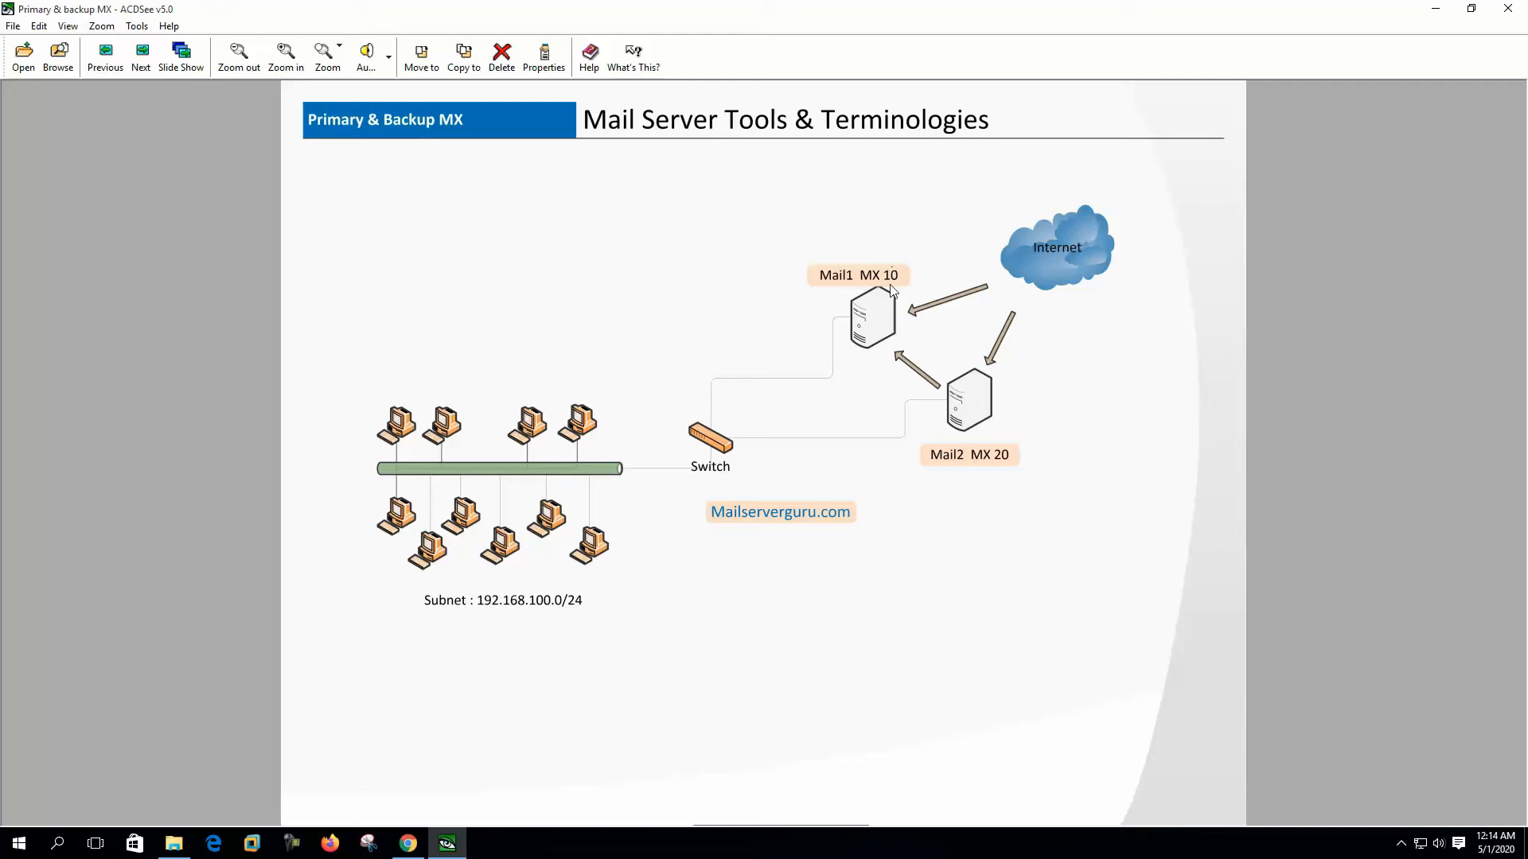
pyautogui.moveTo(1008, 474)
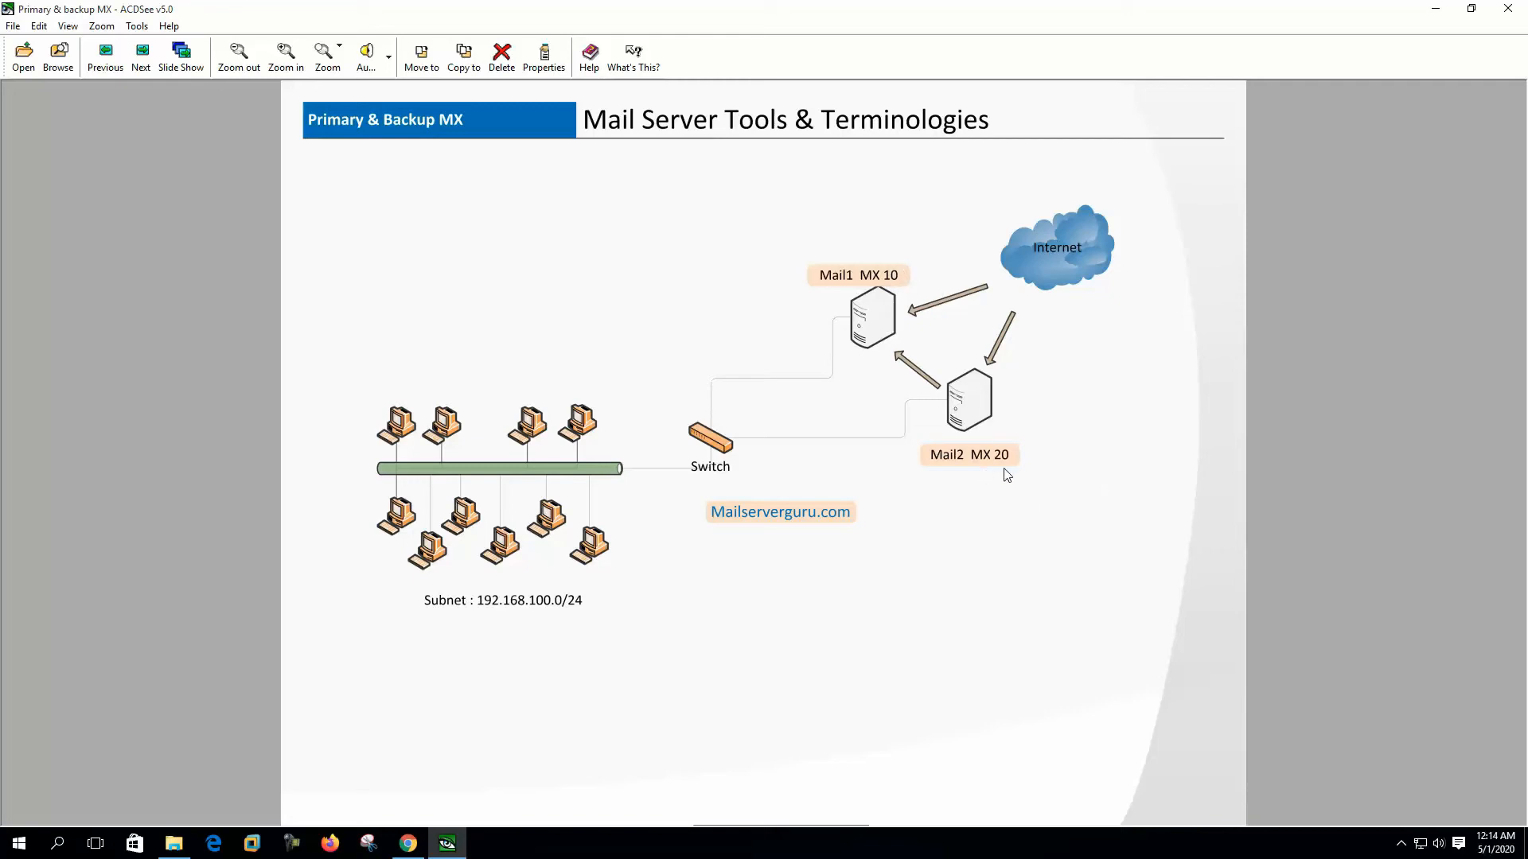
pyautogui.click(140, 55)
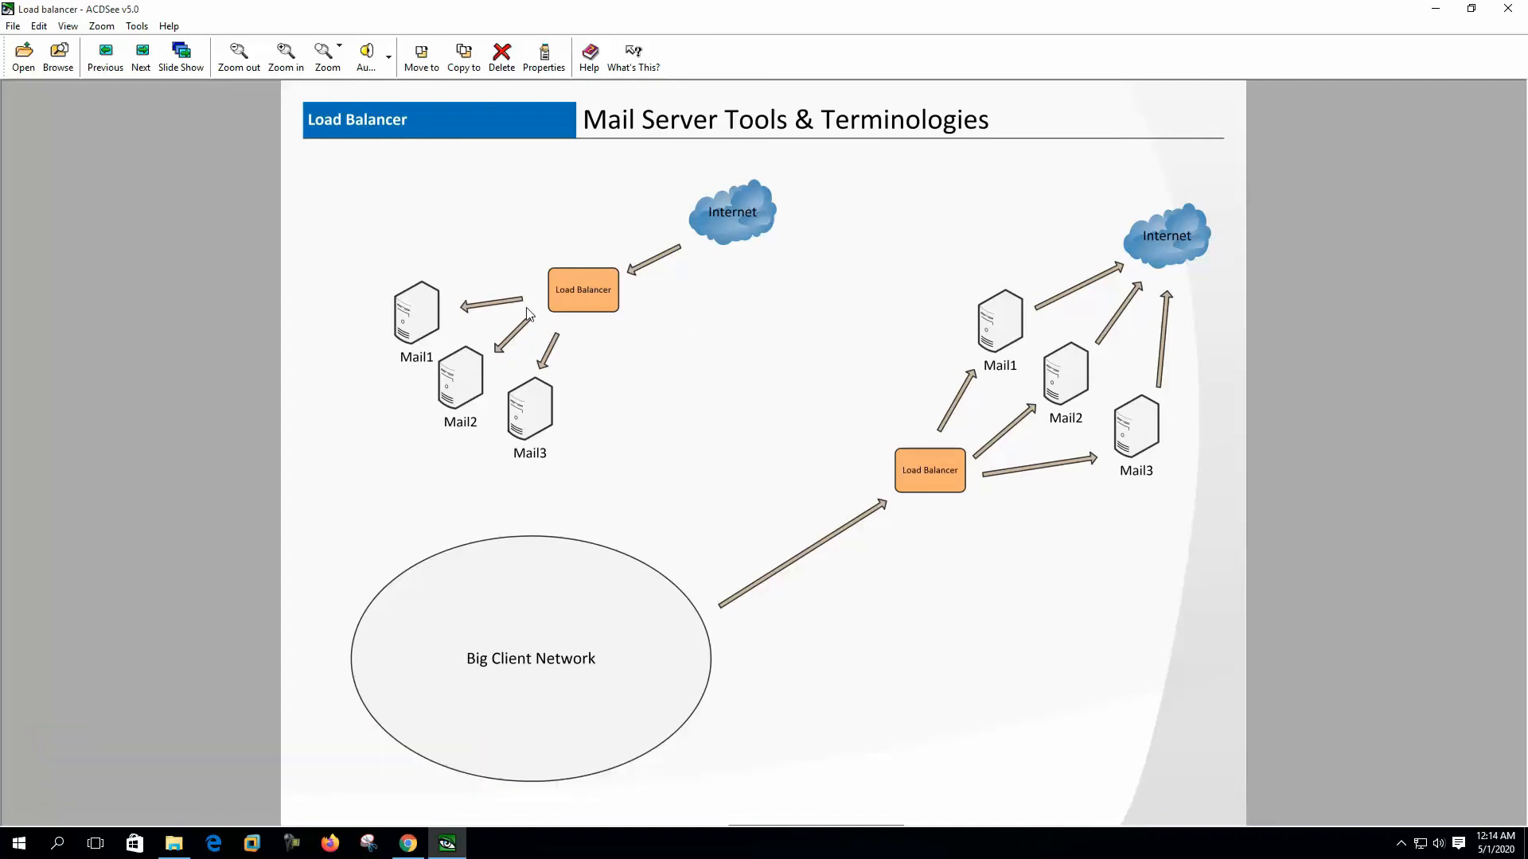
pyautogui.moveTo(519, 363)
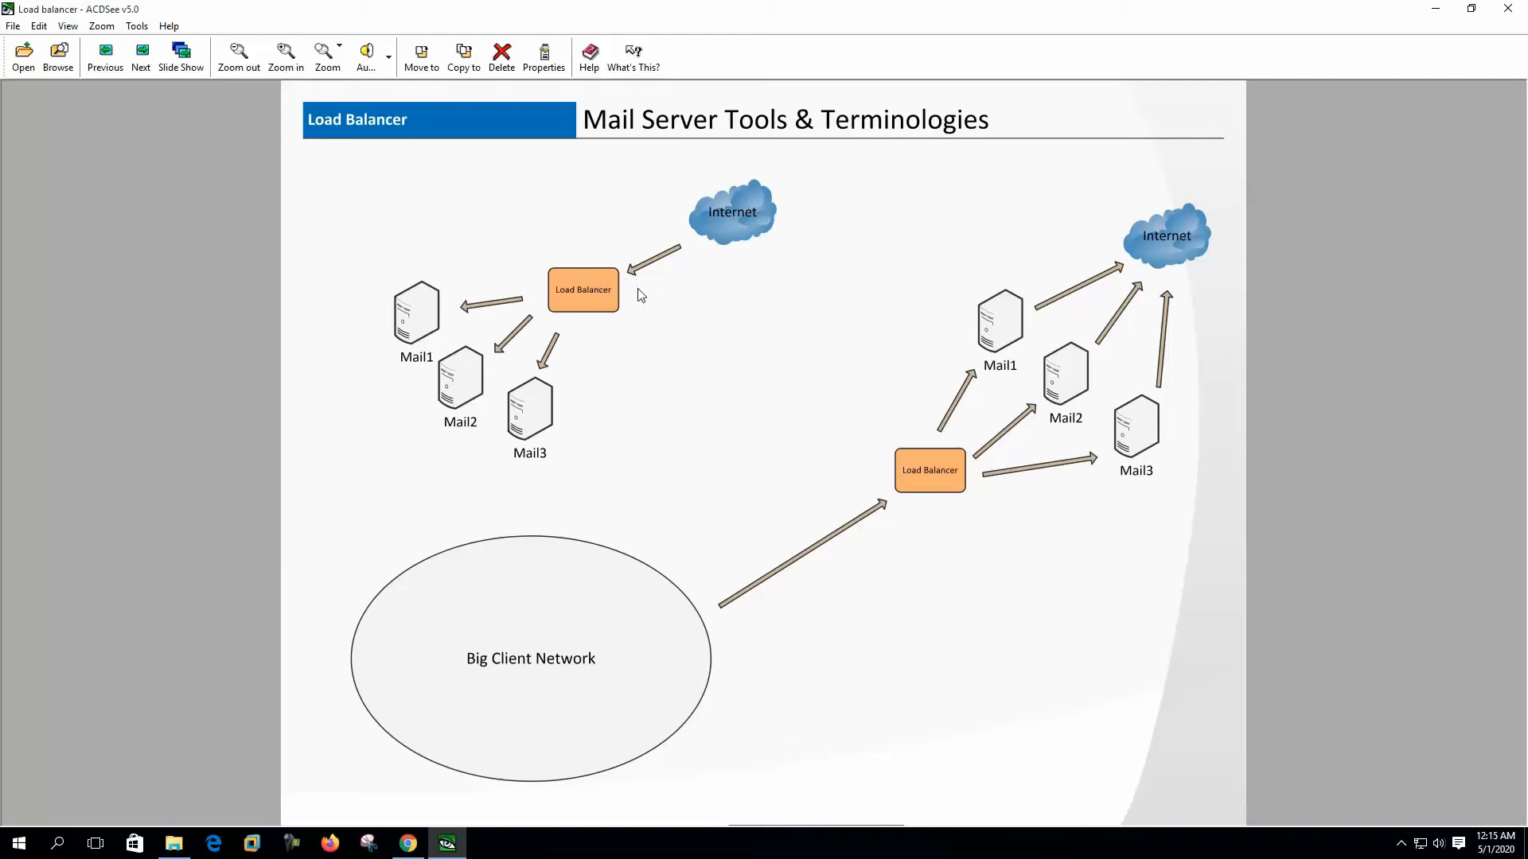
pyautogui.moveTo(665, 277)
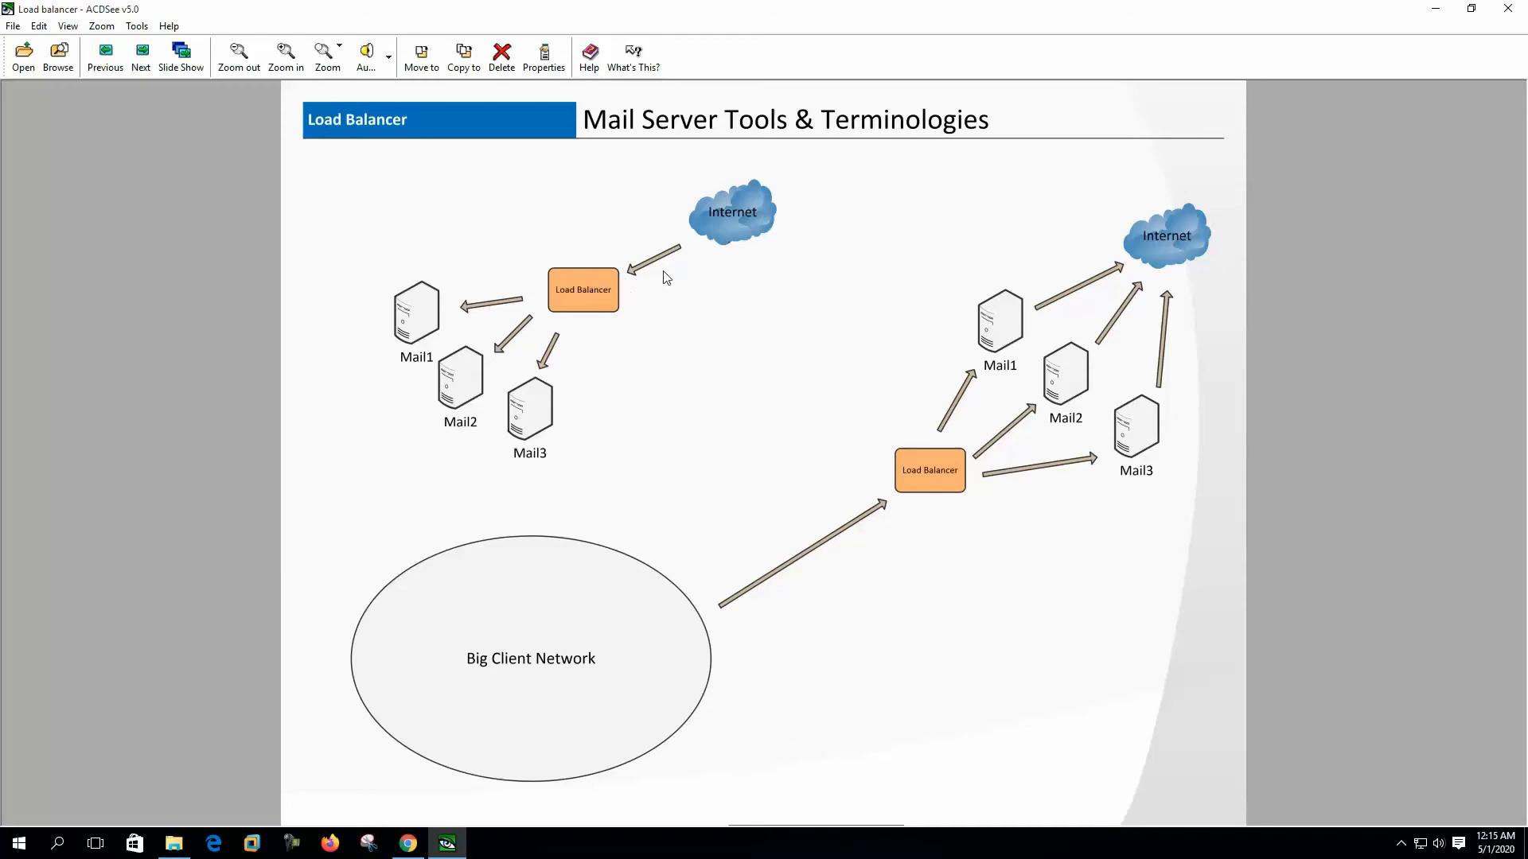
pyautogui.moveTo(436, 428)
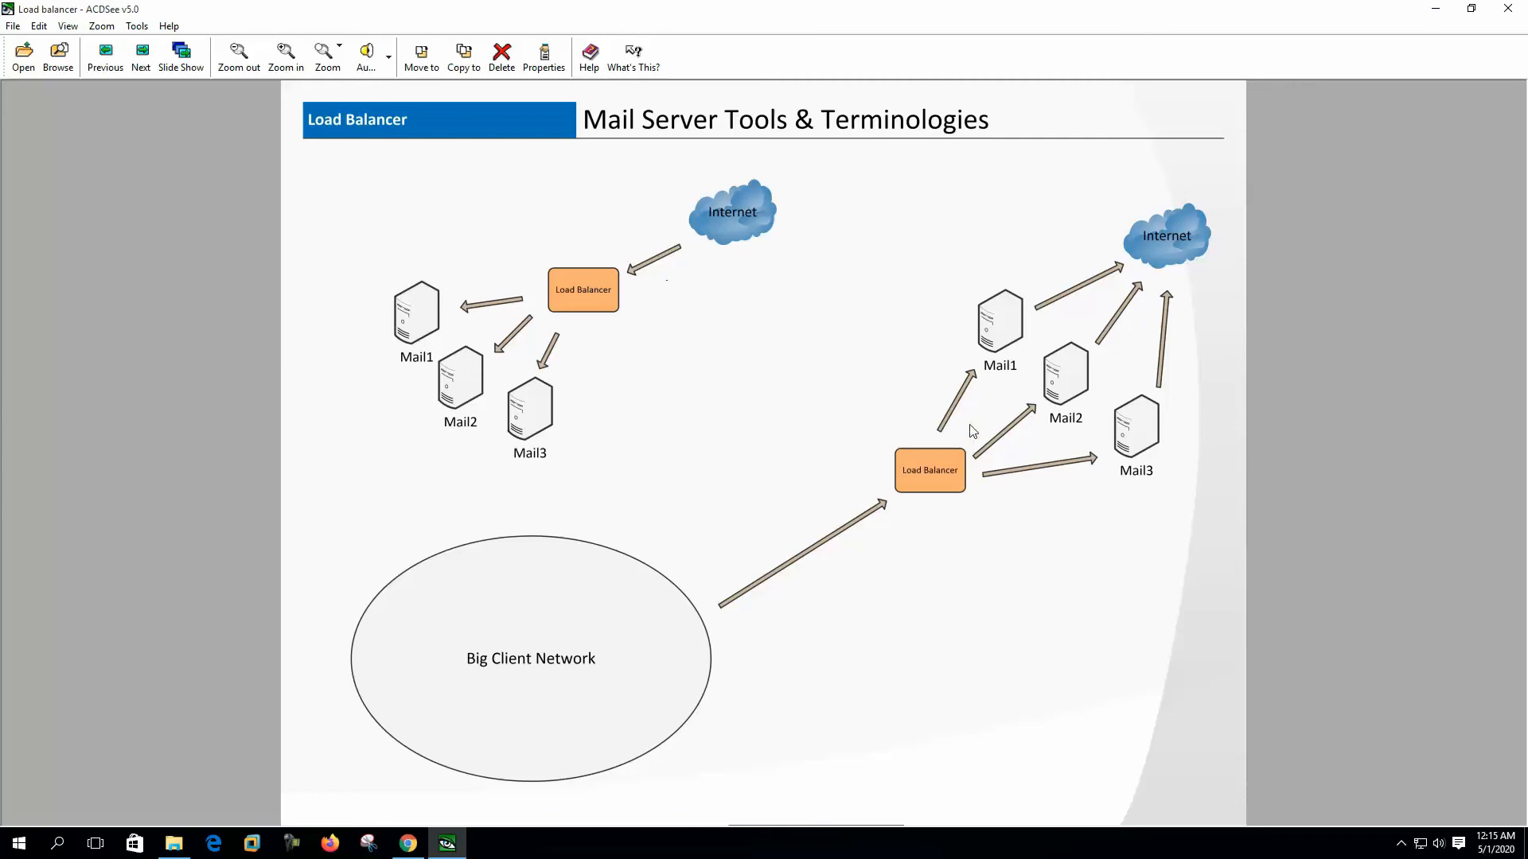
pyautogui.moveTo(884, 430)
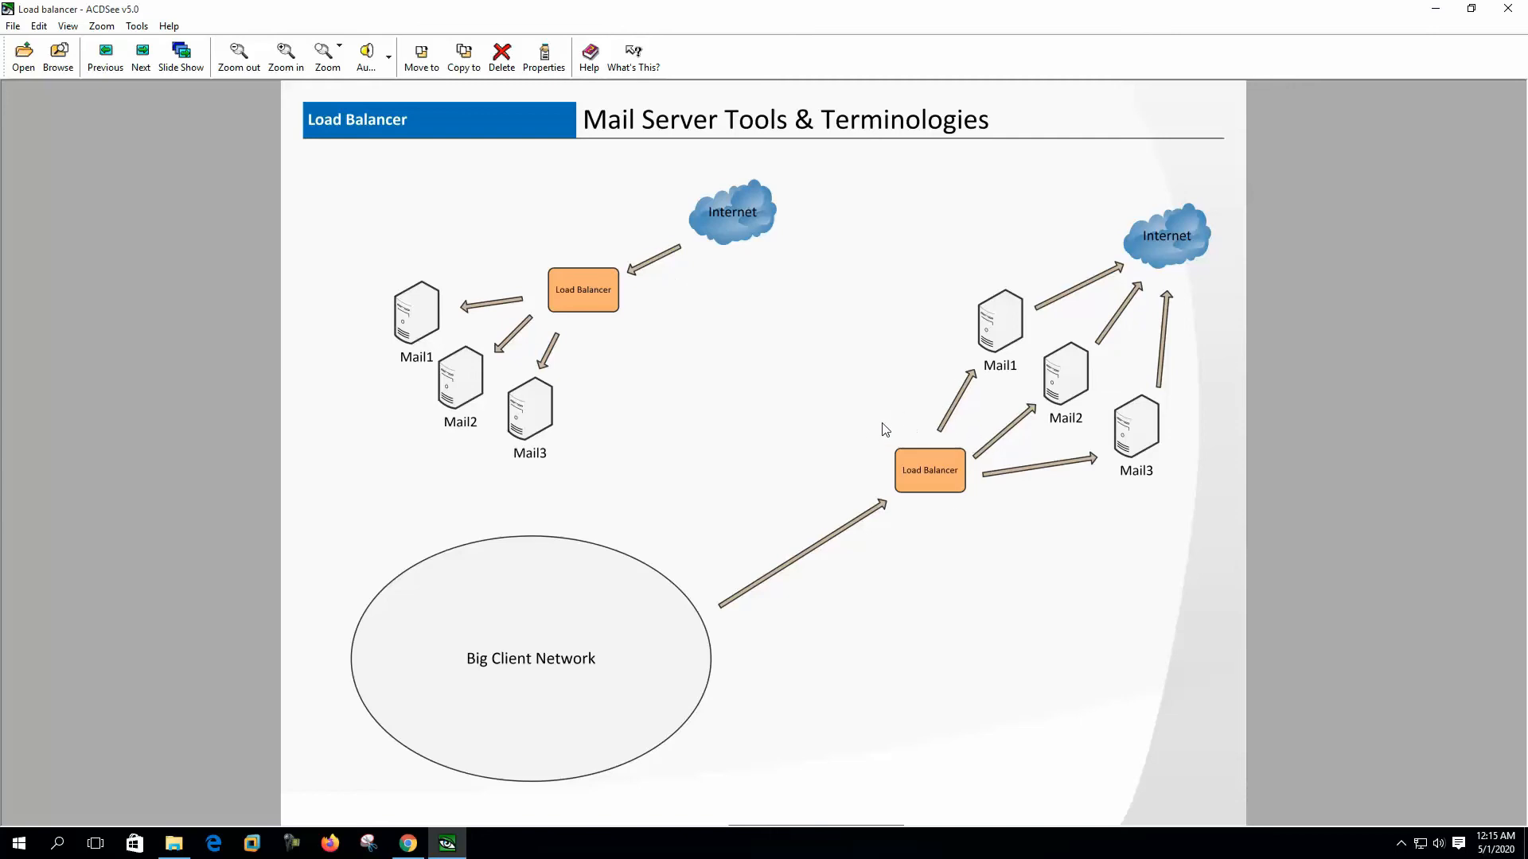
pyautogui.moveTo(853, 415)
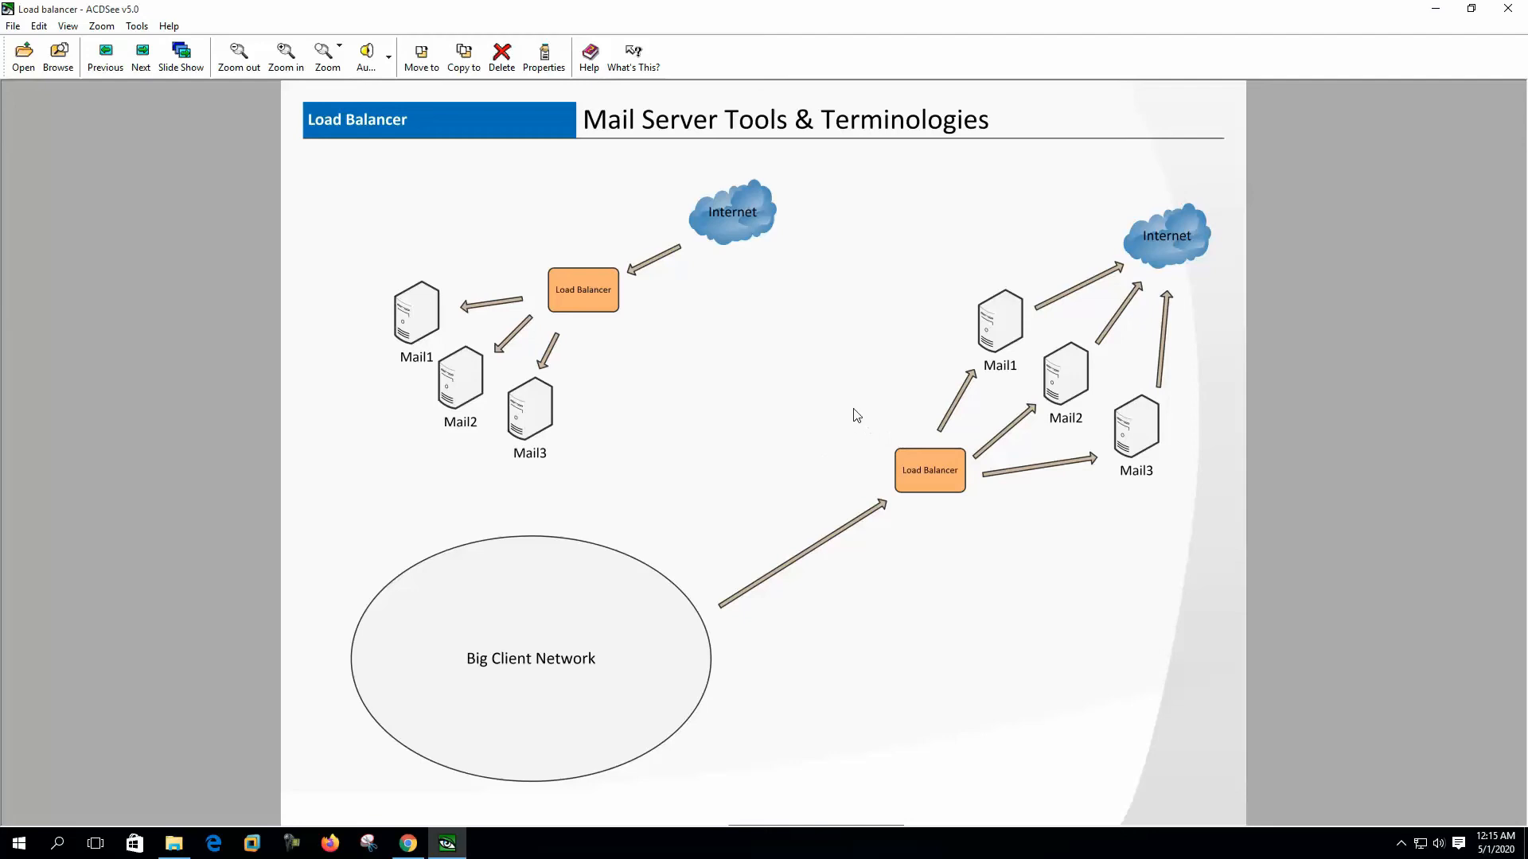
pyautogui.moveTo(824, 424)
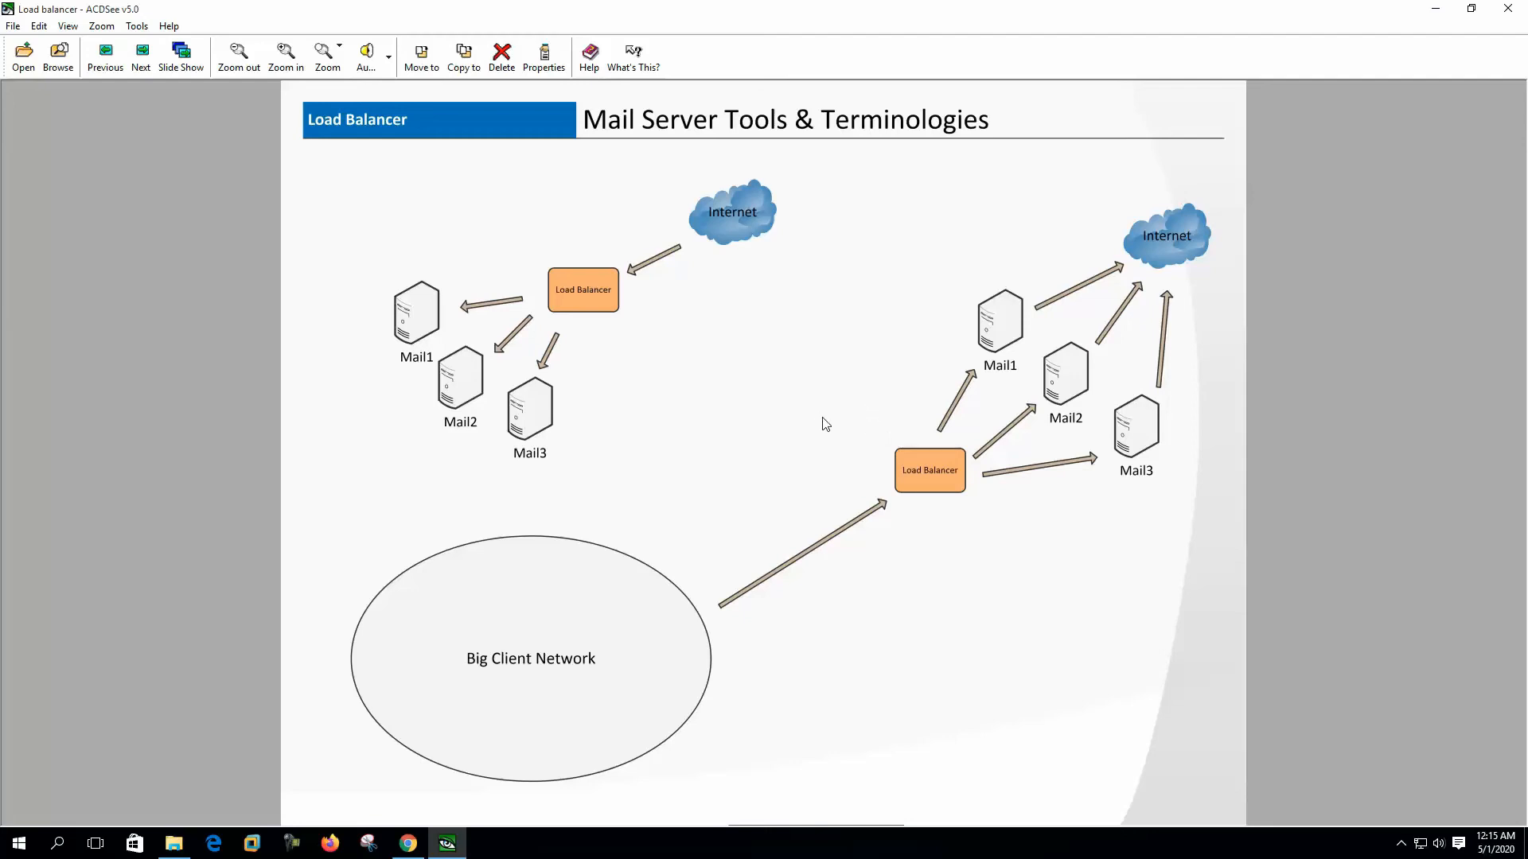
pyautogui.moveTo(881, 429)
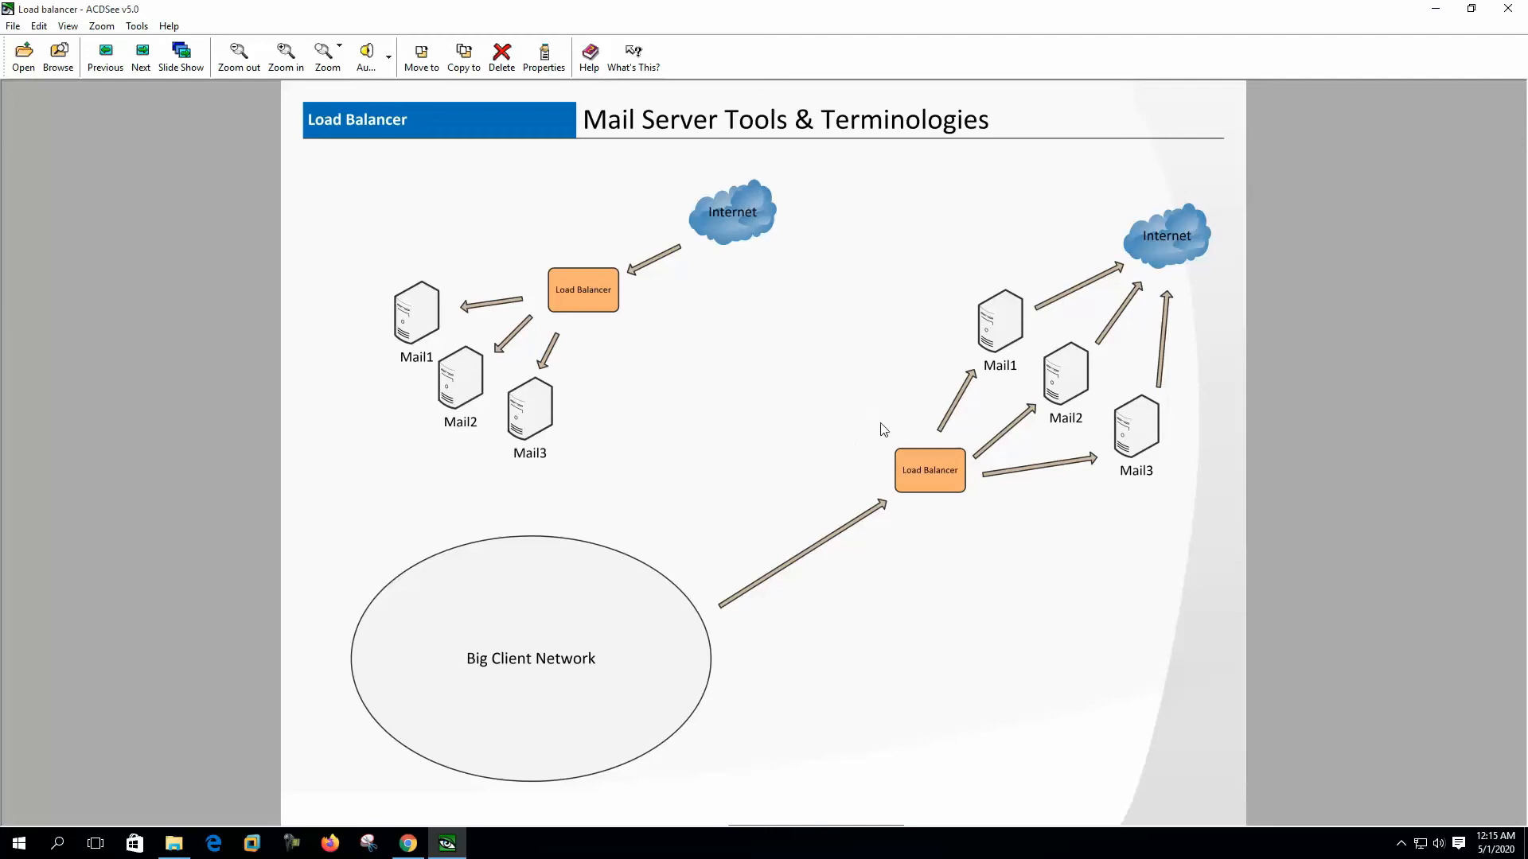
pyautogui.moveTo(815, 458)
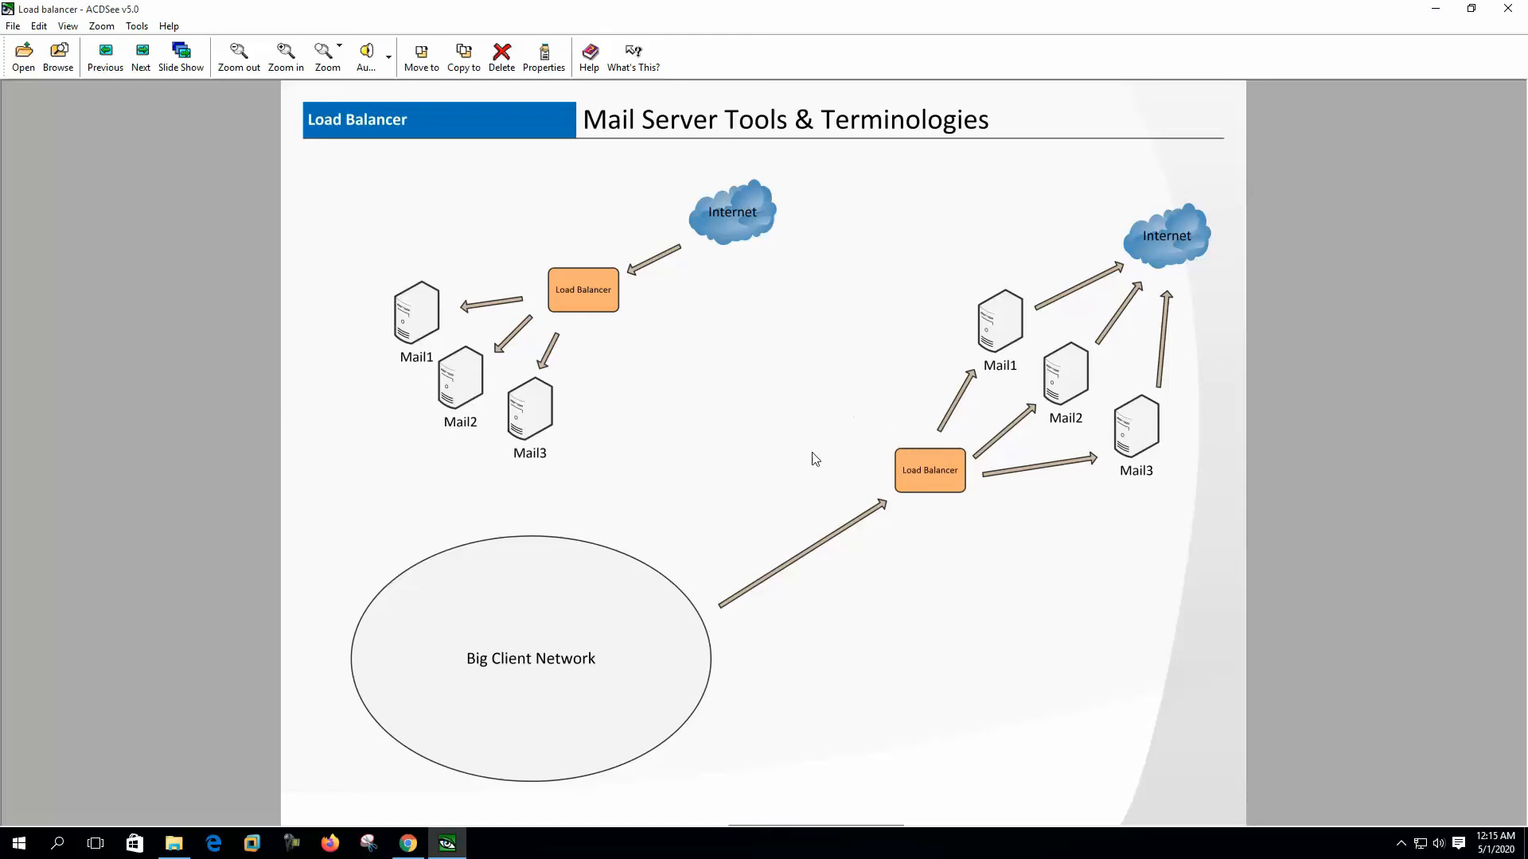
pyautogui.moveTo(789, 432)
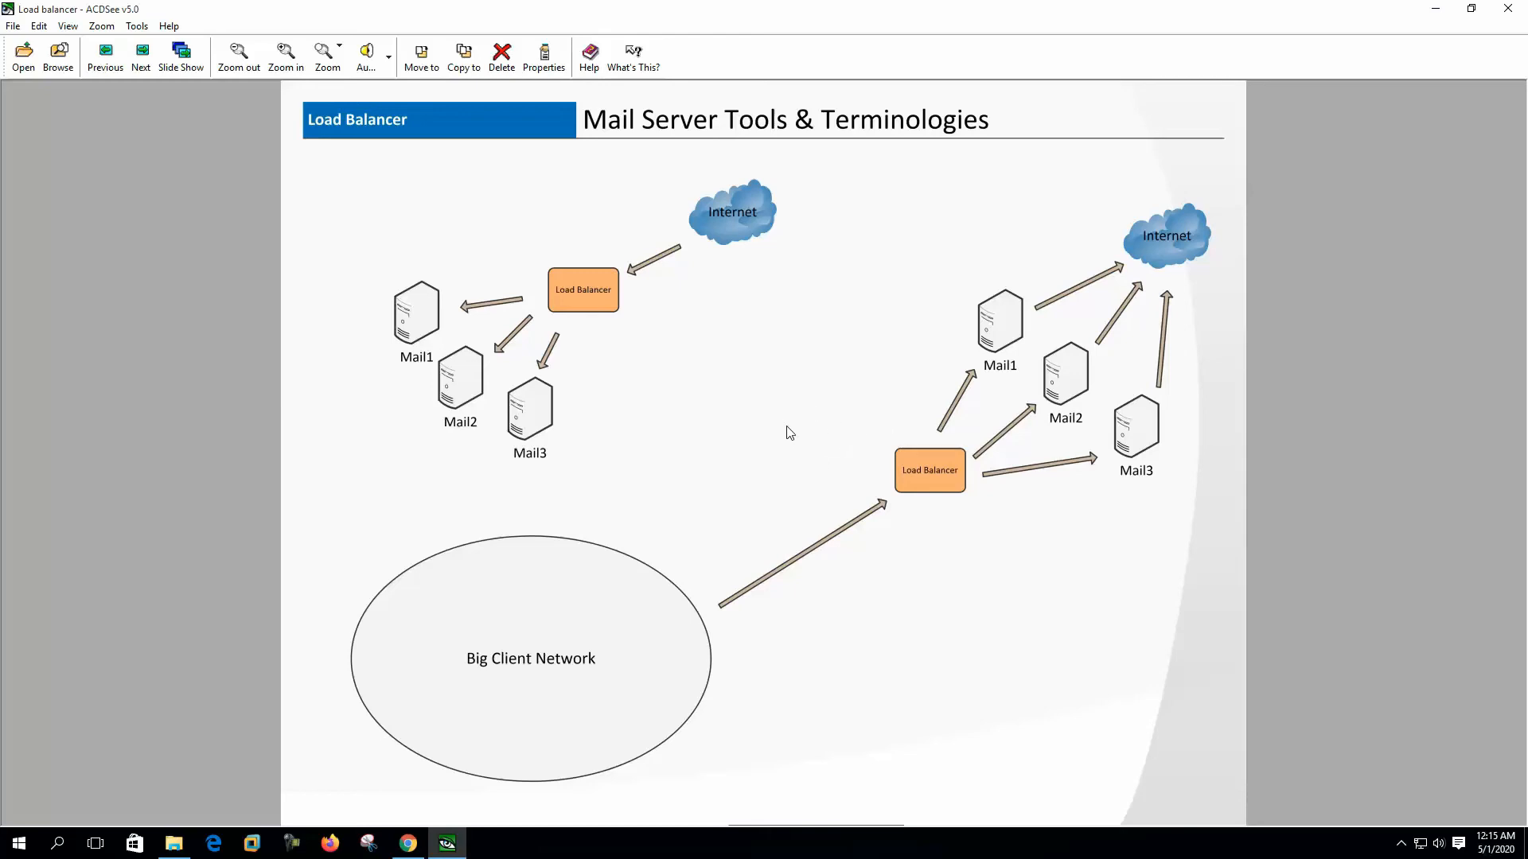
pyautogui.moveTo(738, 454)
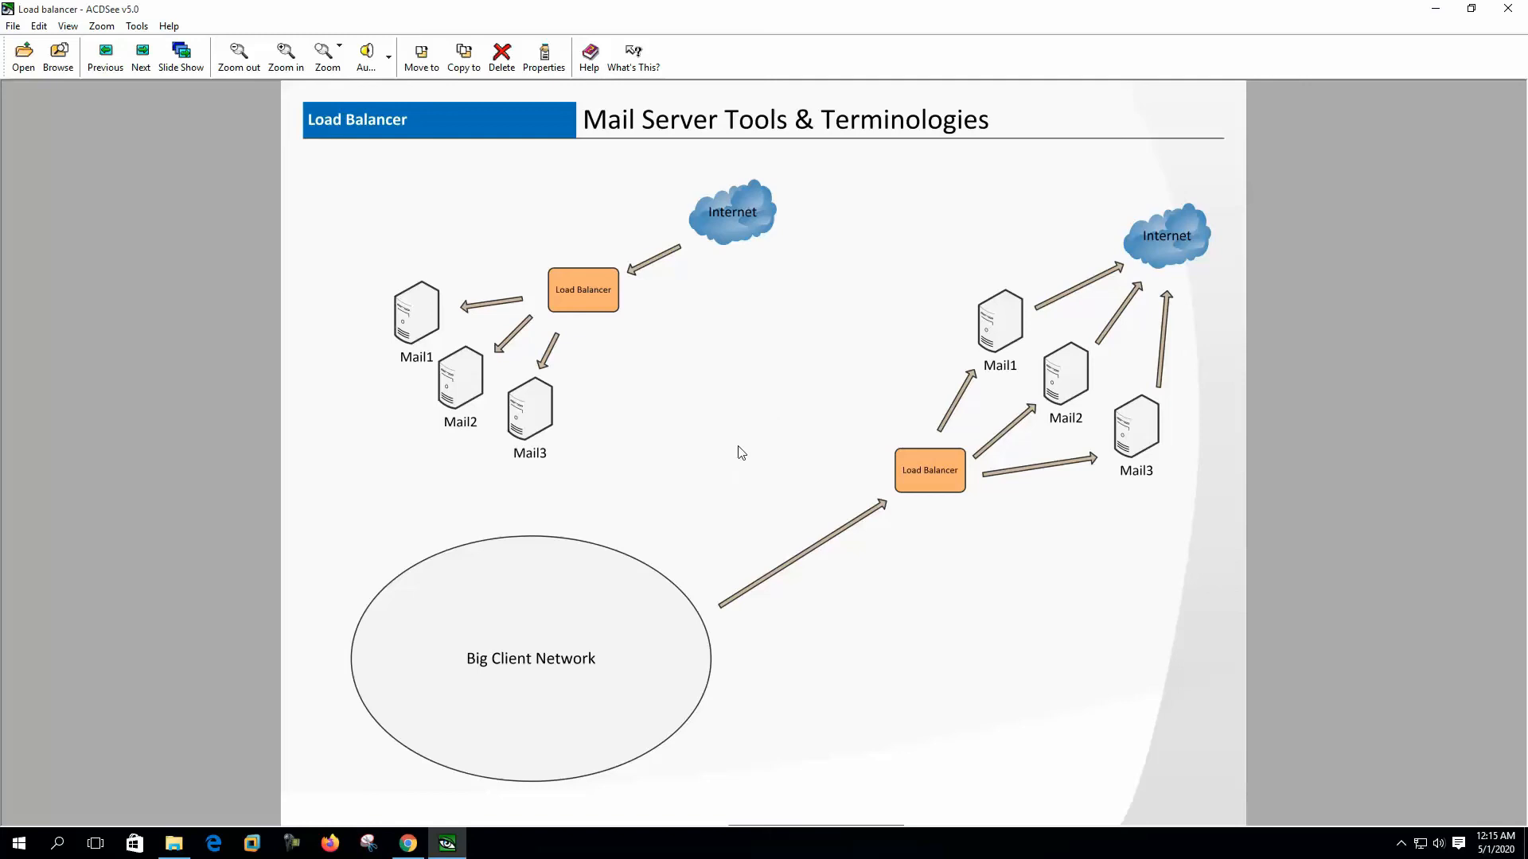
pyautogui.moveTo(771, 414)
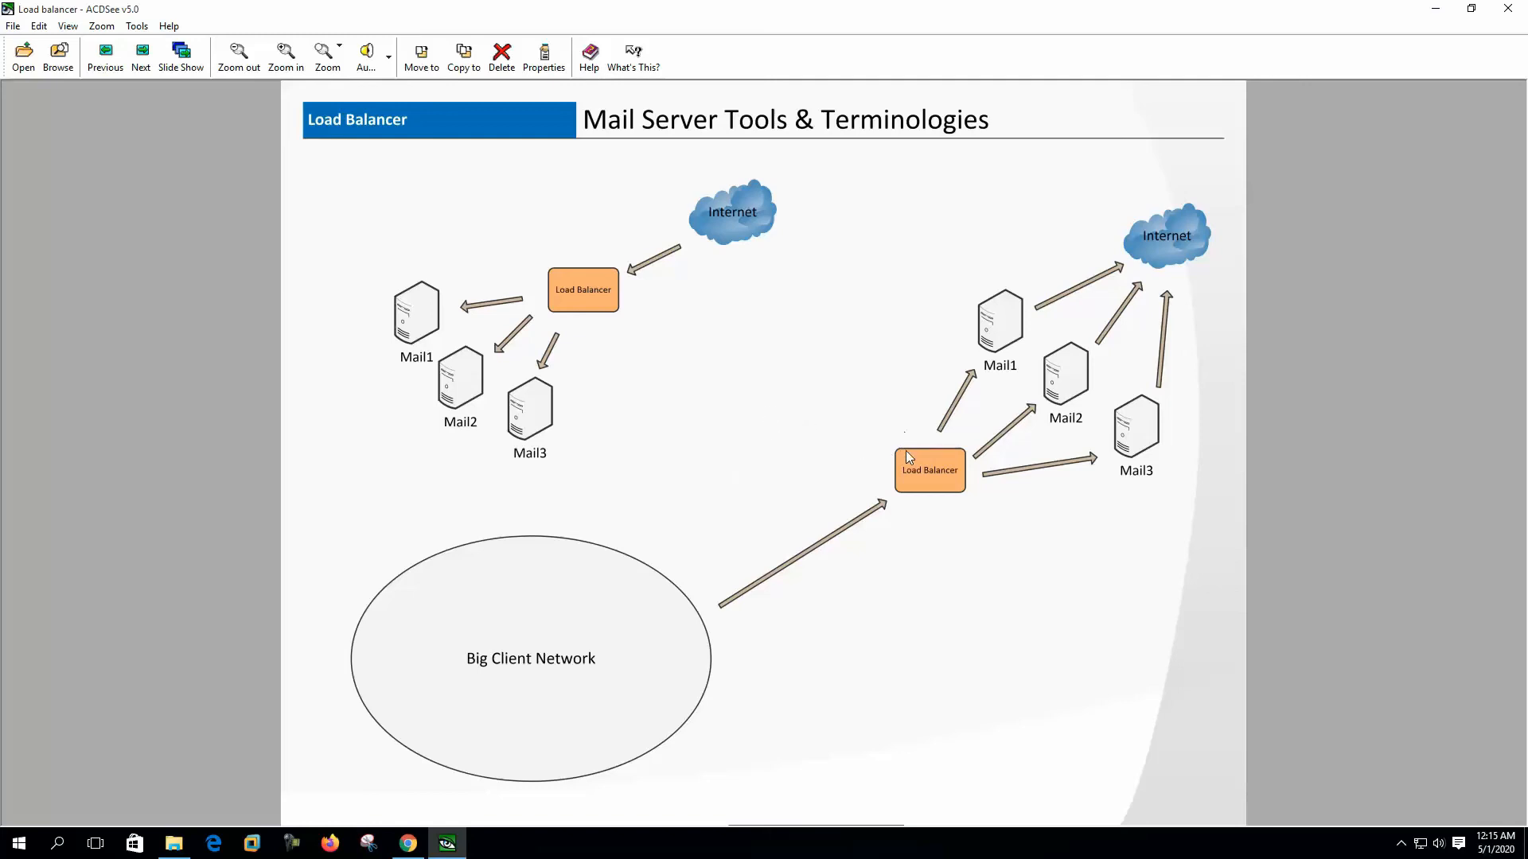
pyautogui.moveTo(1050, 404)
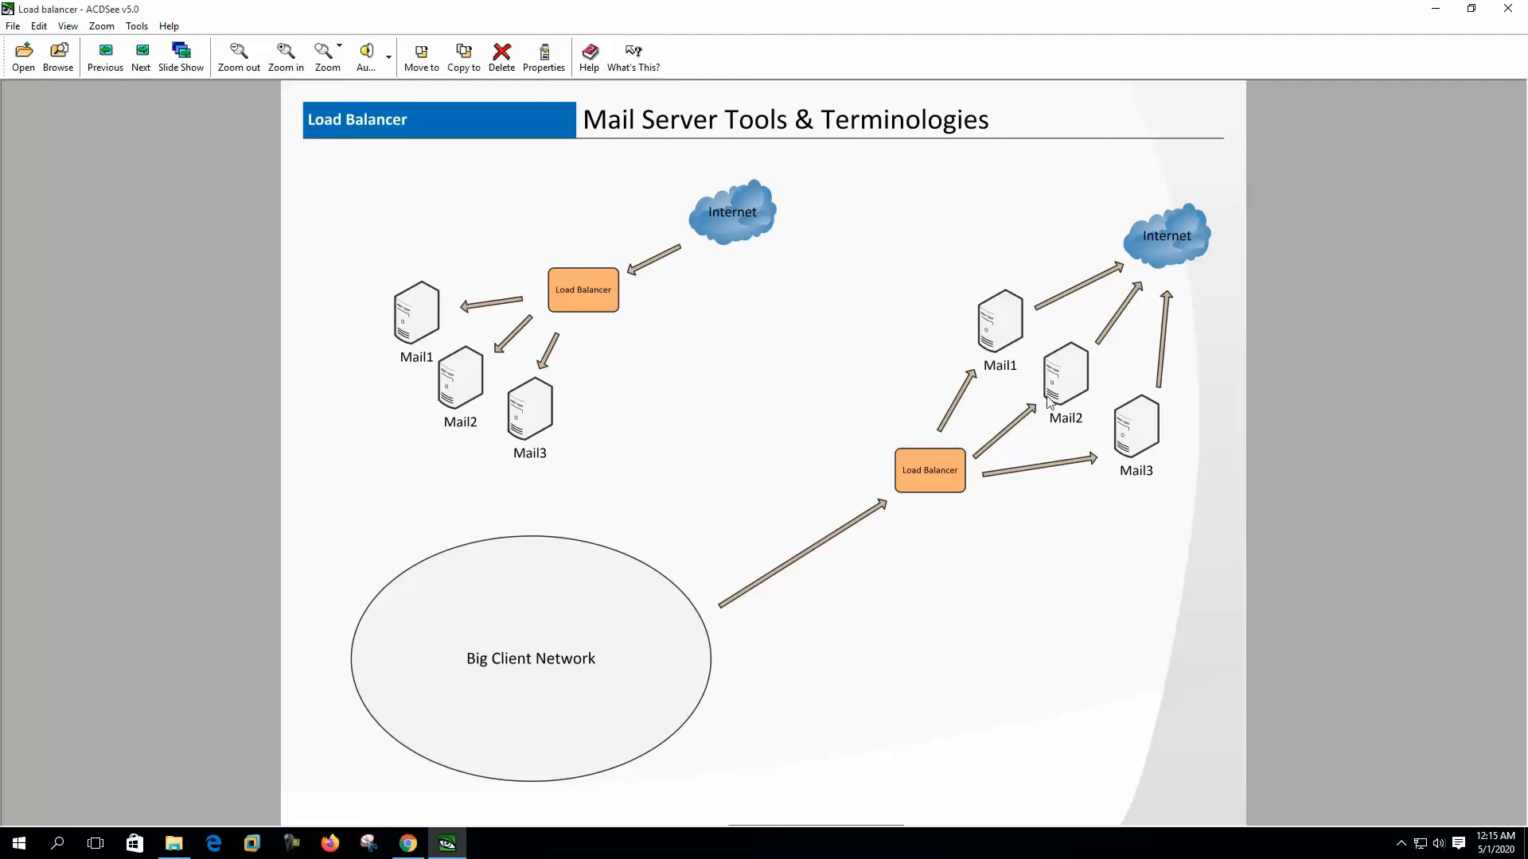
pyautogui.moveTo(1079, 445)
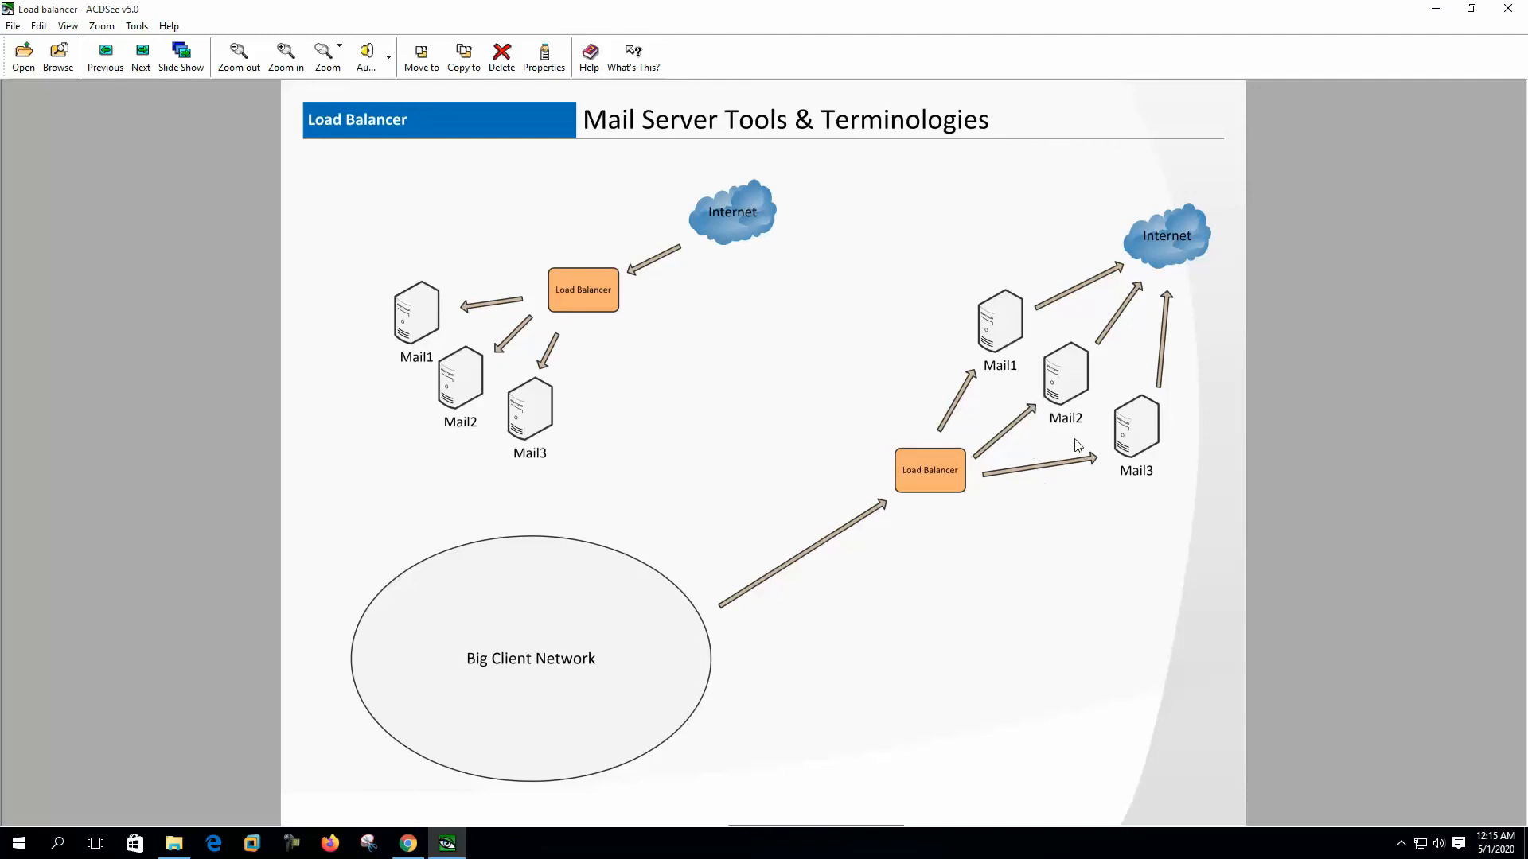
pyautogui.moveTo(1116, 409)
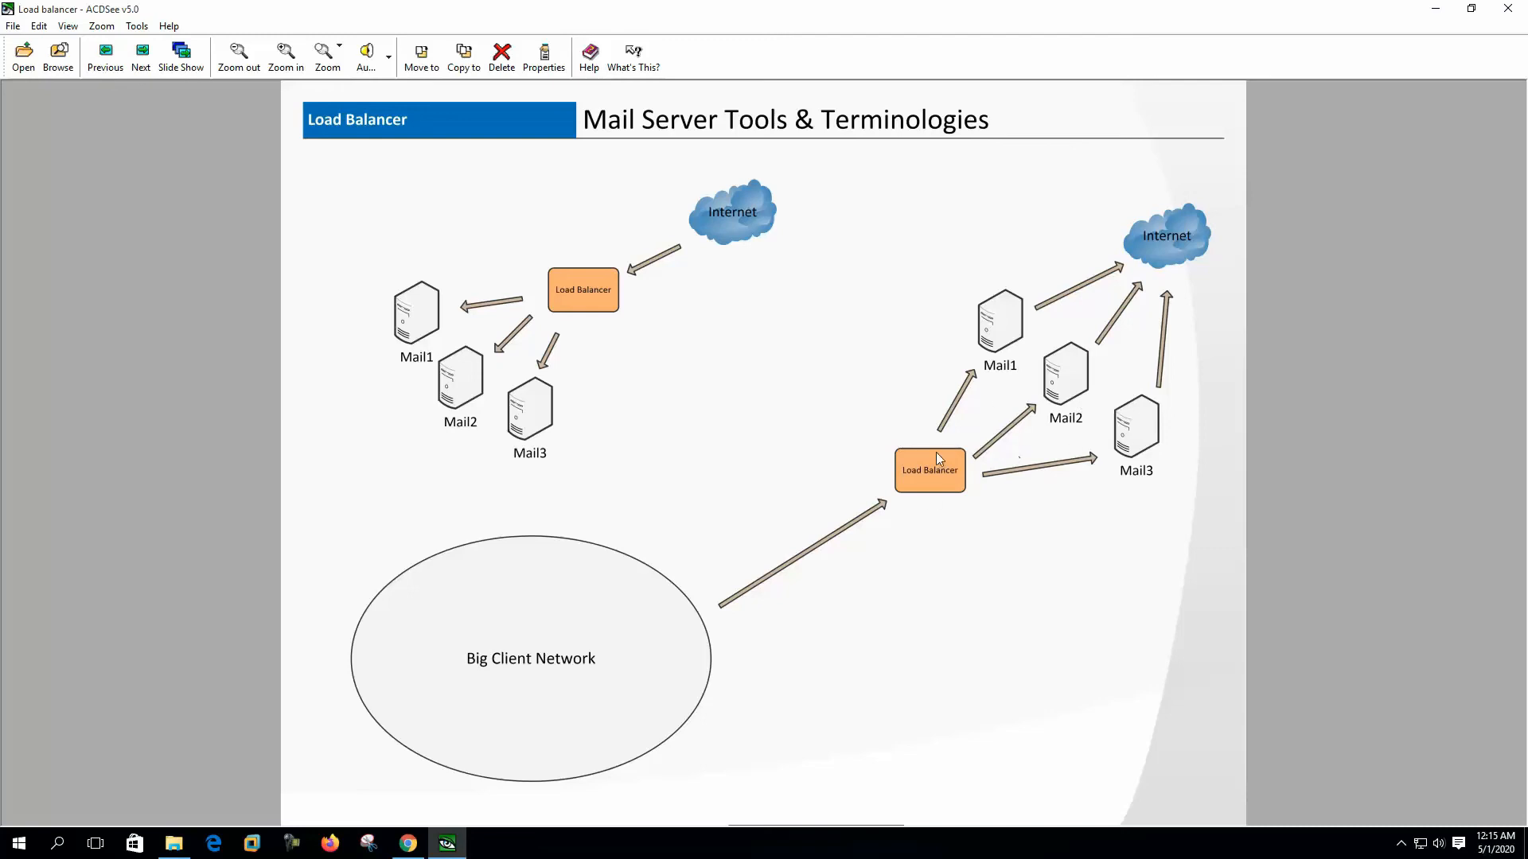
pyautogui.moveTo(1008, 454)
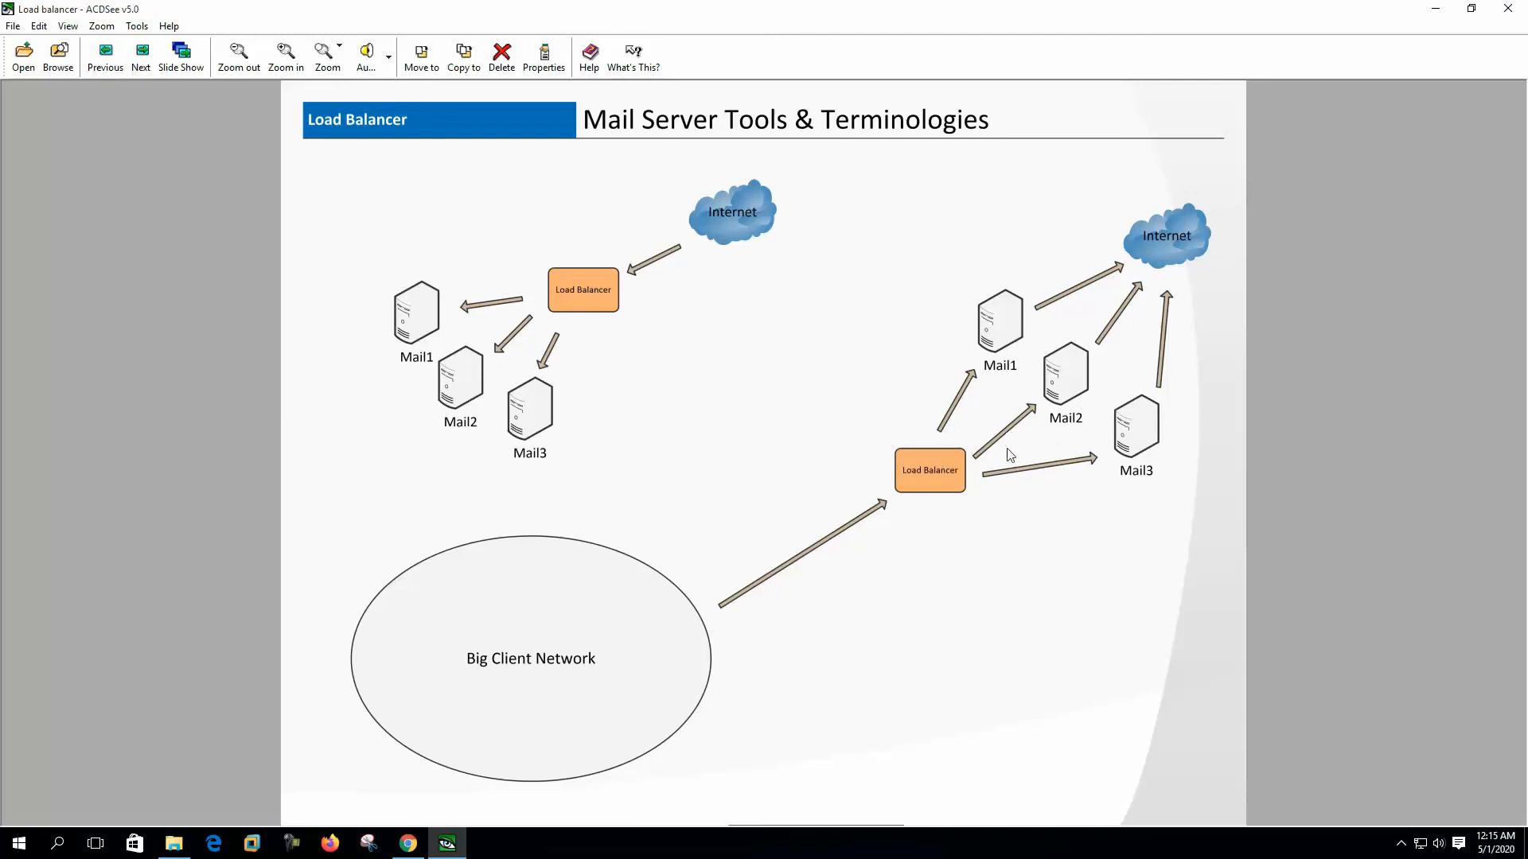
pyautogui.moveTo(970, 452)
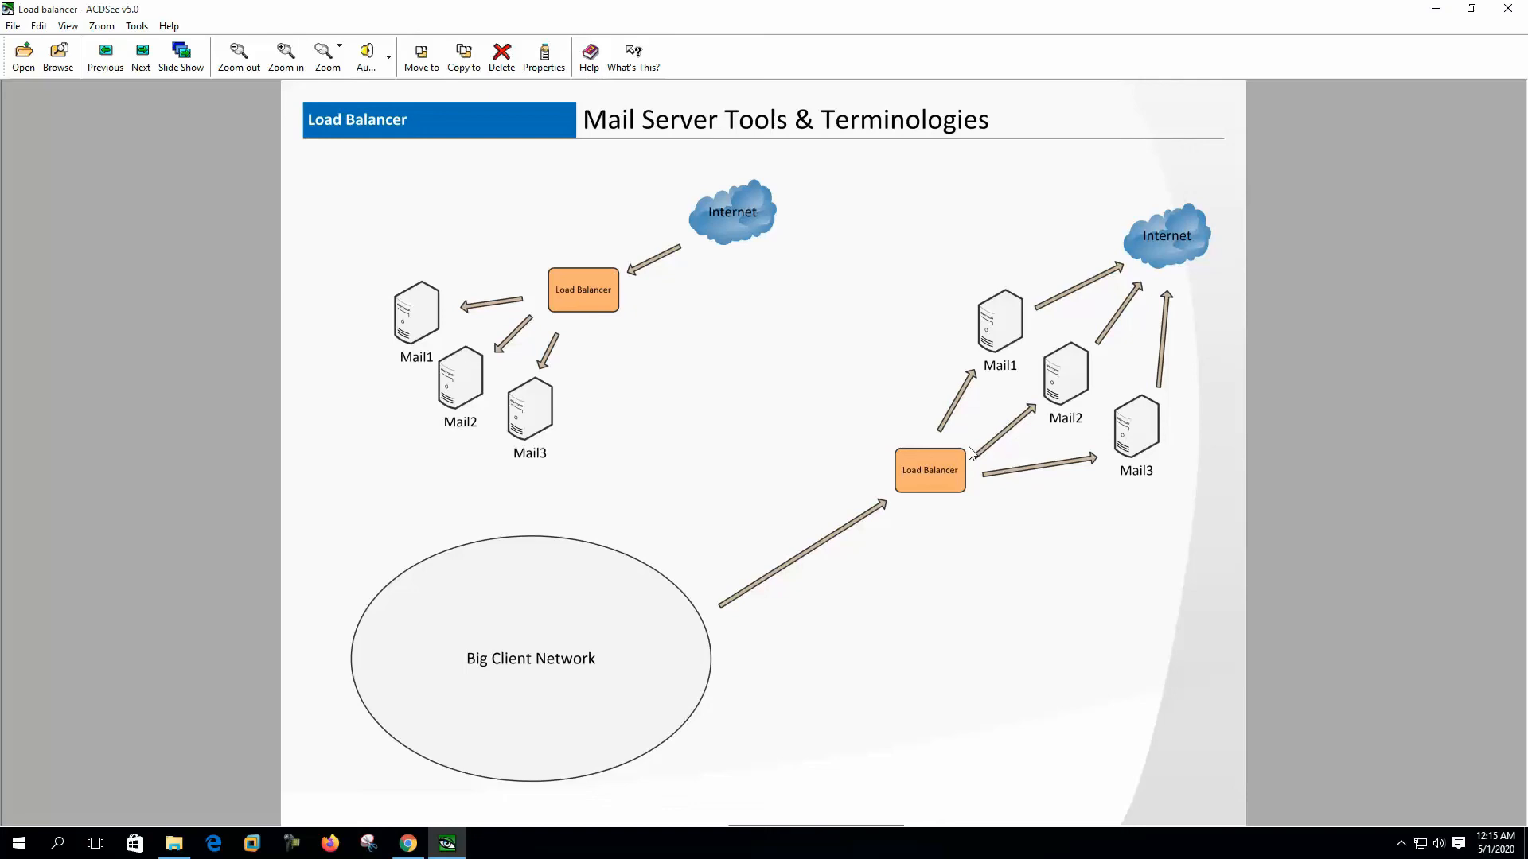
# Step: Advance from the Load Balancer diagram to the SMTP Authentication slide
pyautogui.click(140, 55)
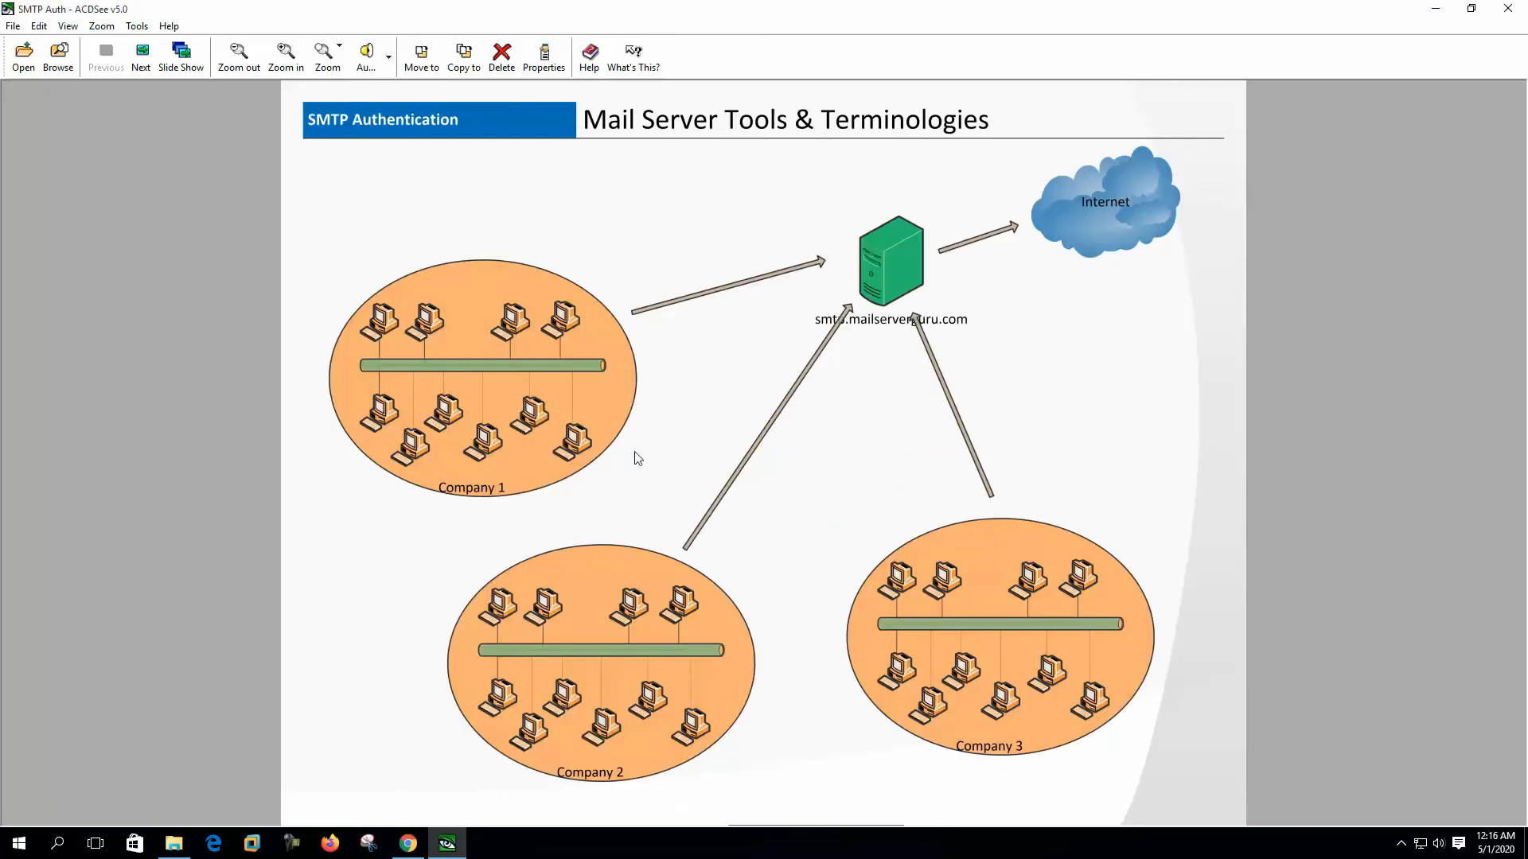
pyautogui.moveTo(536, 254)
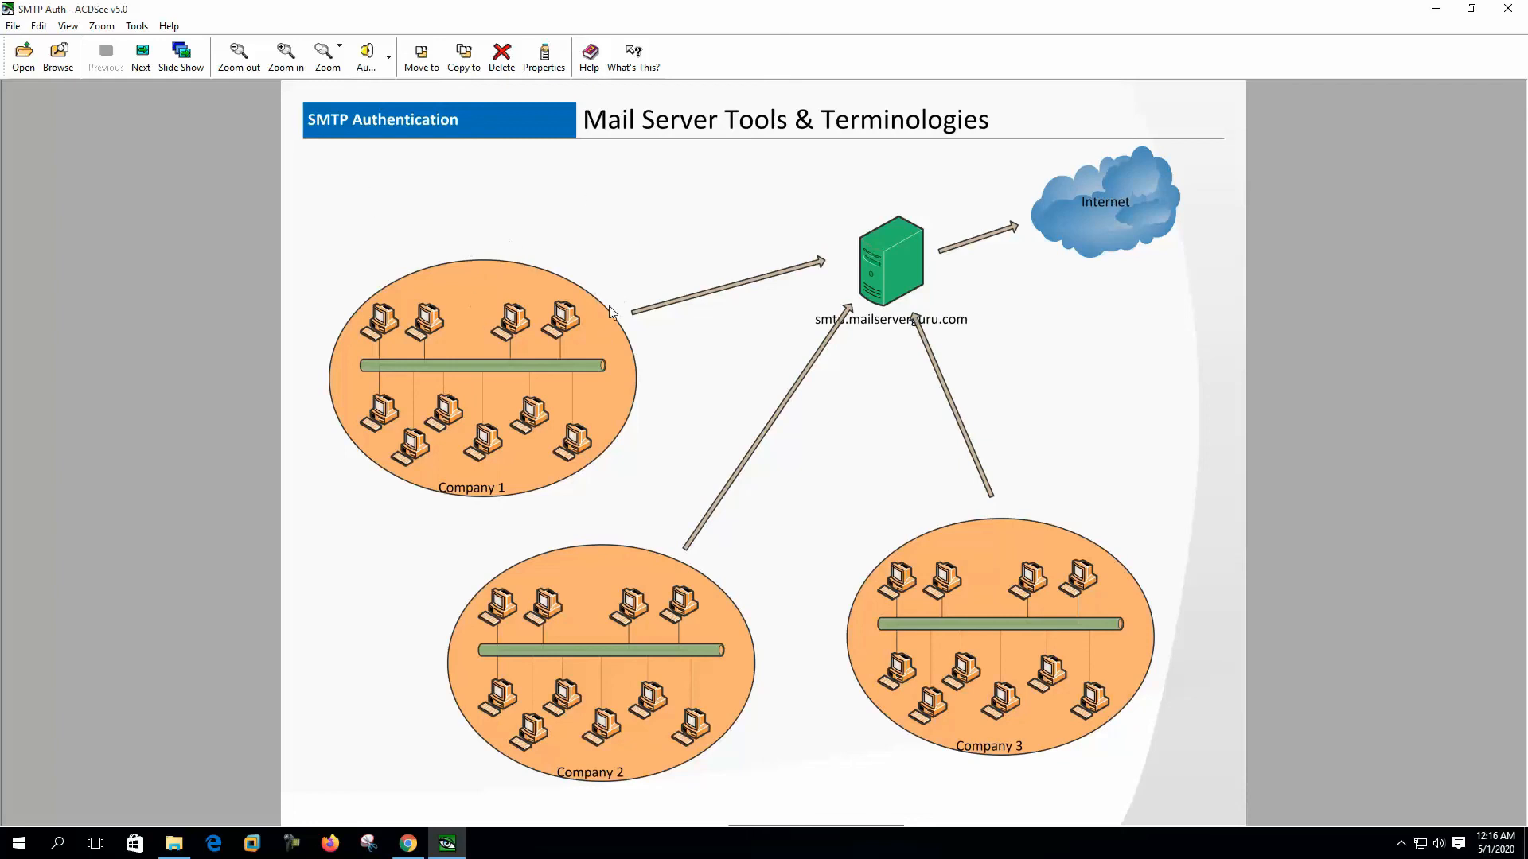
pyautogui.moveTo(788, 452)
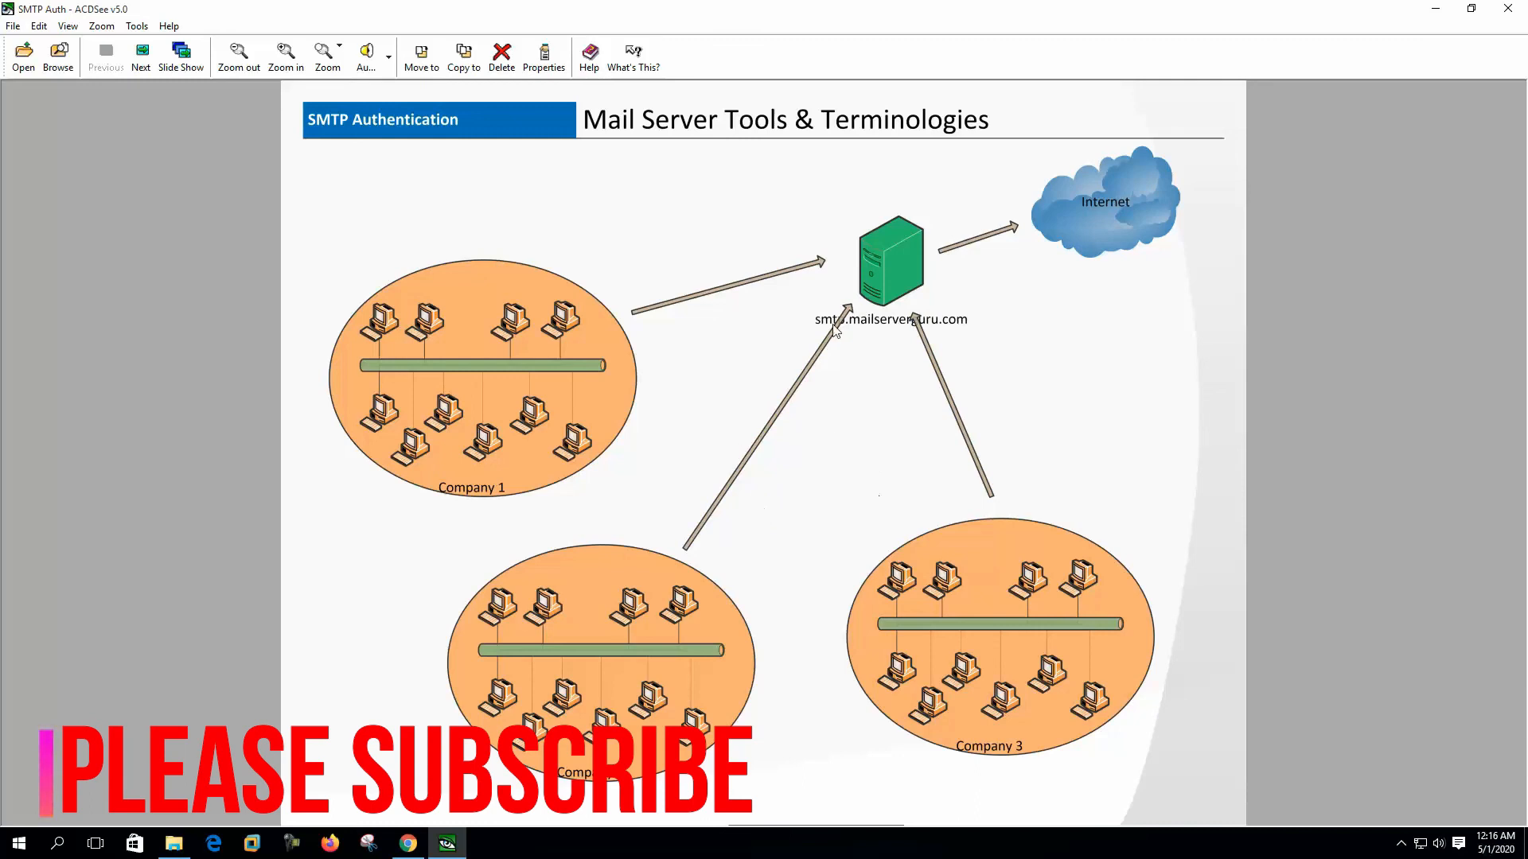
pyautogui.moveTo(497, 433)
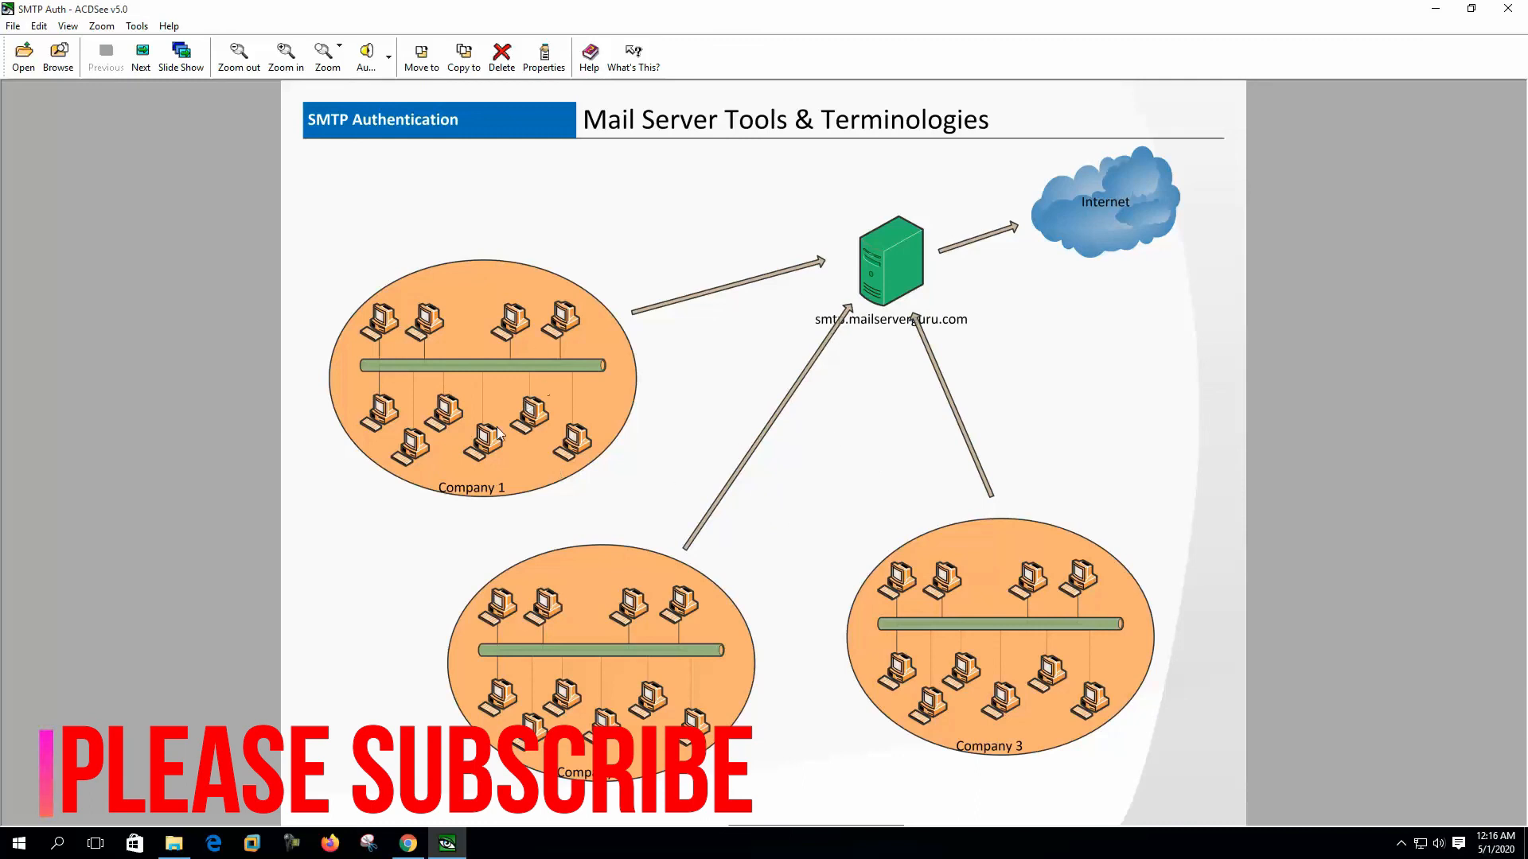
pyautogui.moveTo(750, 312)
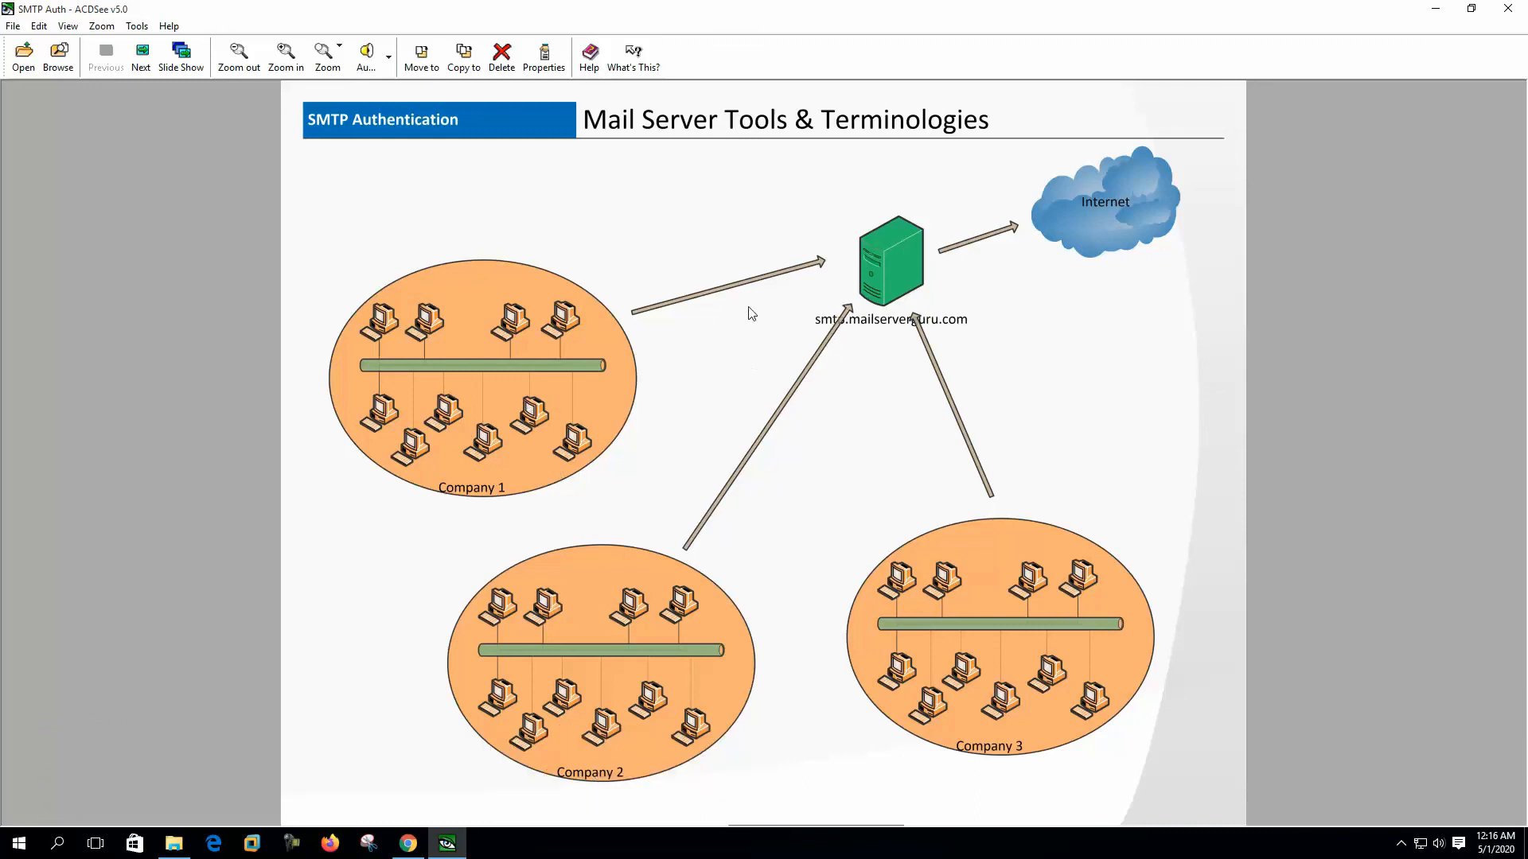
pyautogui.moveTo(490, 403)
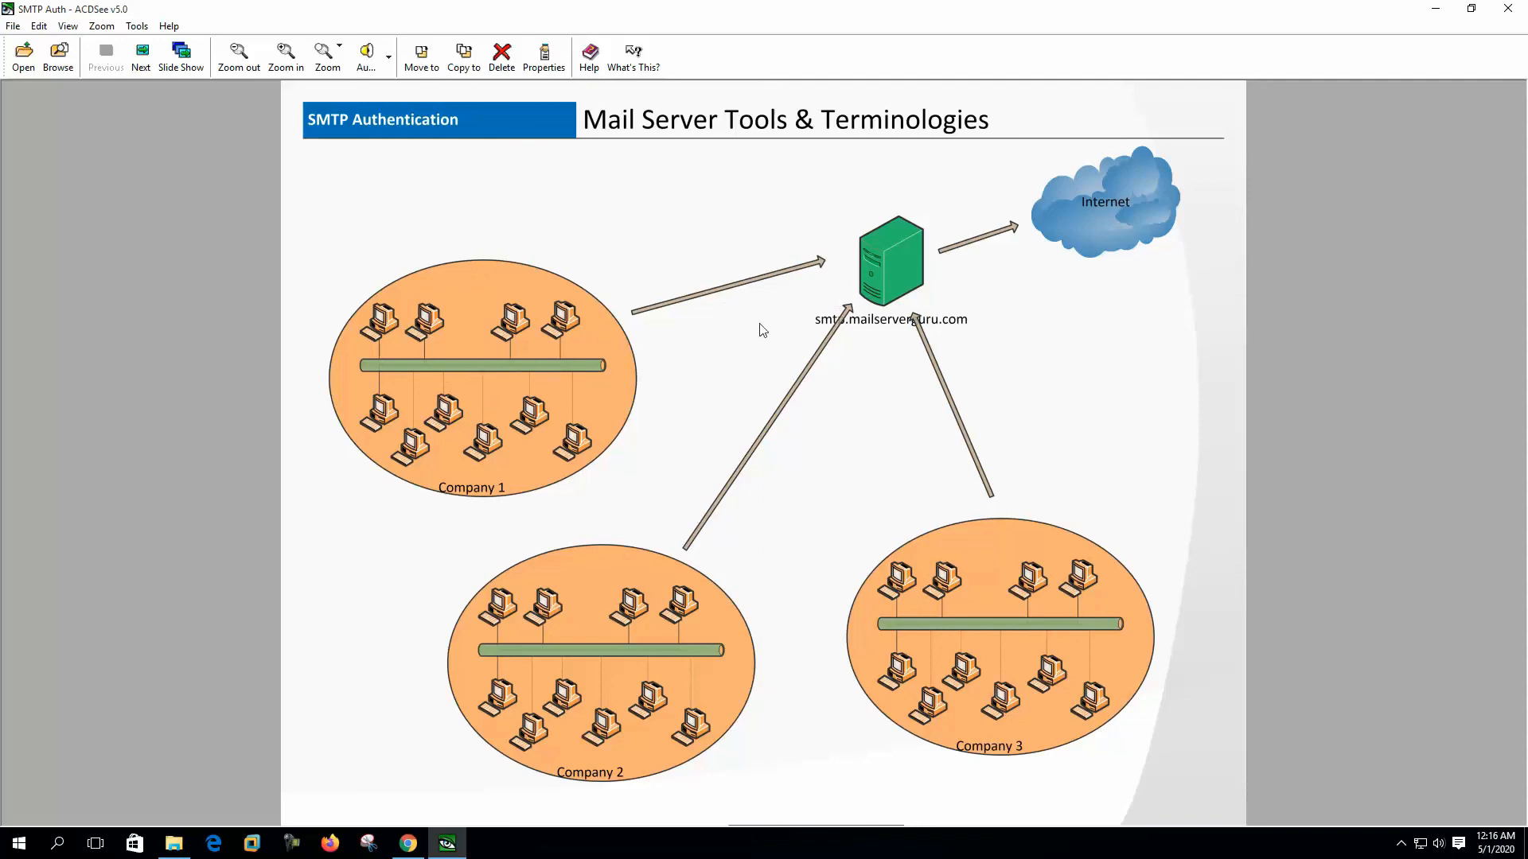
pyautogui.moveTo(624, 400)
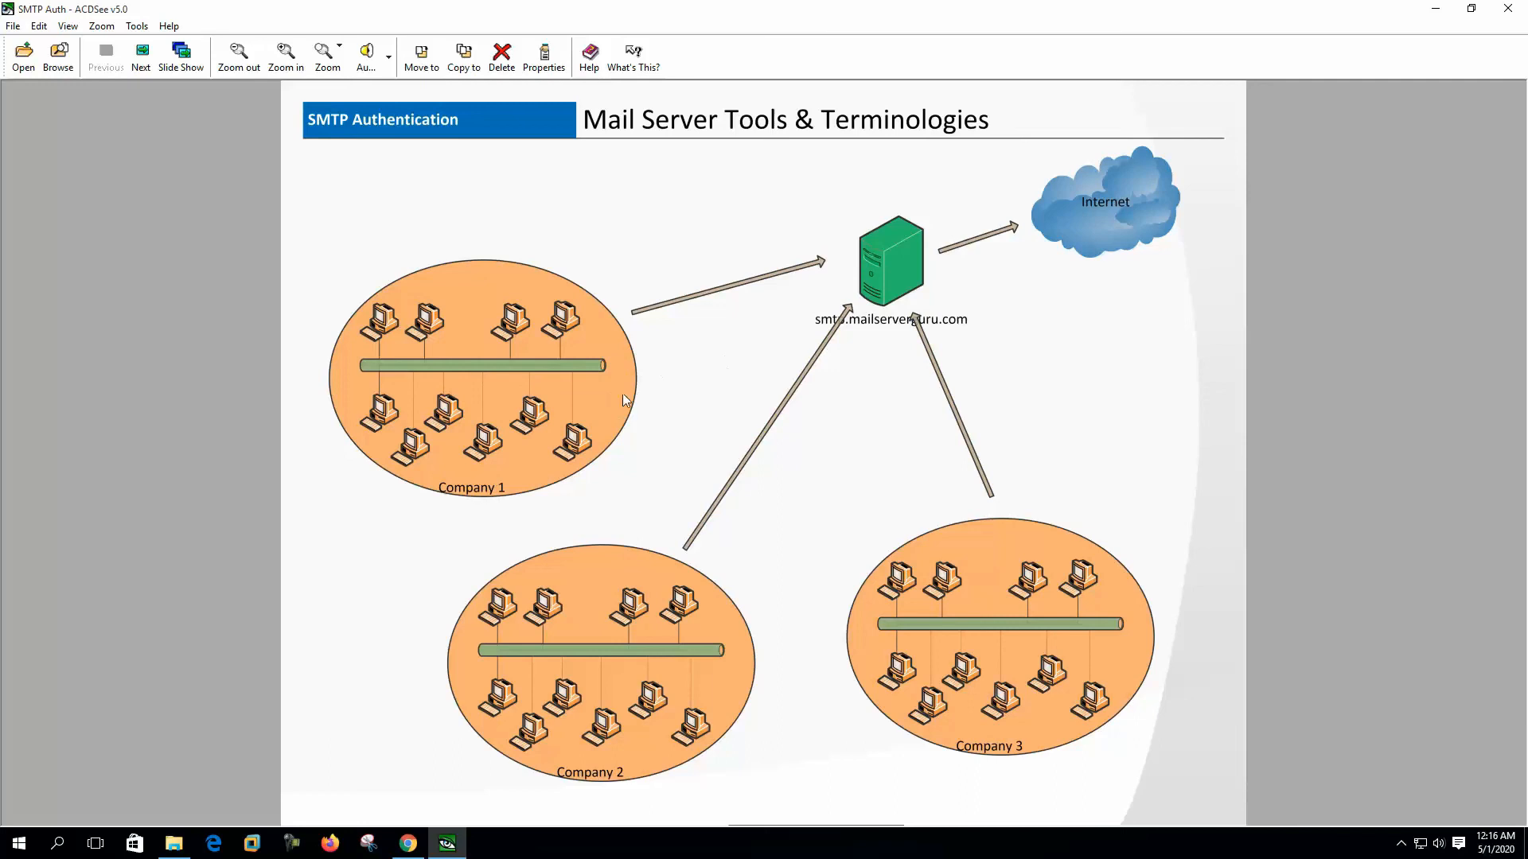
pyautogui.moveTo(841, 340)
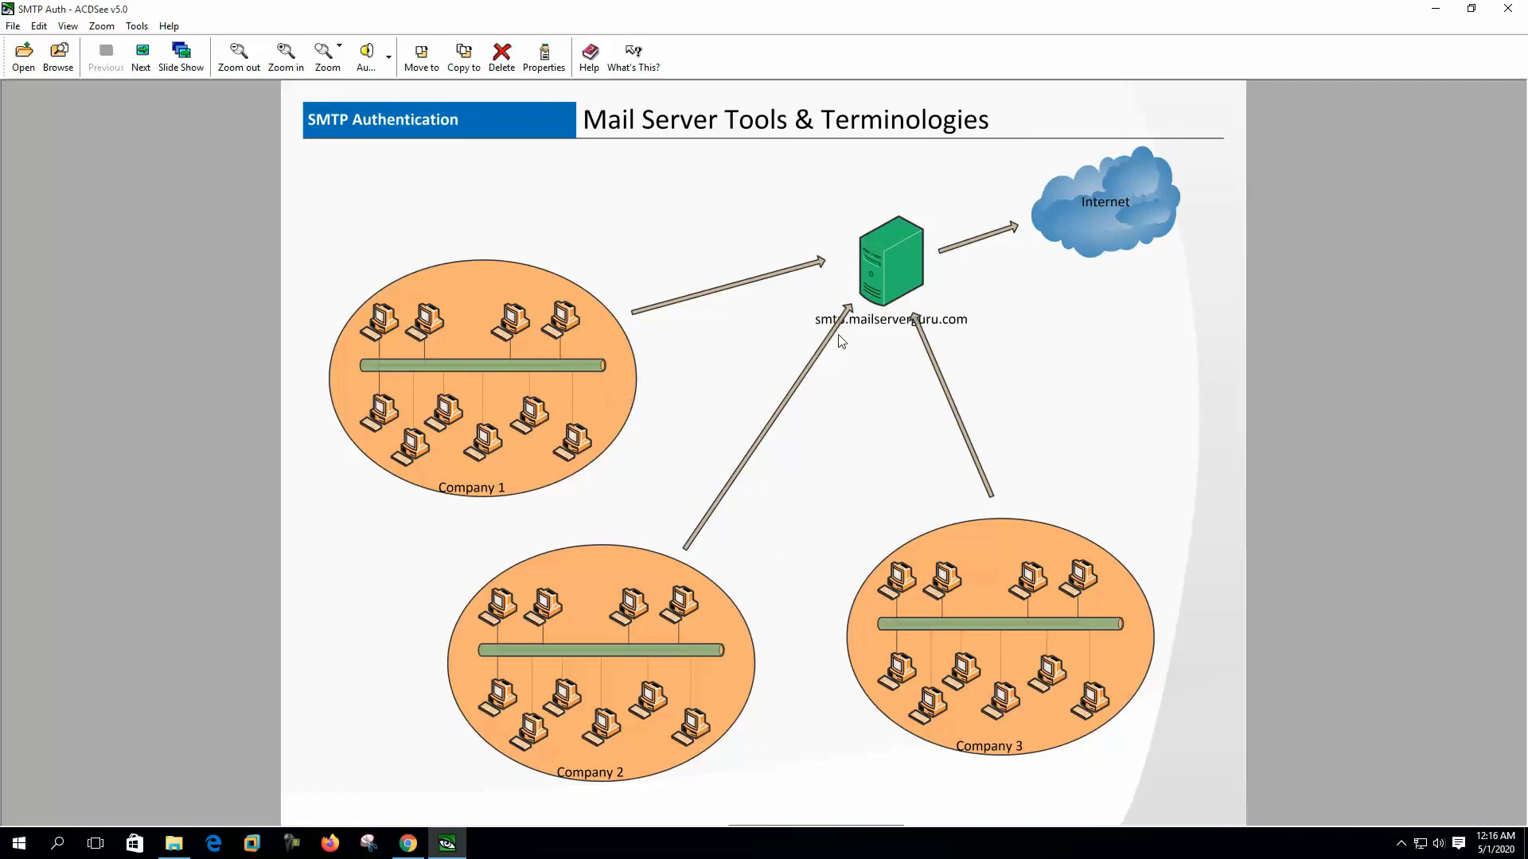
pyautogui.moveTo(427, 431)
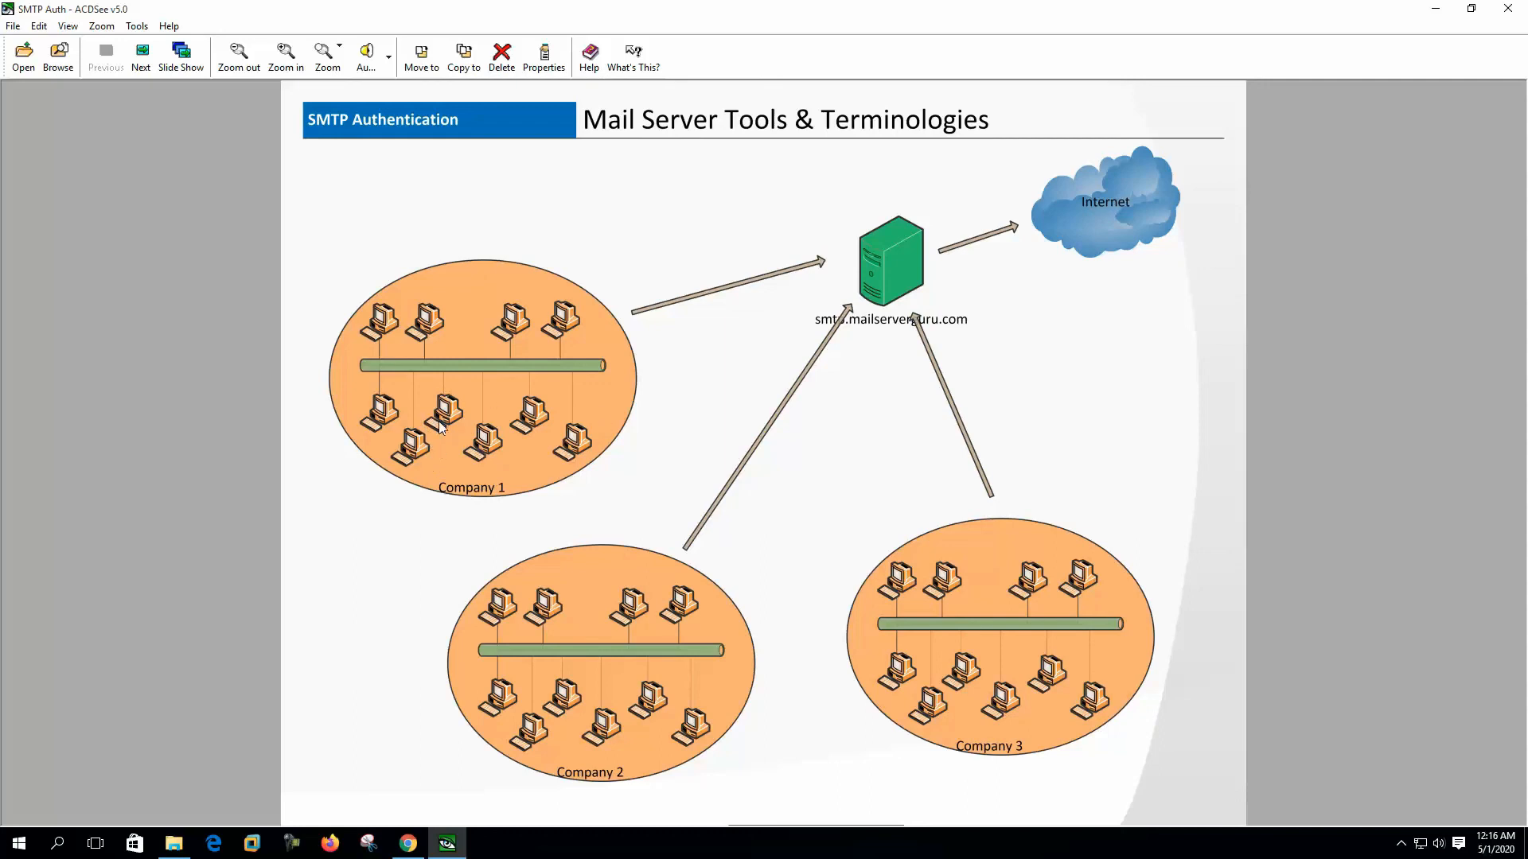
pyautogui.moveTo(648, 407)
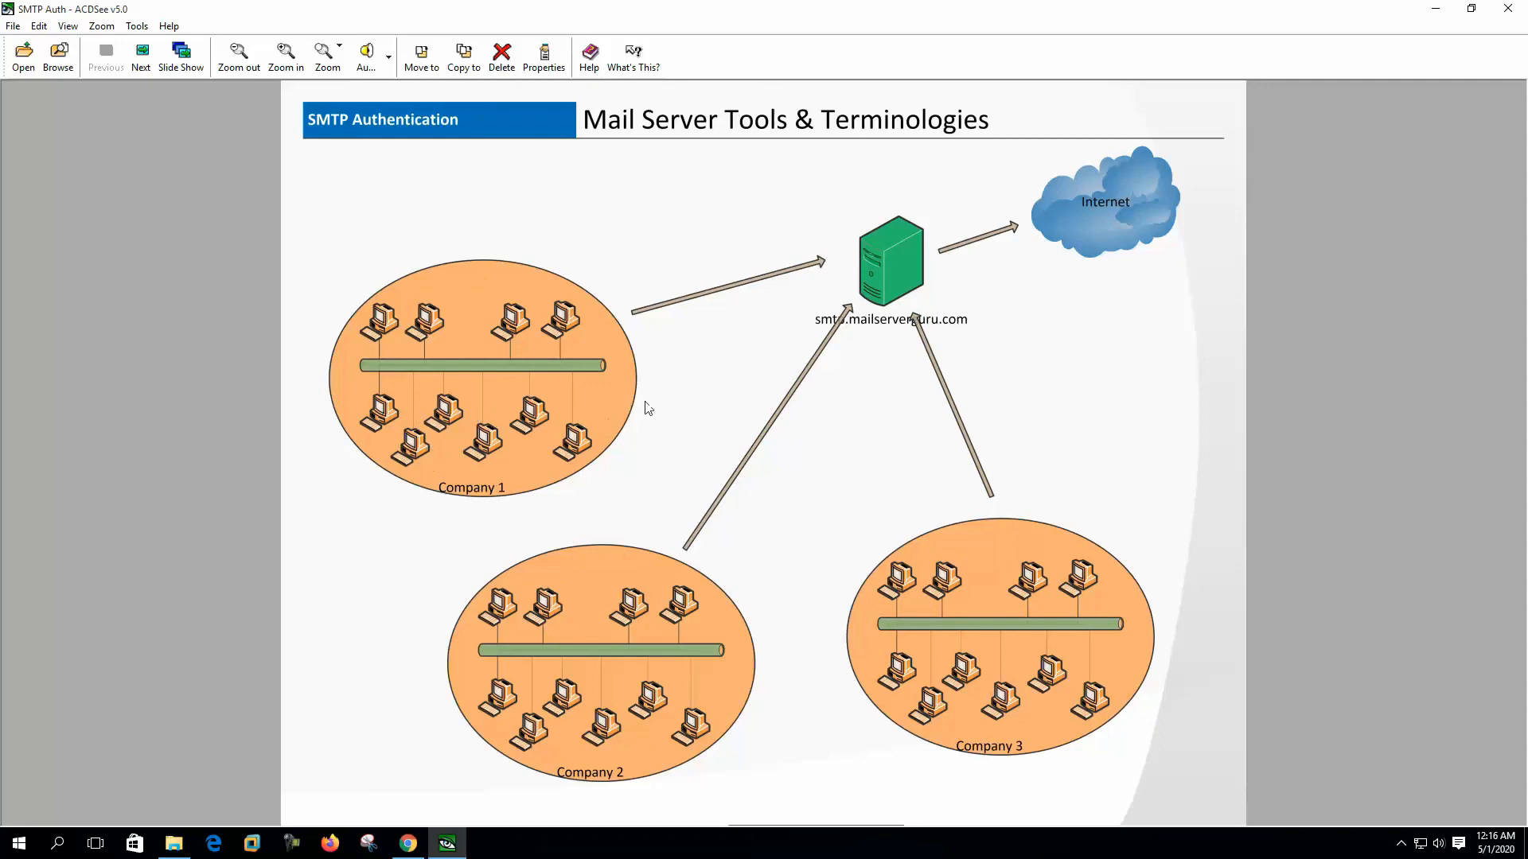
pyautogui.moveTo(554, 420)
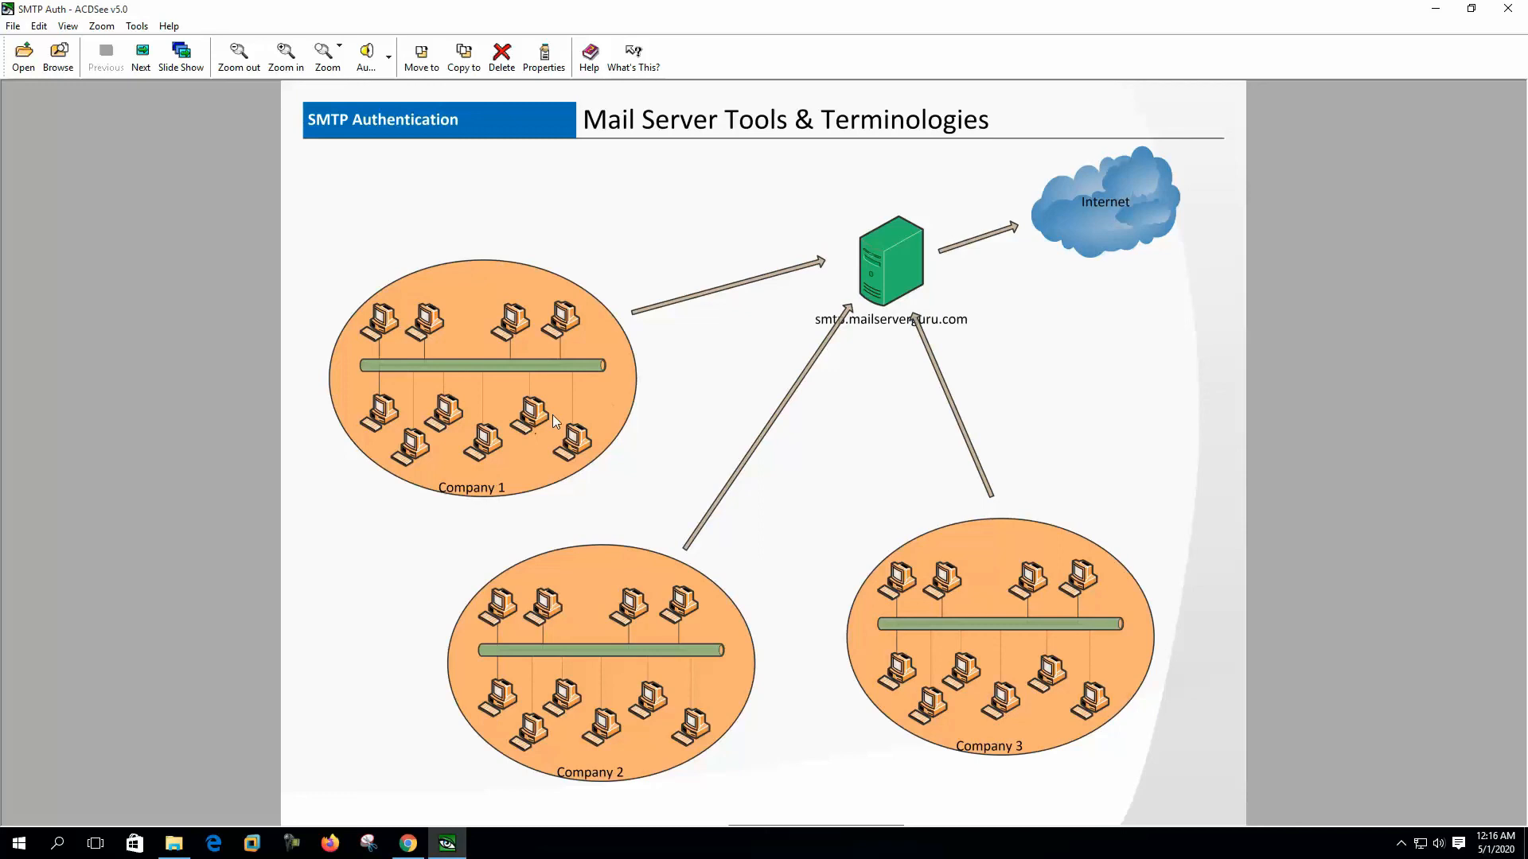
pyautogui.moveTo(641, 406)
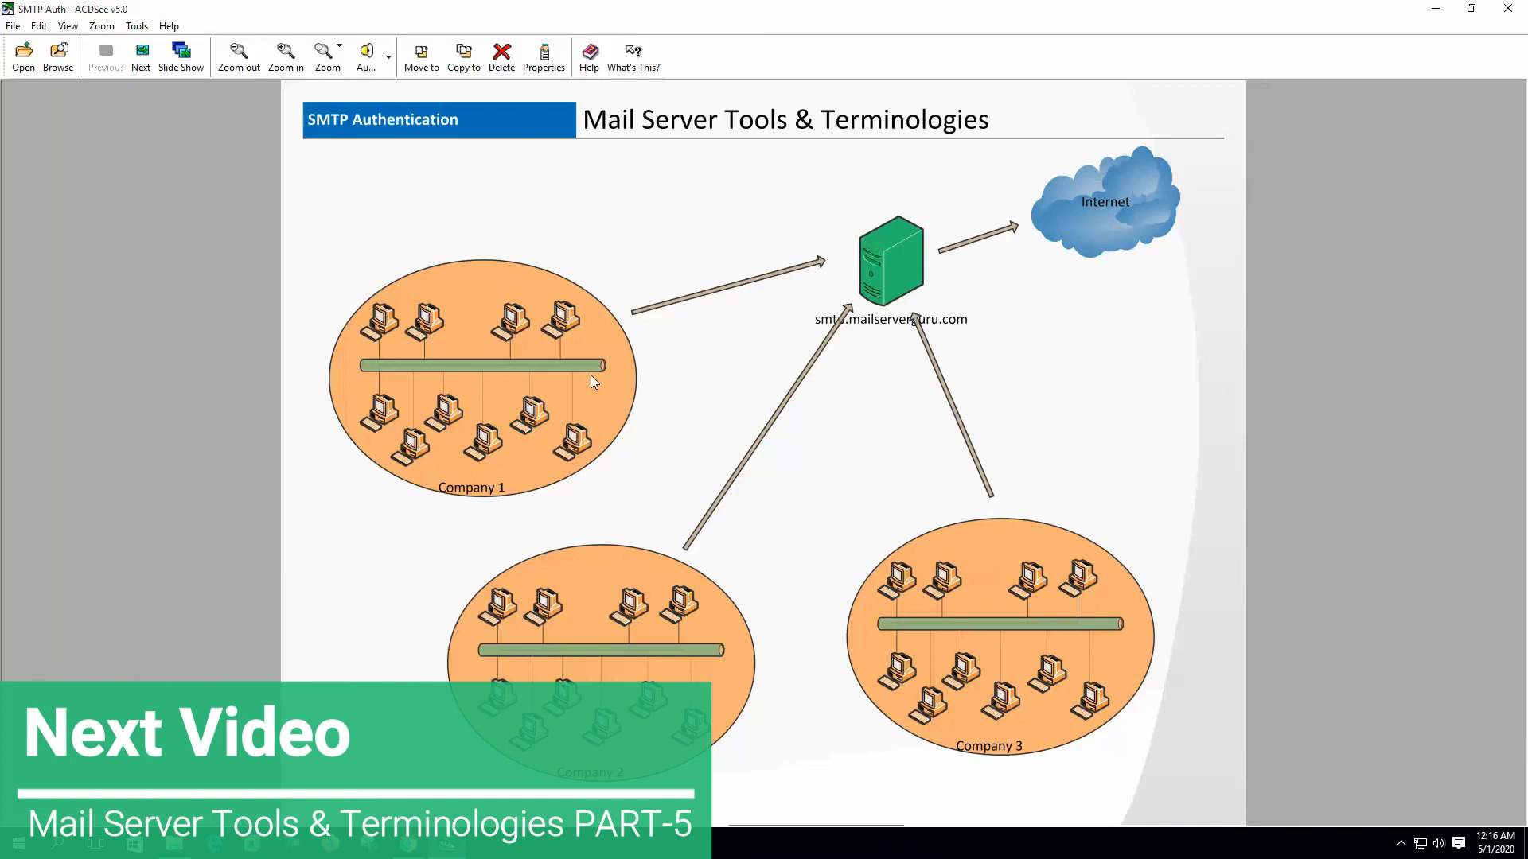
pyautogui.moveTo(533, 399)
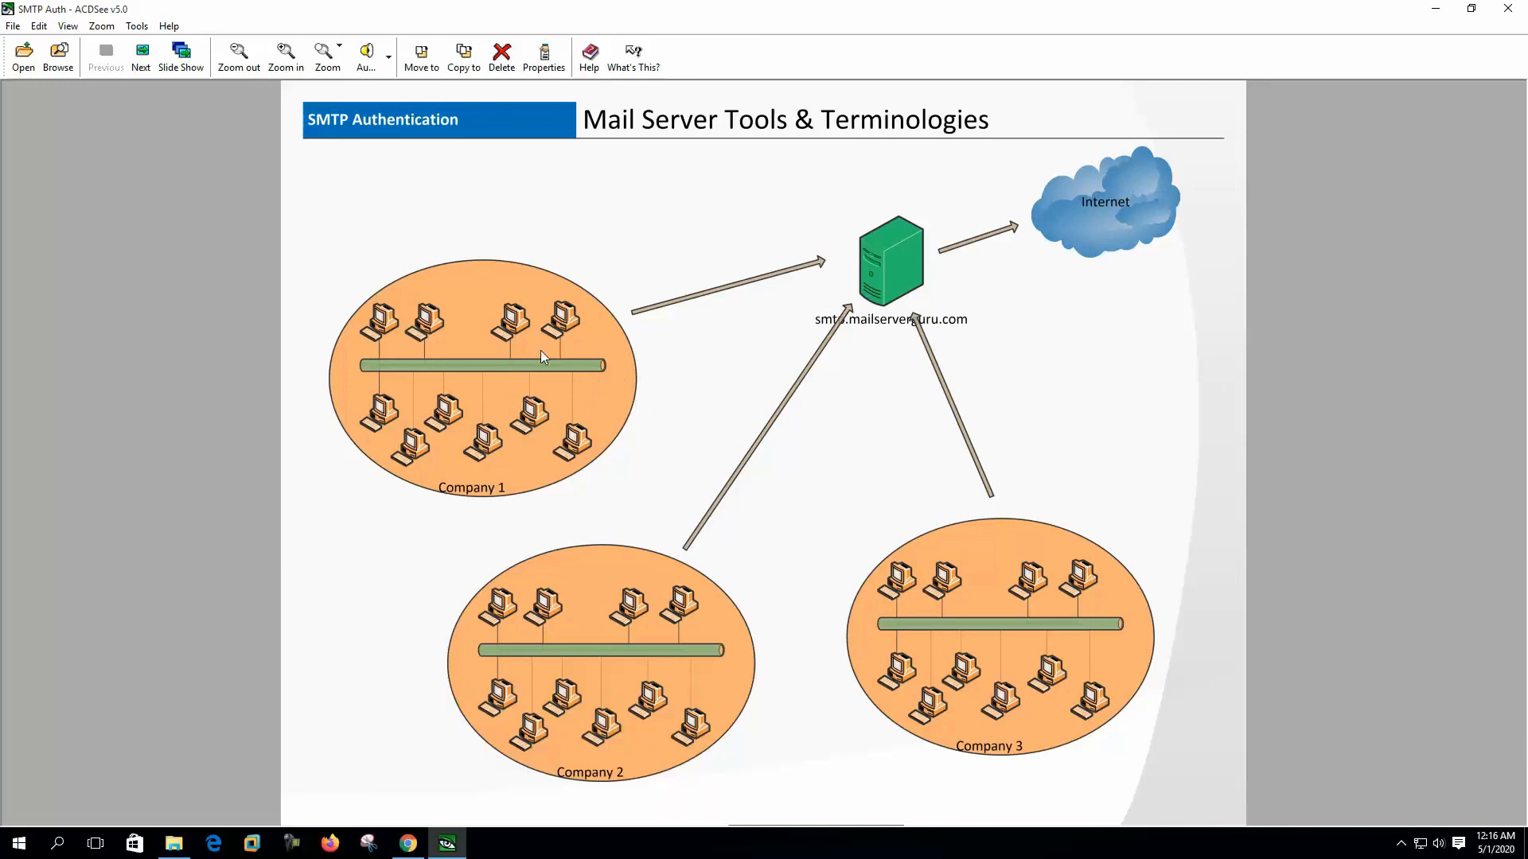
pyautogui.moveTo(941, 272)
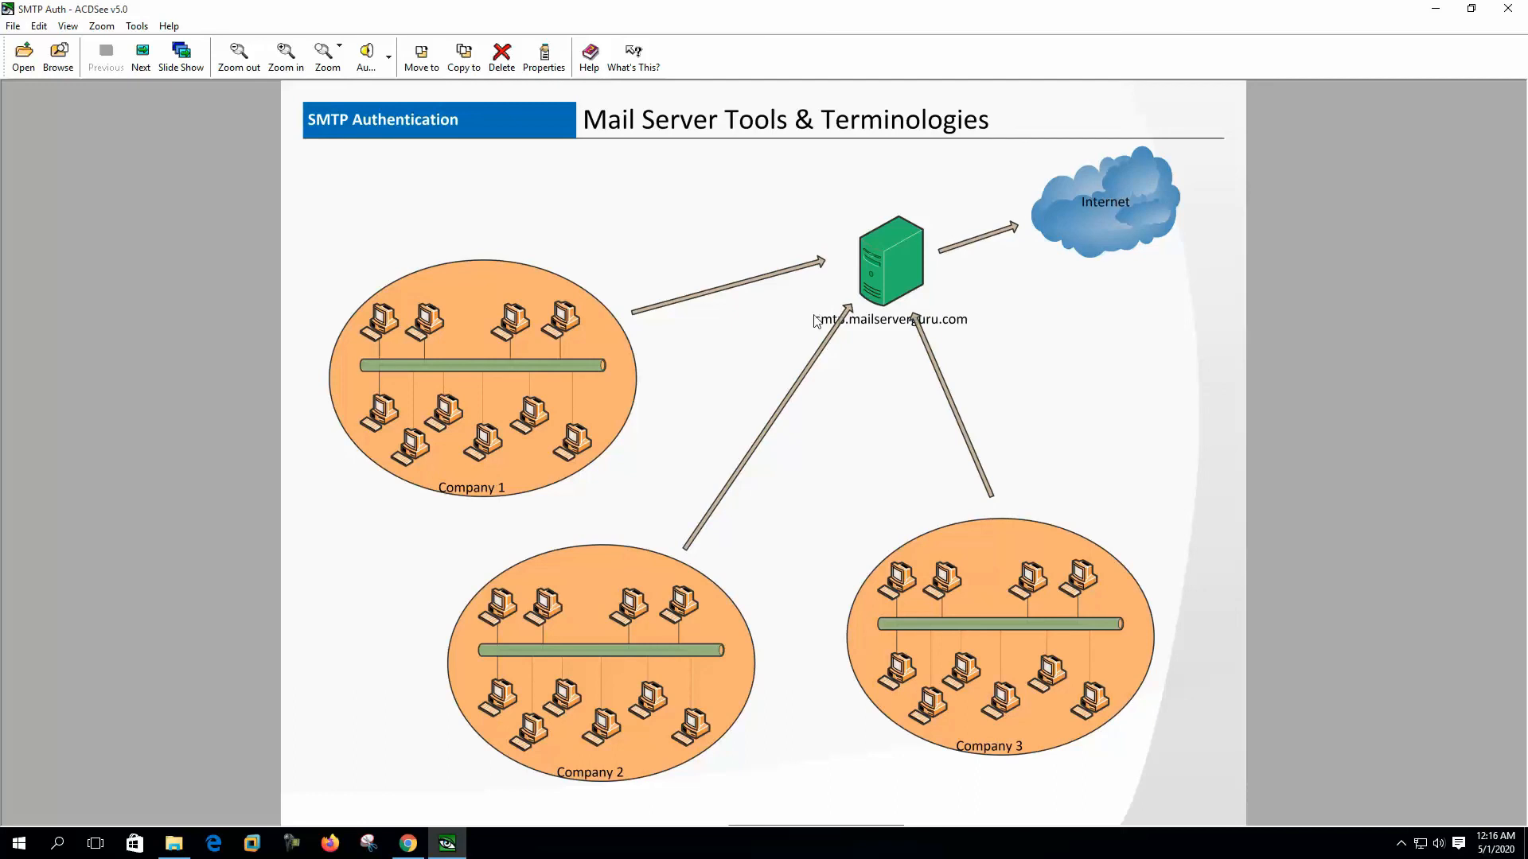
pyautogui.moveTo(971, 313)
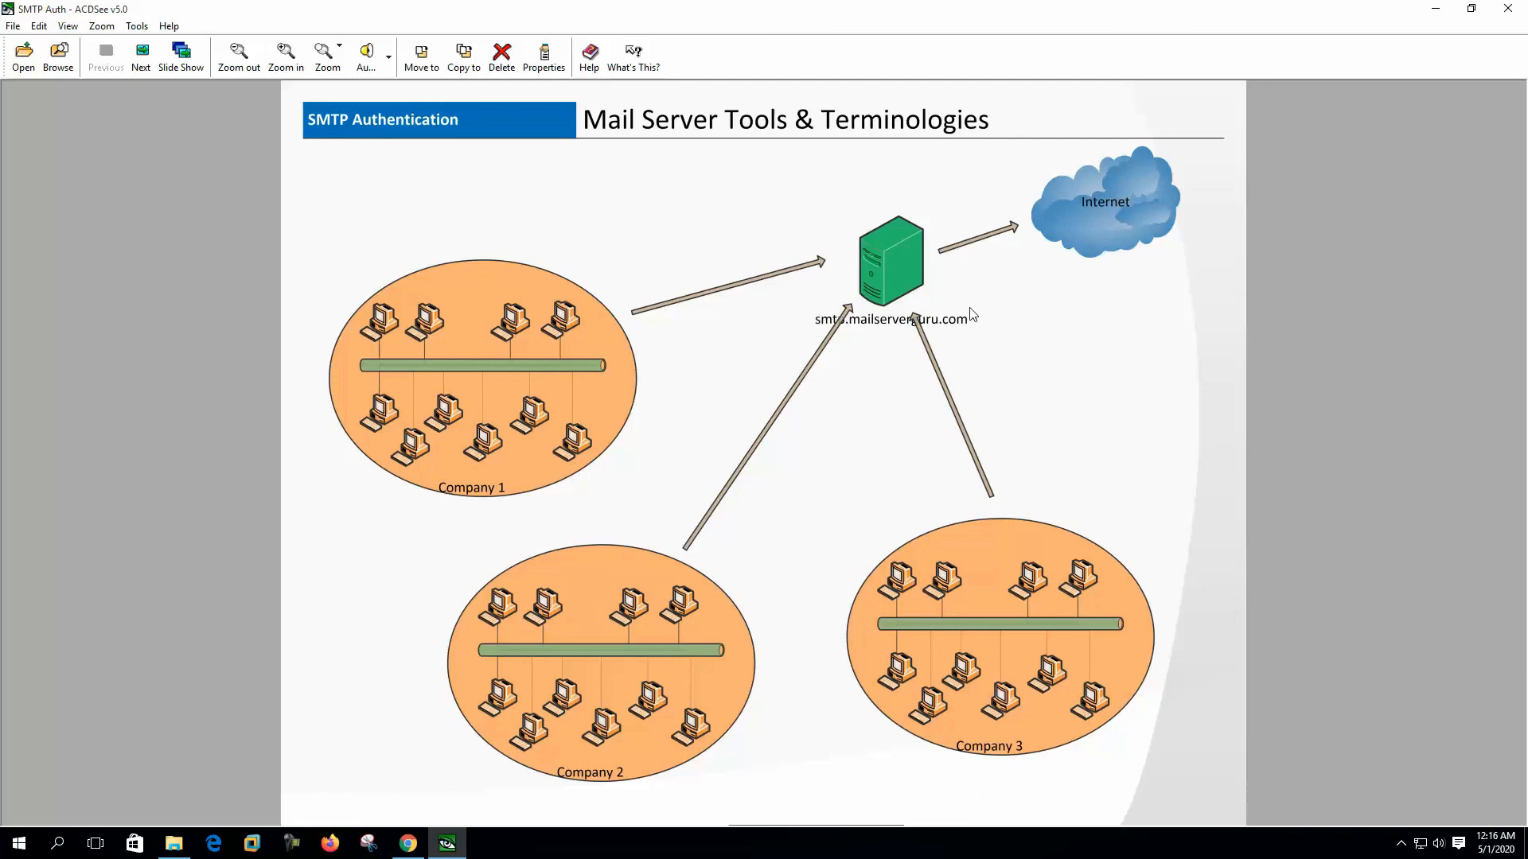
pyautogui.moveTo(1008, 271)
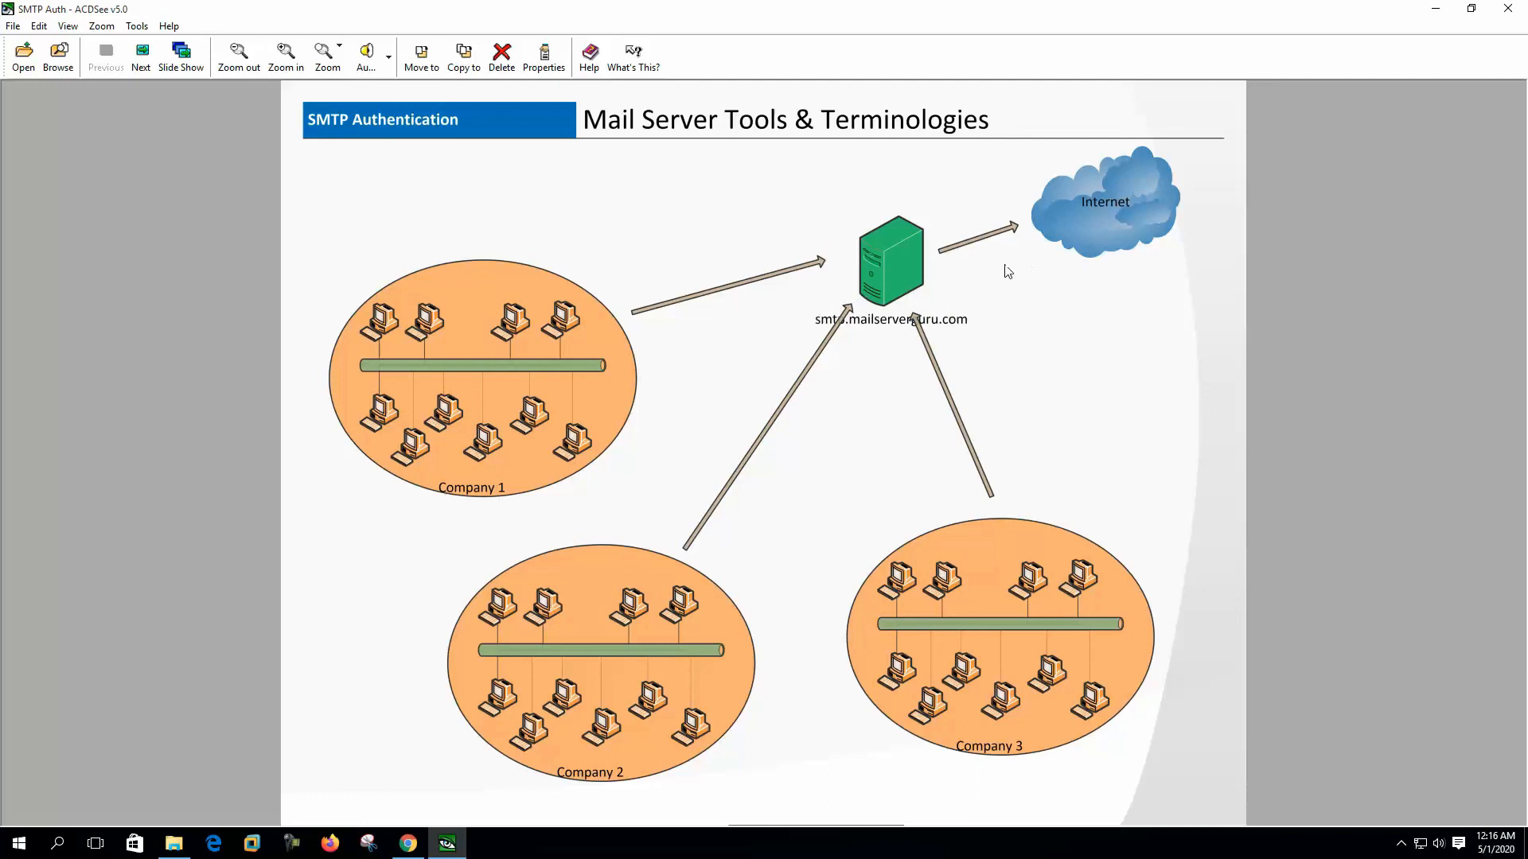
pyautogui.moveTo(848, 327)
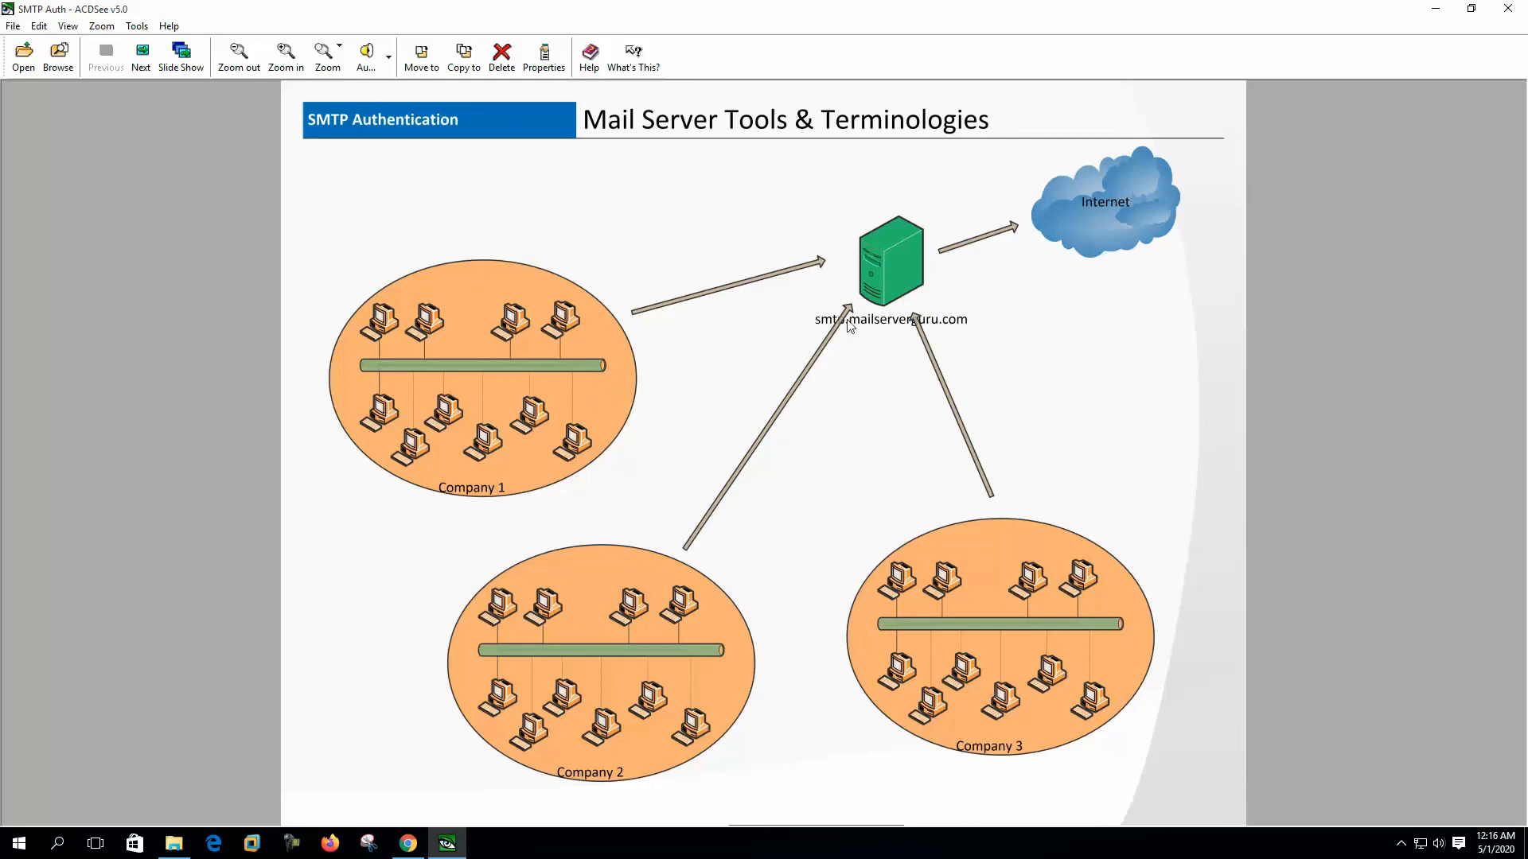